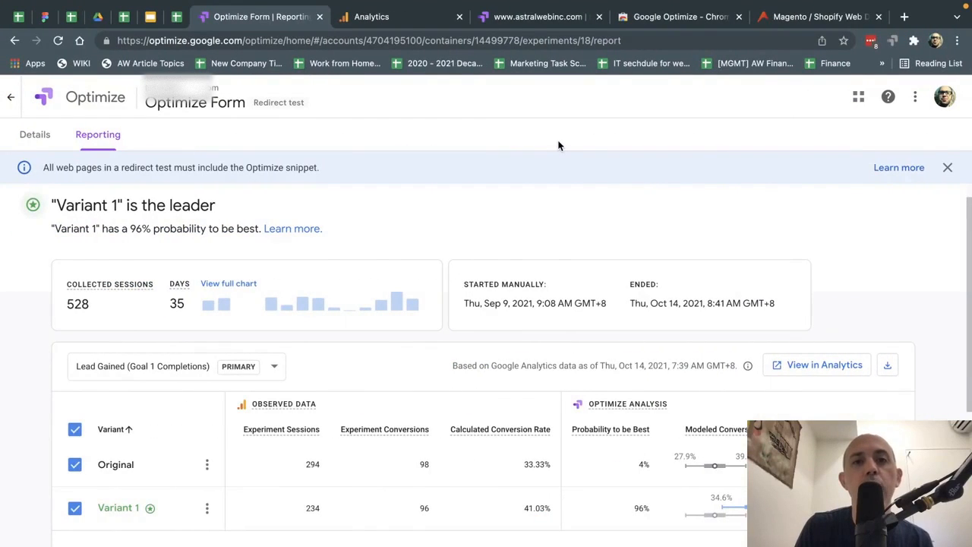
mouse_move(504, 203)
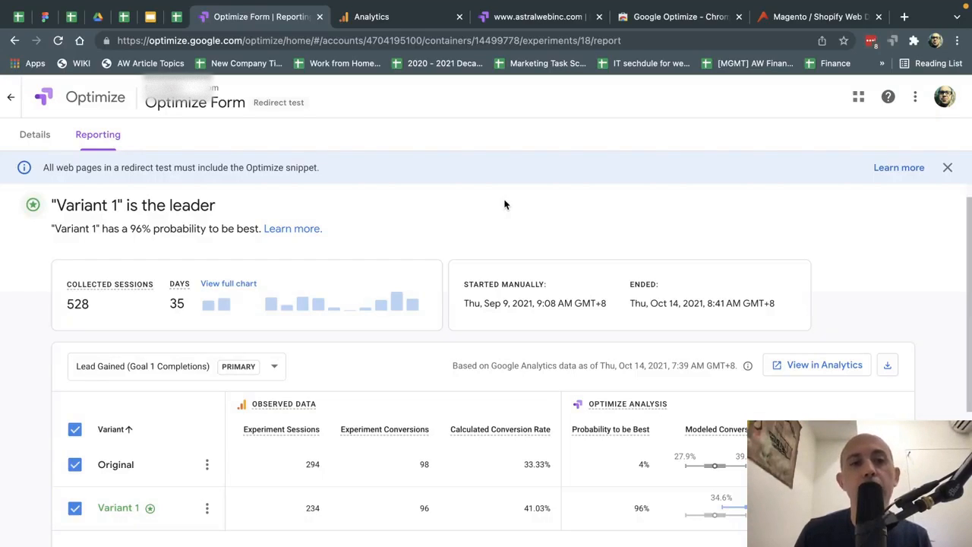
mouse_move(179, 284)
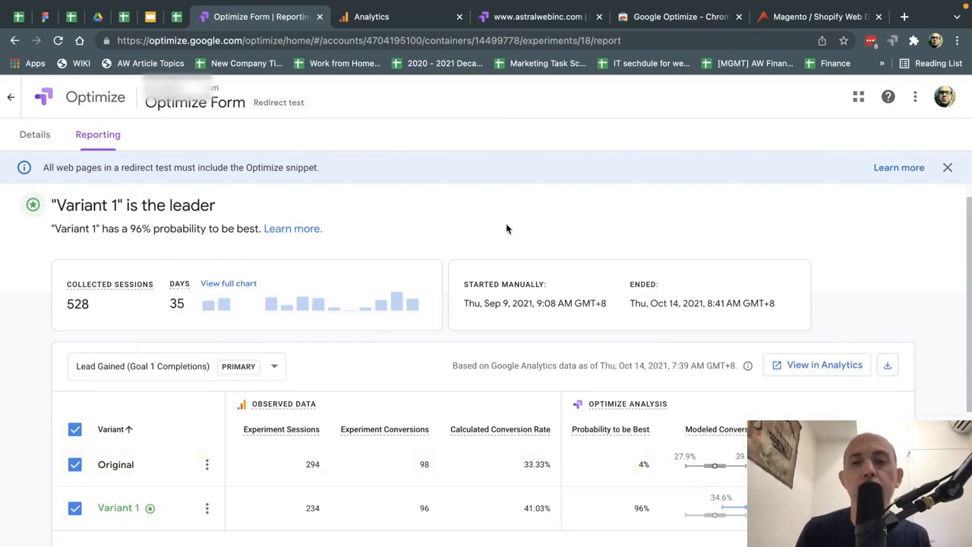
mouse_move(457, 221)
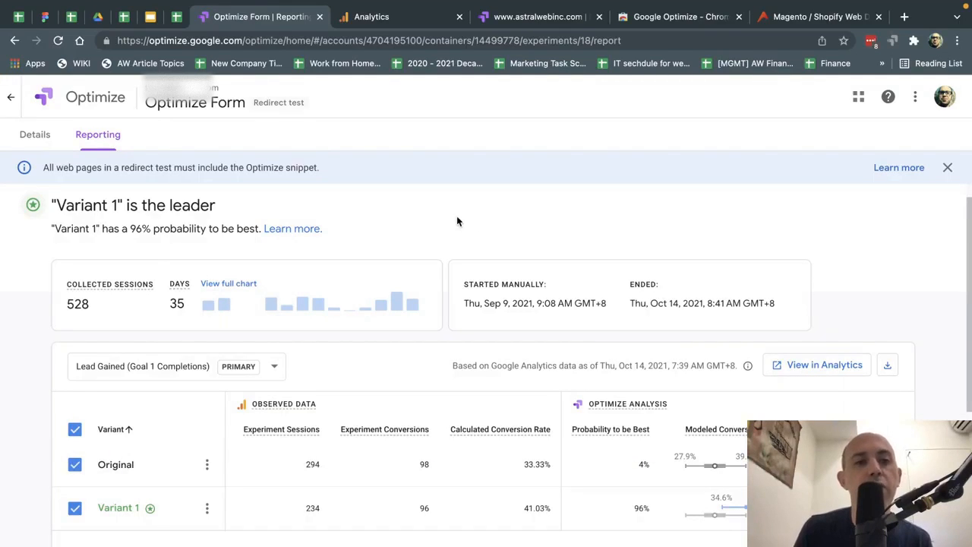
mouse_move(483, 258)
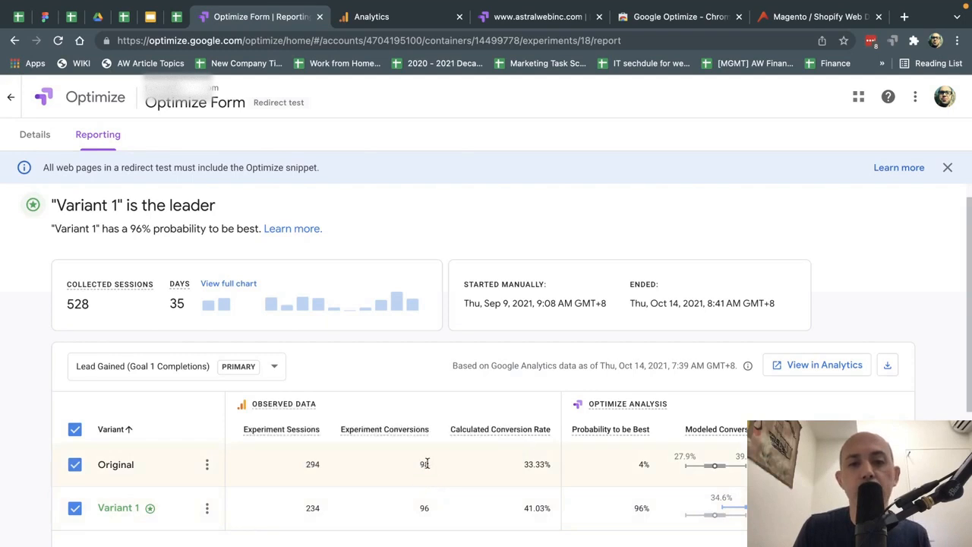
mouse_move(422, 462)
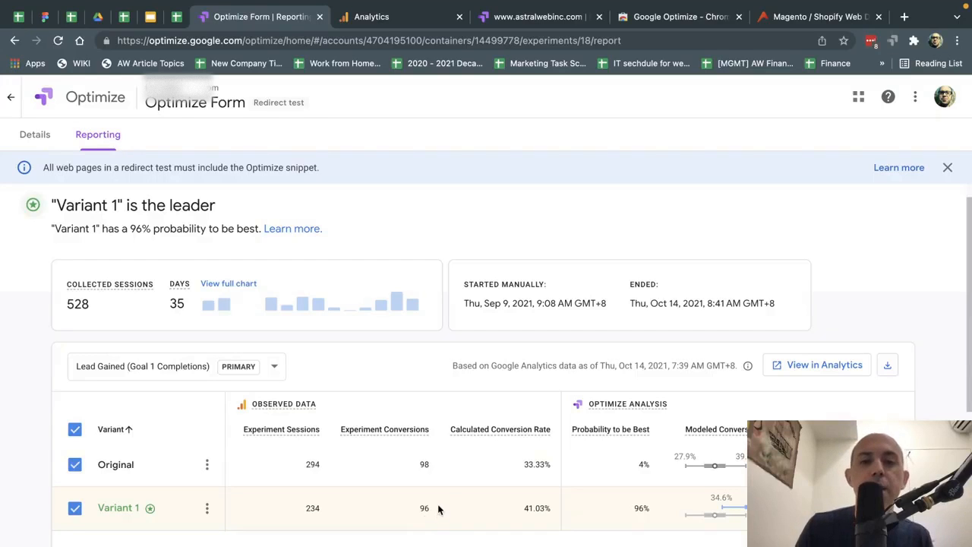
mouse_move(417, 461)
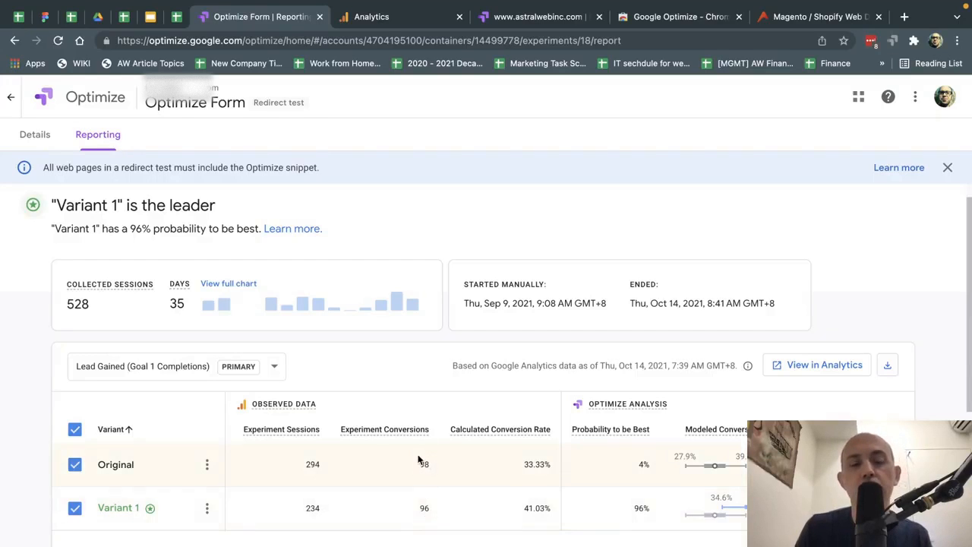
- Highlight the Original and Variant 1 conversion figures in the results table
double_click(313, 465)
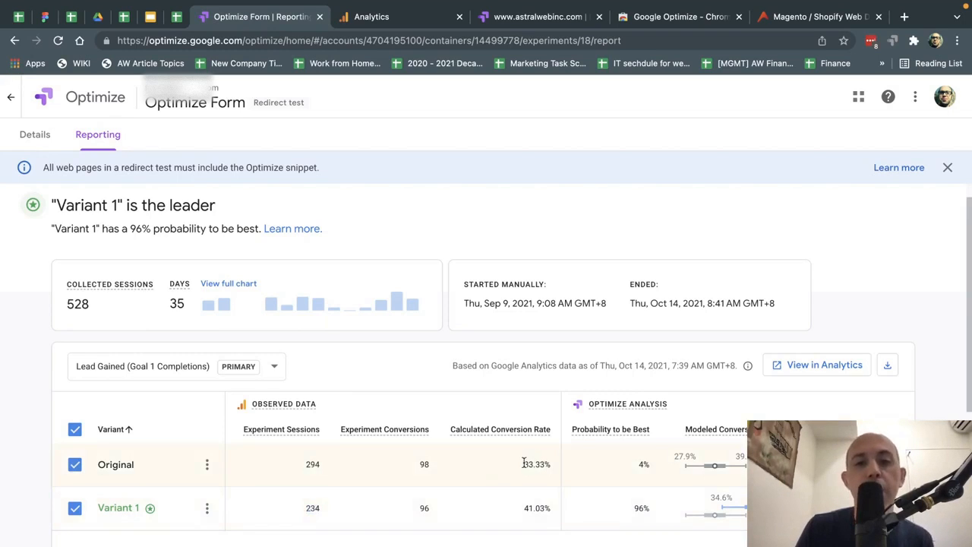
double_click(536, 465)
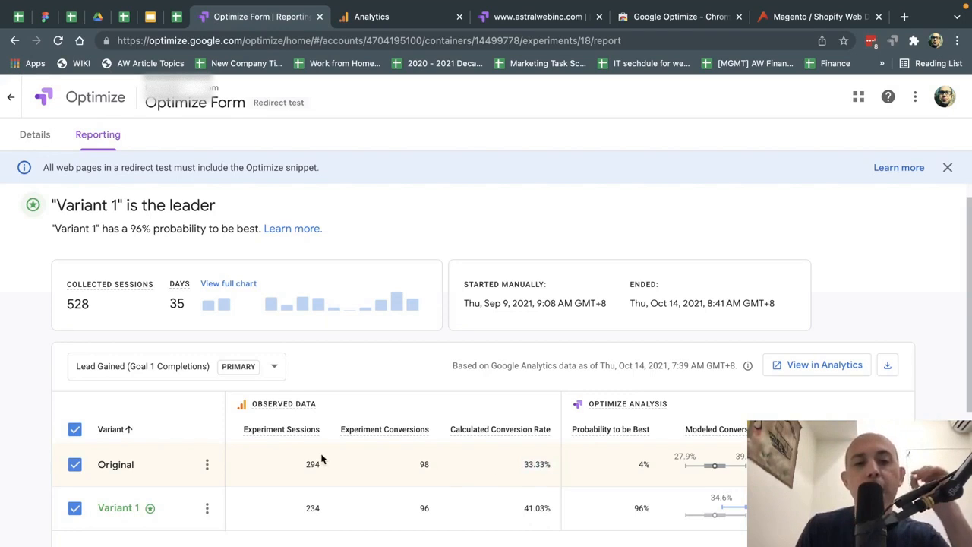
mouse_move(471, 474)
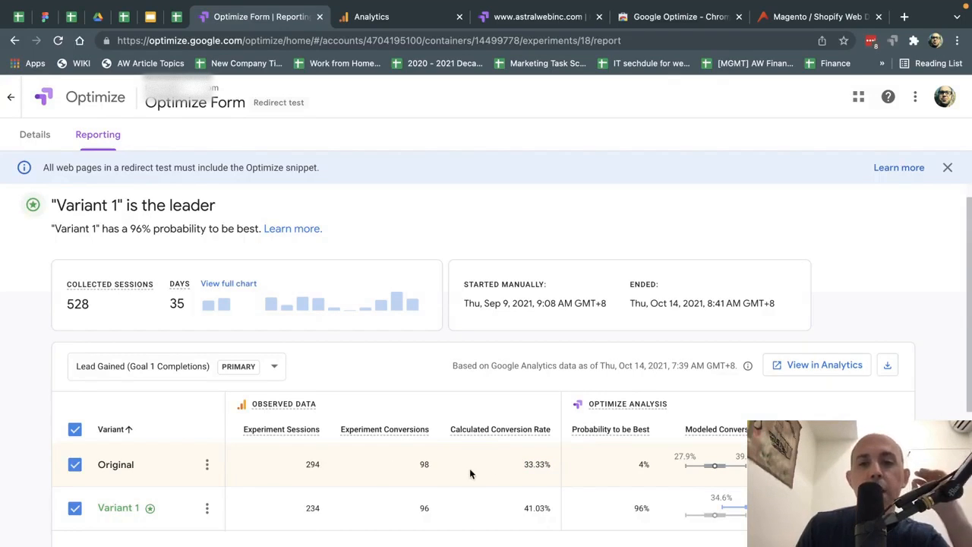
double_click(538, 465)
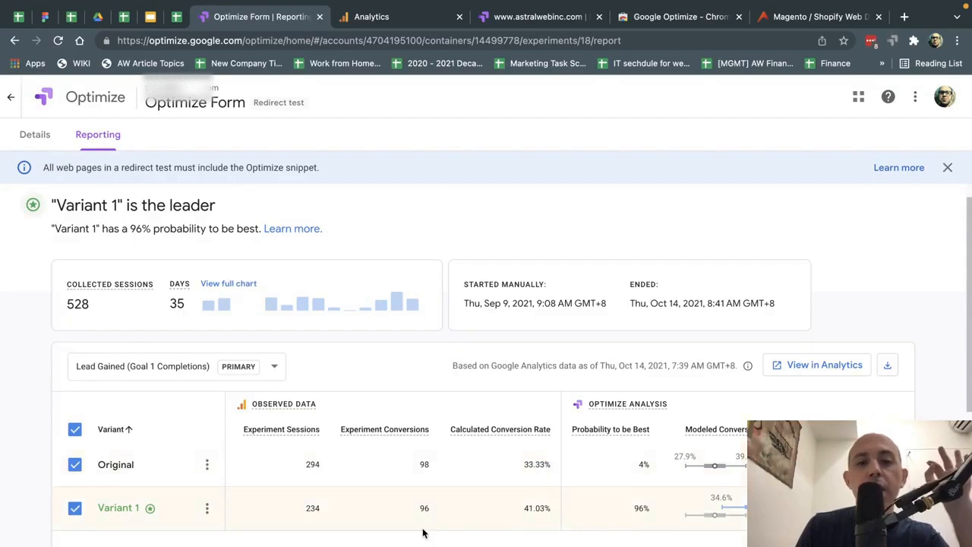
double_click(538, 508)
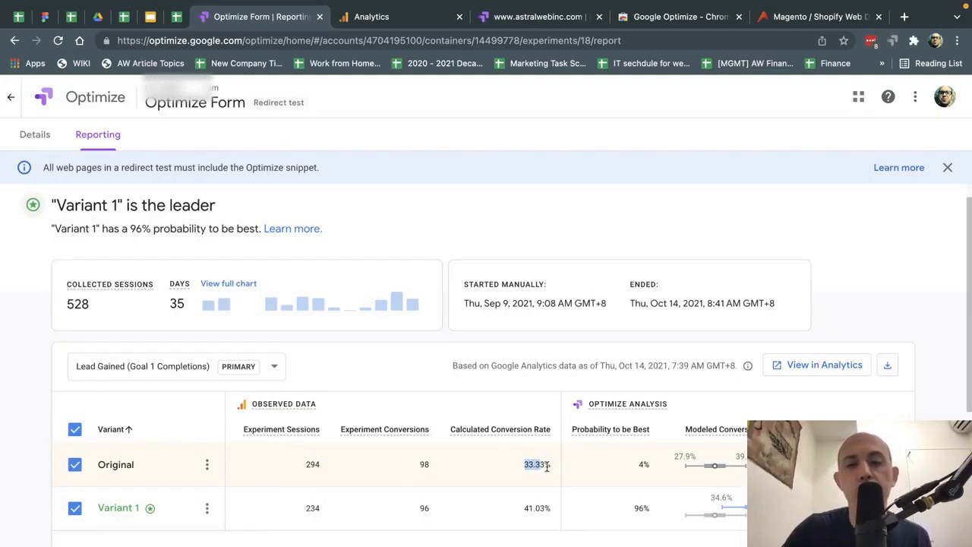
mouse_move(531, 491)
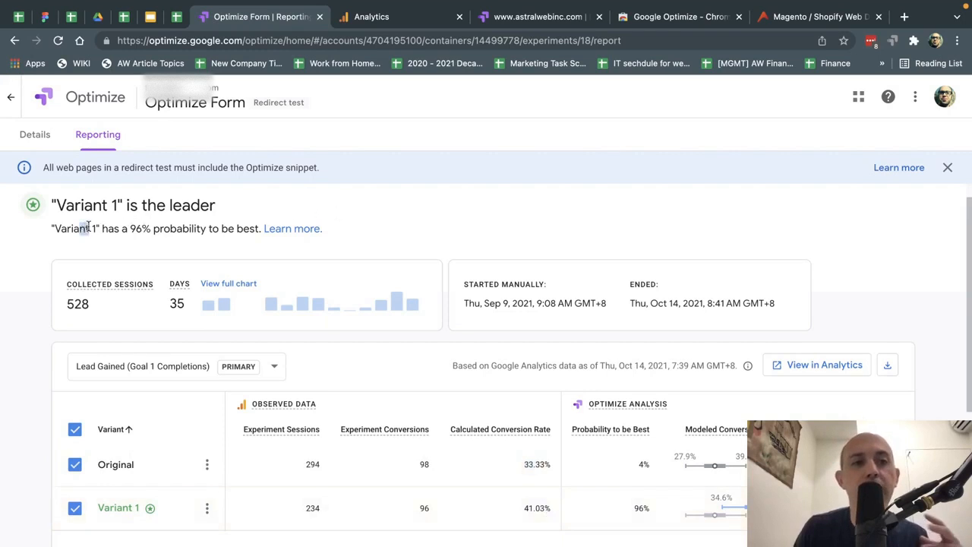
- Highlight the leader heading and its 96% probability-to-be-best sentence
drag(85, 228, 249, 228)
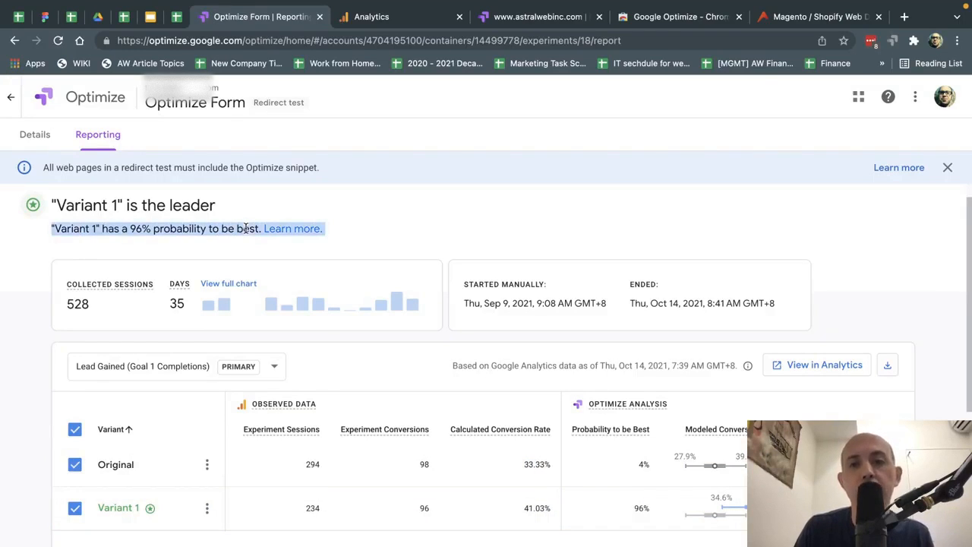
mouse_move(450, 219)
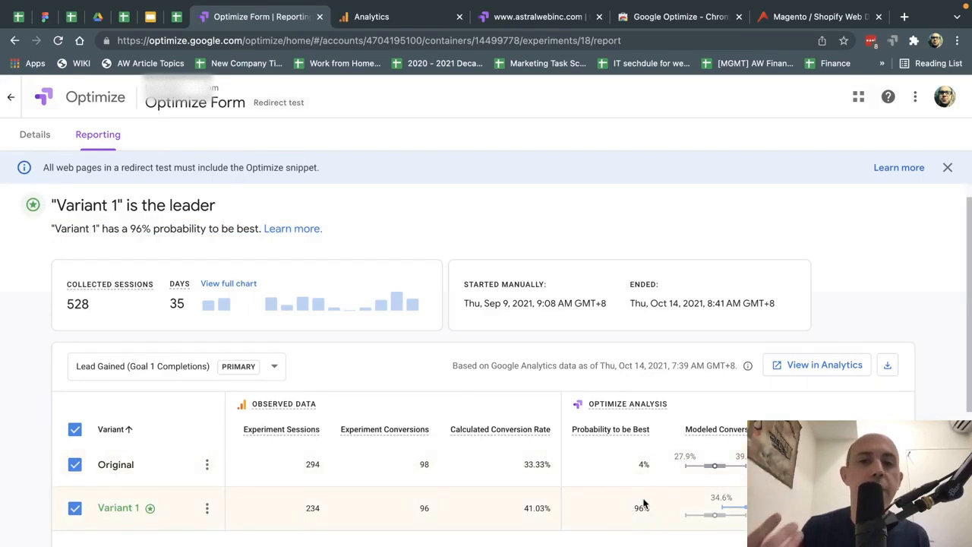
mouse_move(596, 441)
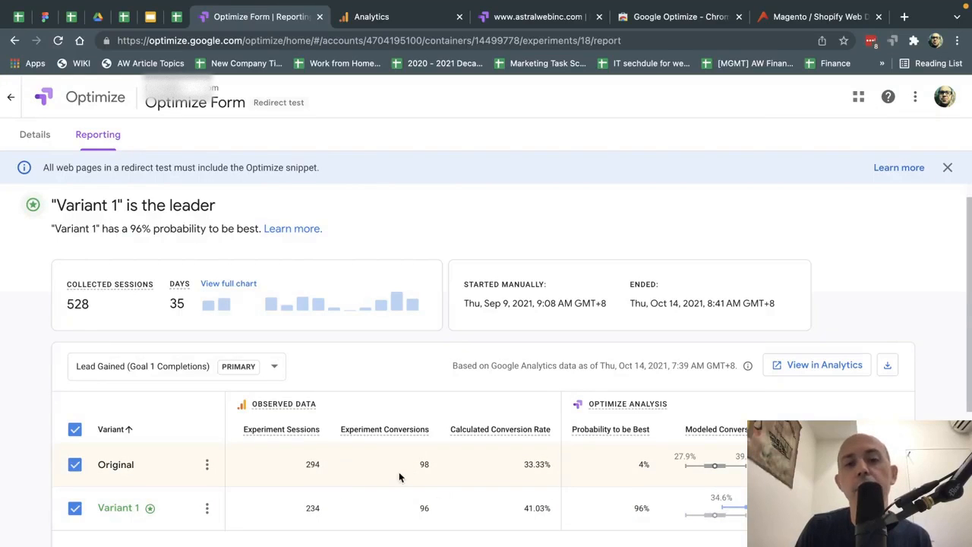
drag(98, 205, 221, 228)
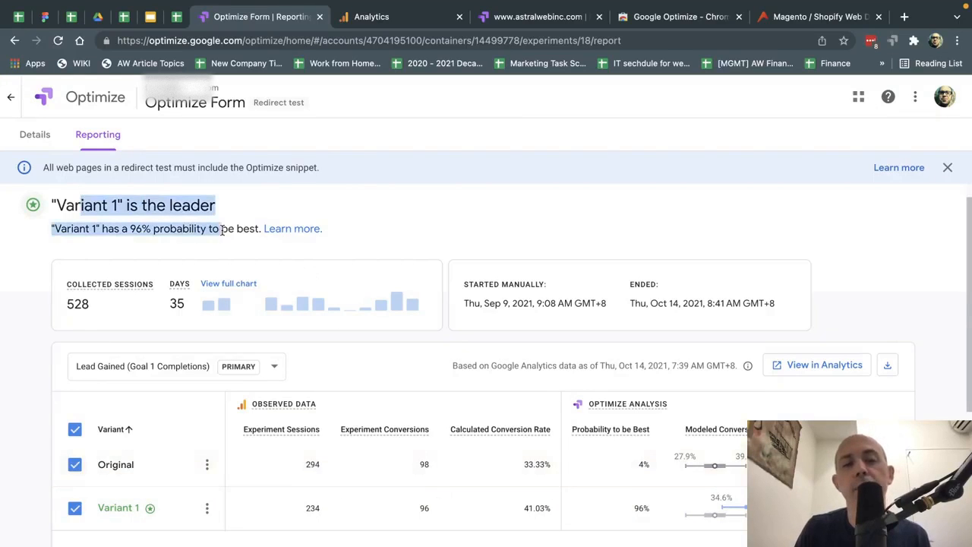
mouse_move(491, 234)
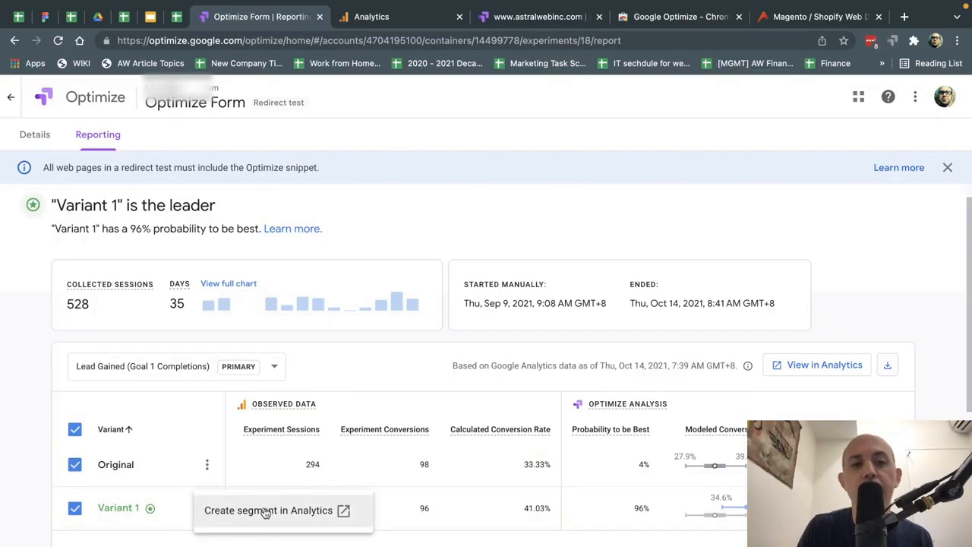
mouse_move(528, 204)
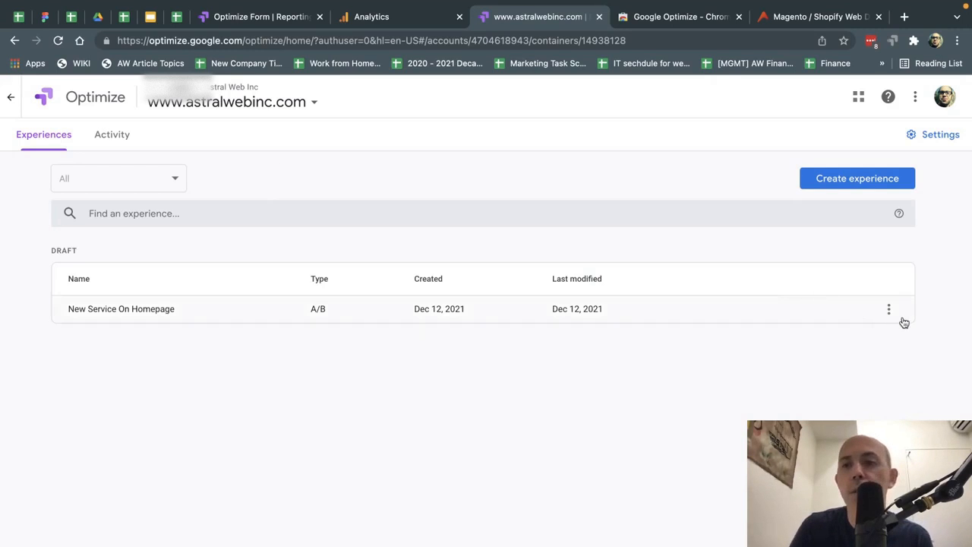
- Bring up the actions menu for the New Service On Homepage draft
click(889, 308)
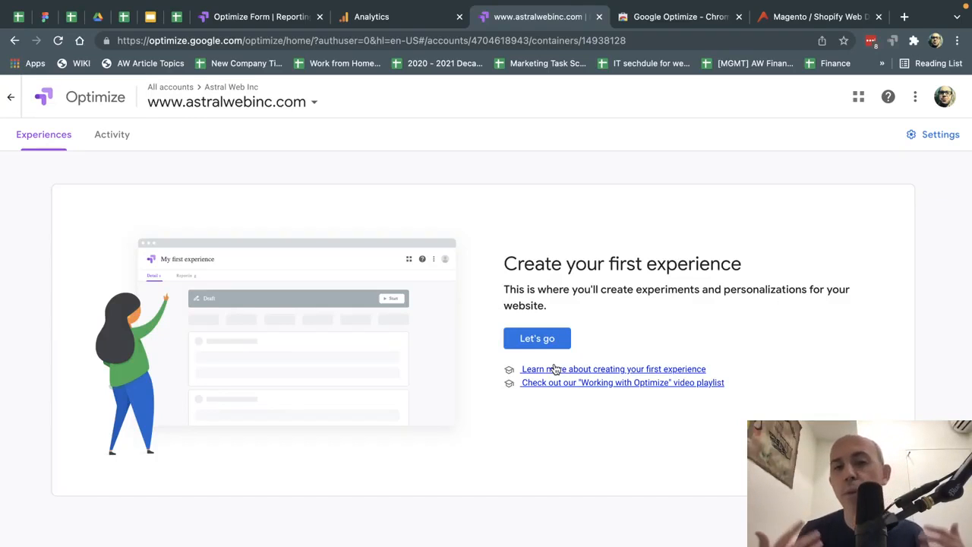
mouse_move(538, 337)
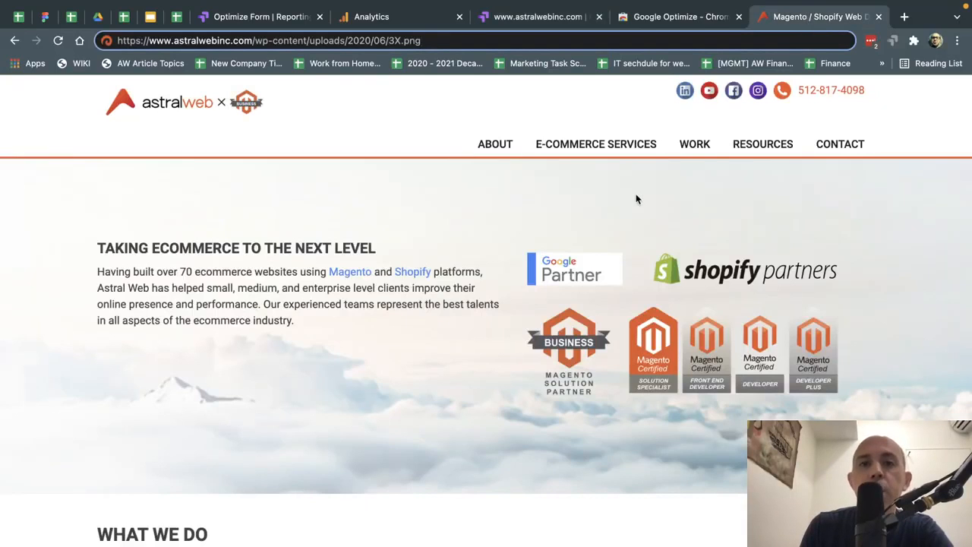
- Highlight the homepage intro heading and paragraph, then look over the rest of the page
drag(97, 243, 310, 319)
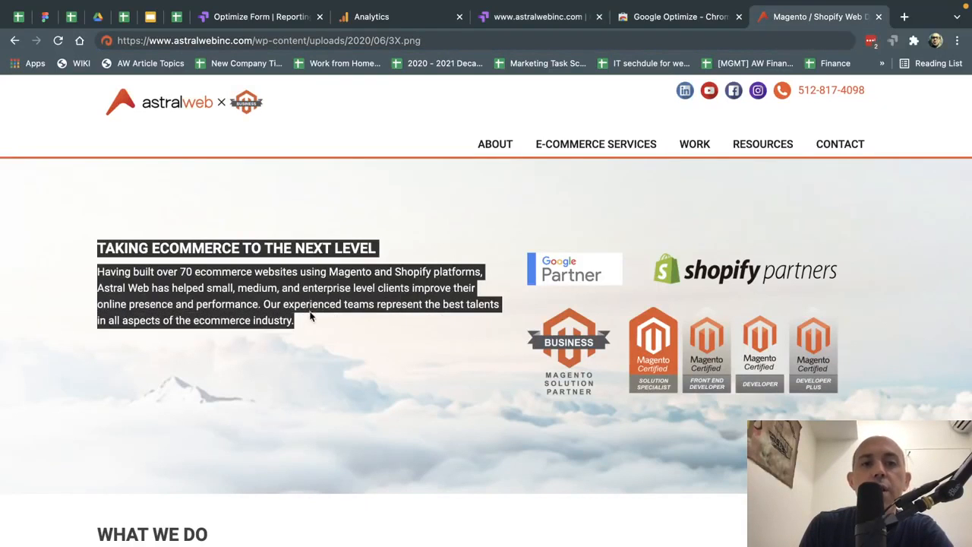
mouse_move(313, 322)
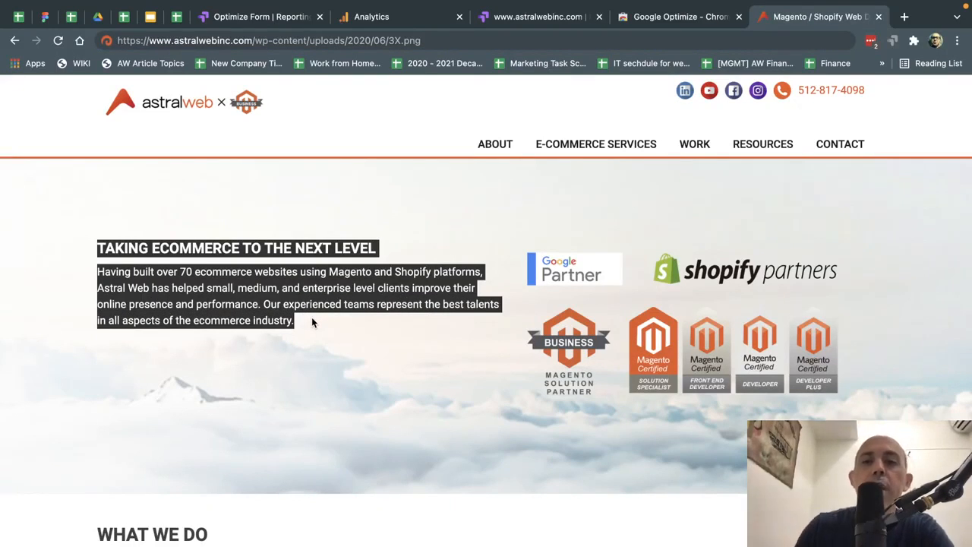
mouse_move(372, 366)
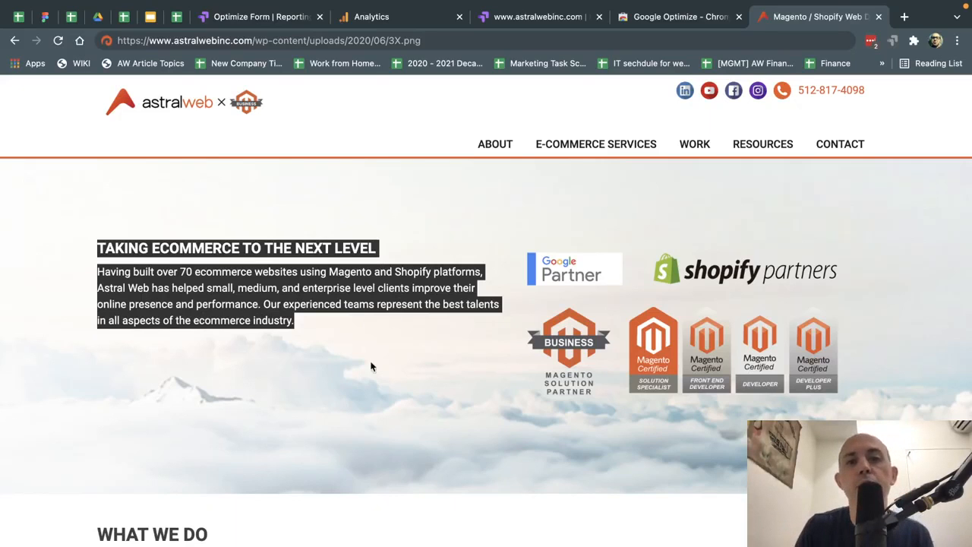
scroll(down, 3)
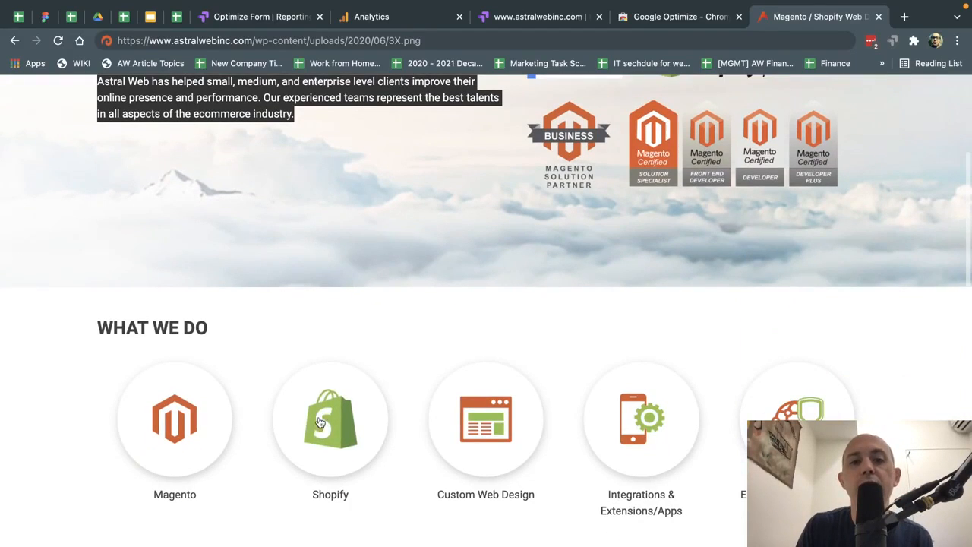
scroll(down, 3)
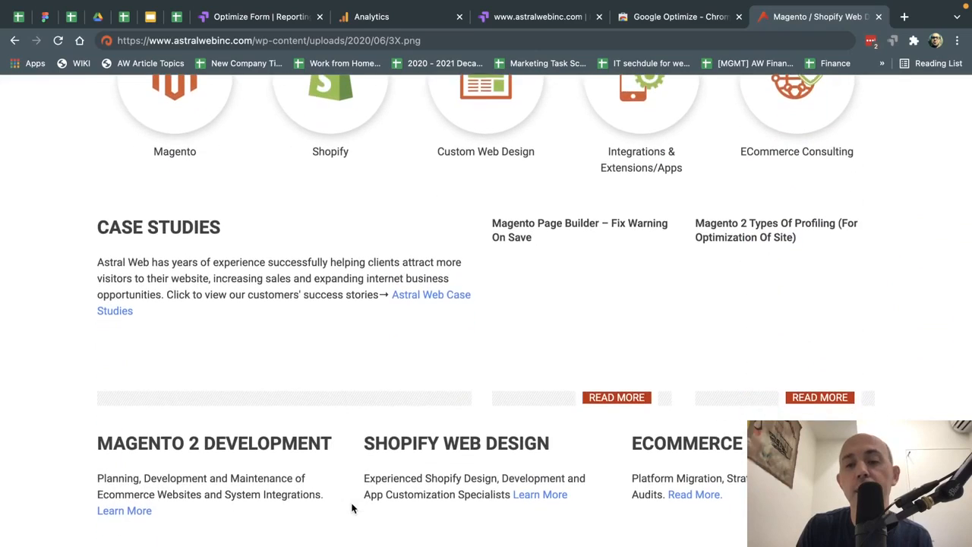
scroll(down, 3)
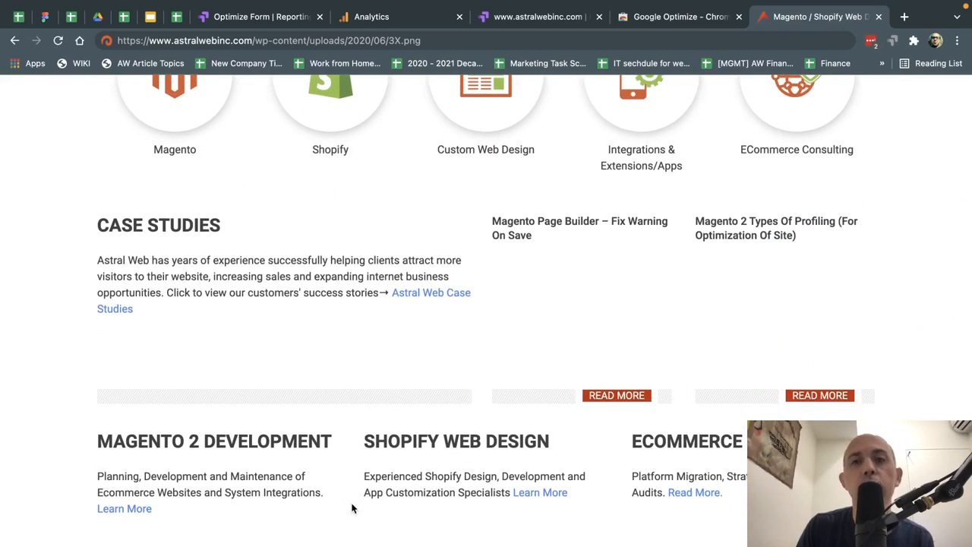
scroll(up, 3)
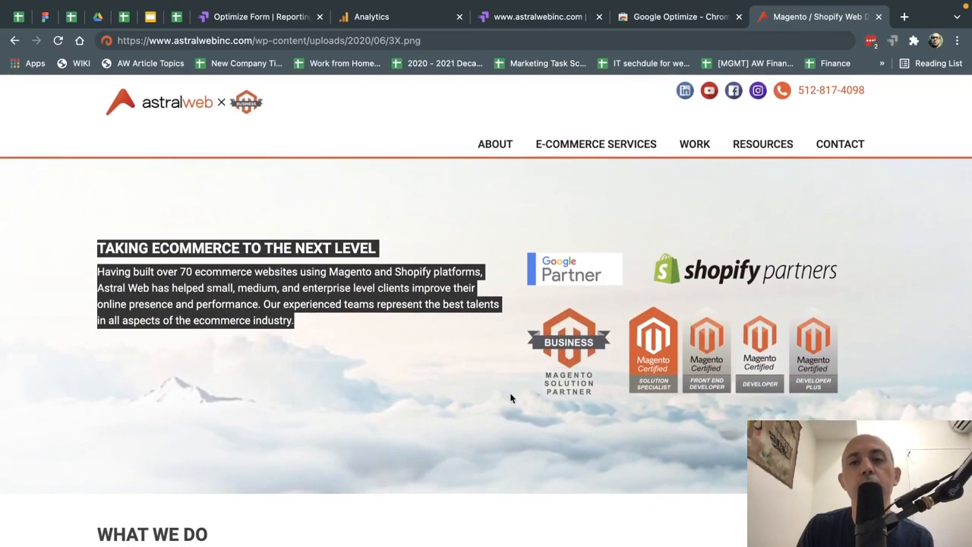
mouse_move(509, 388)
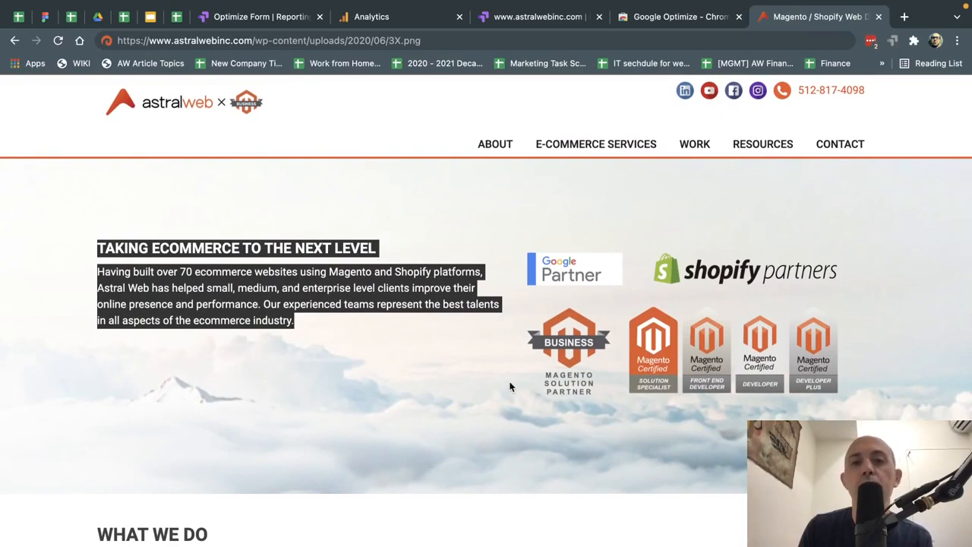
mouse_move(677, 16)
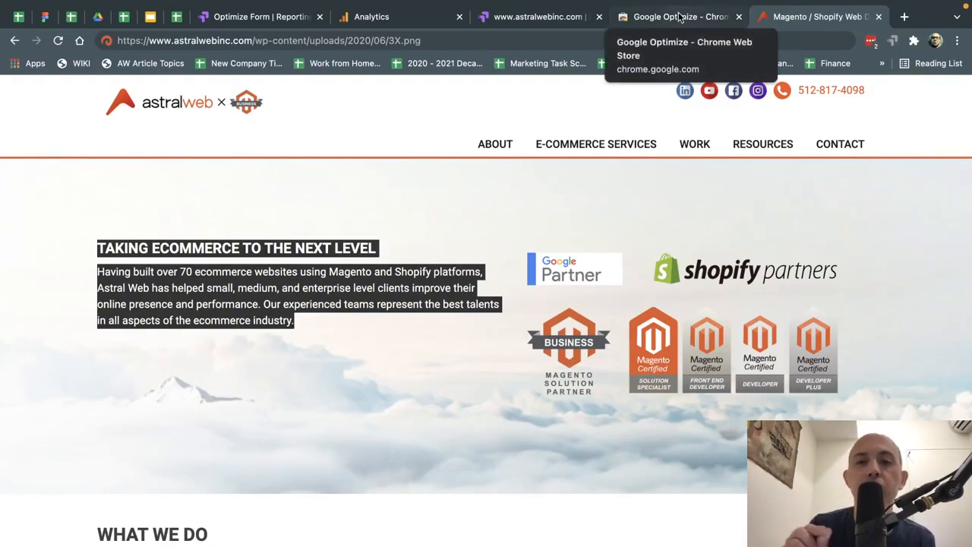
click(676, 15)
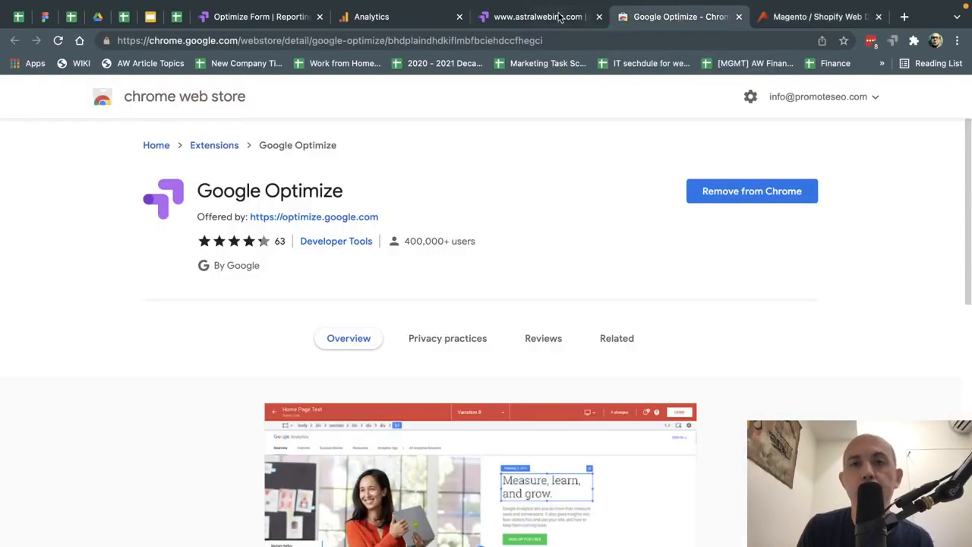
click(538, 15)
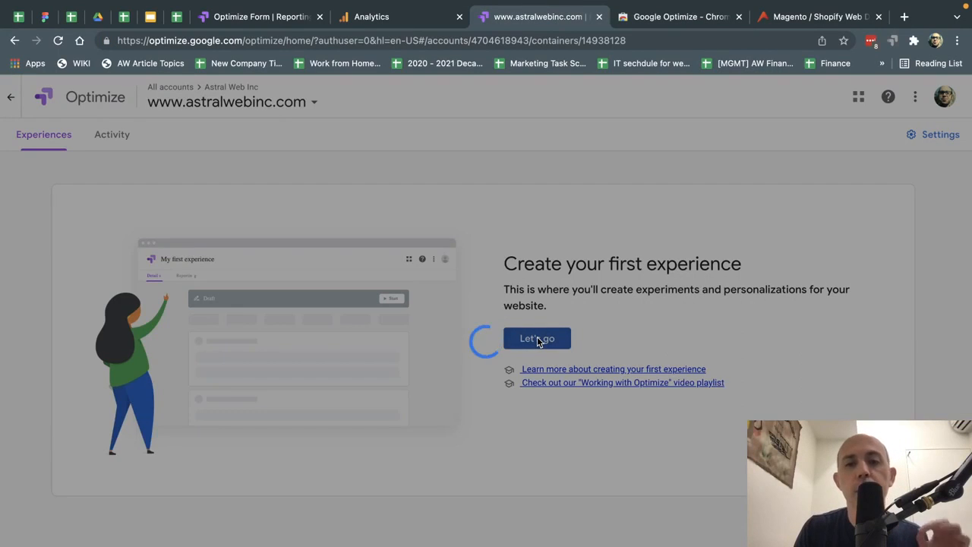
- Start the first experience and name it 'Change homepage intro content'
click(537, 337)
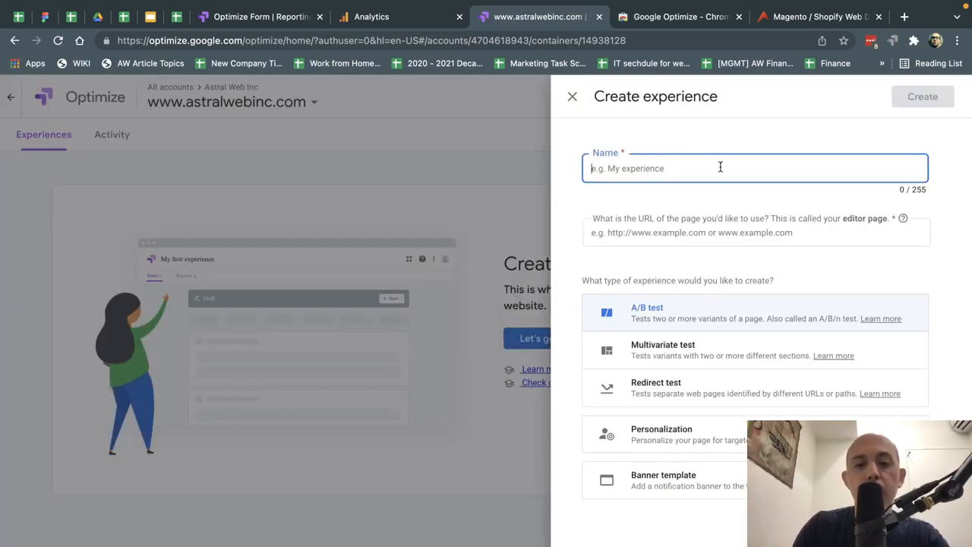
text(Change homepage)
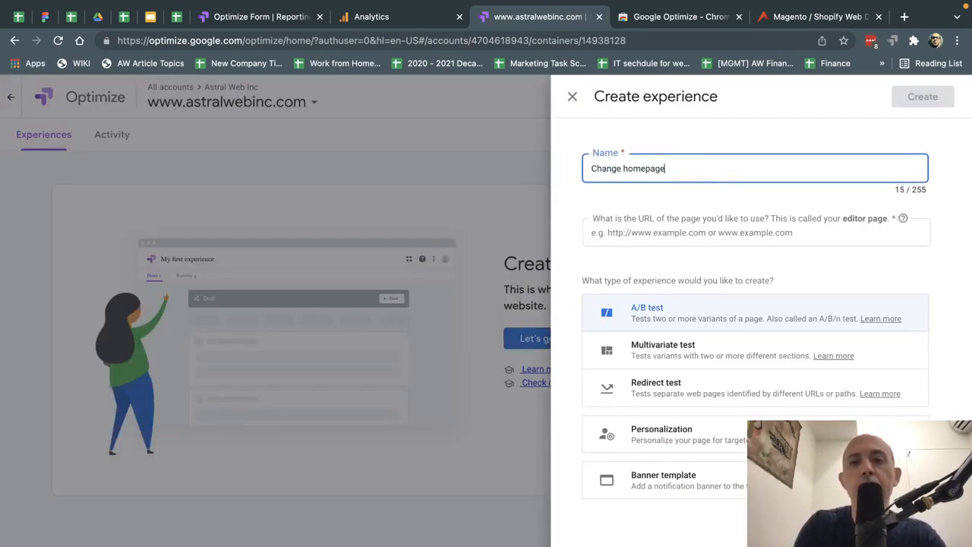
text(intro)
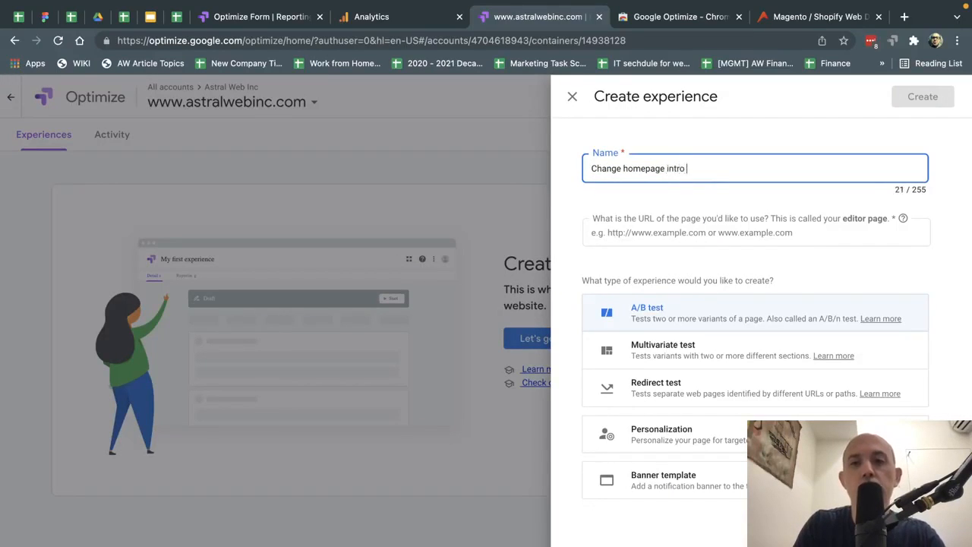
click(819, 15)
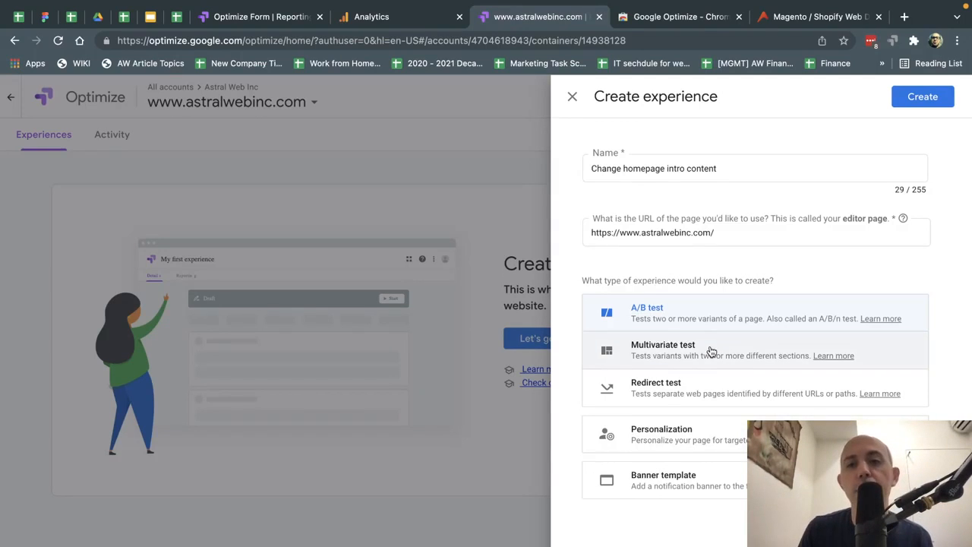
mouse_move(712, 351)
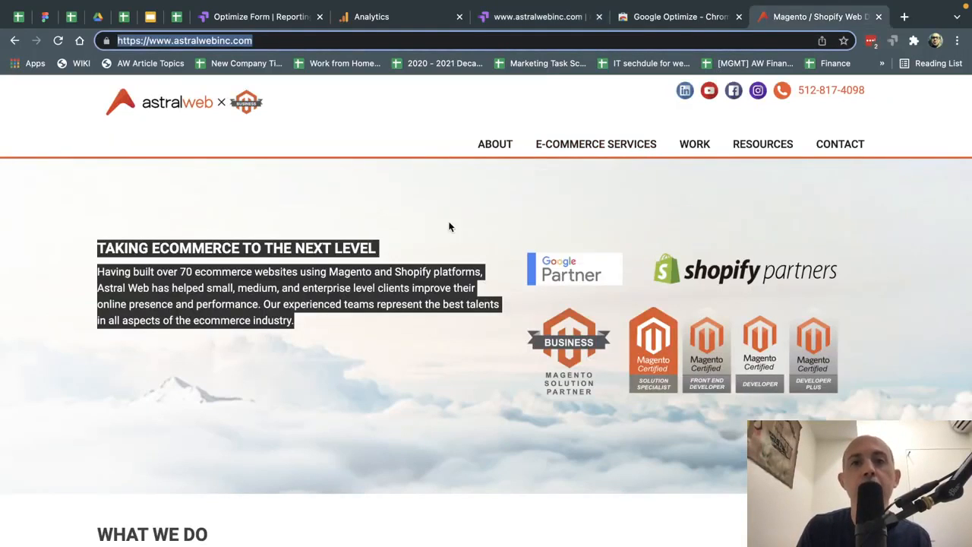
mouse_move(694, 142)
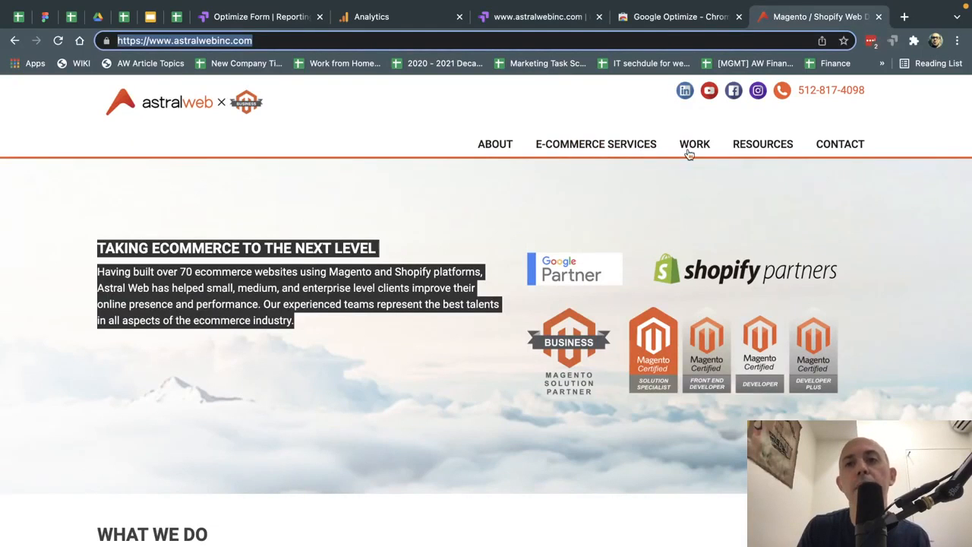
- Compare the site's original homepage with its new-homepage.html version
scroll(down, 3)
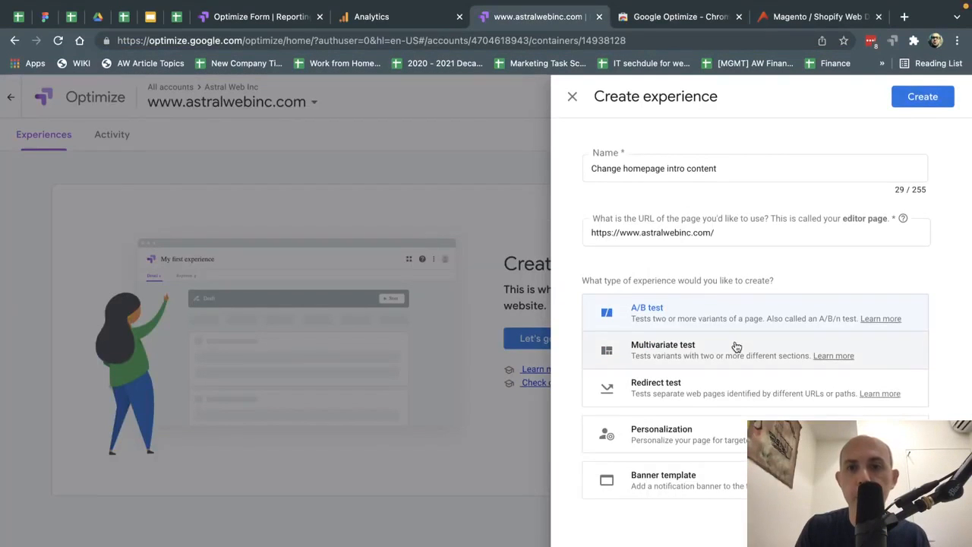
mouse_move(702, 350)
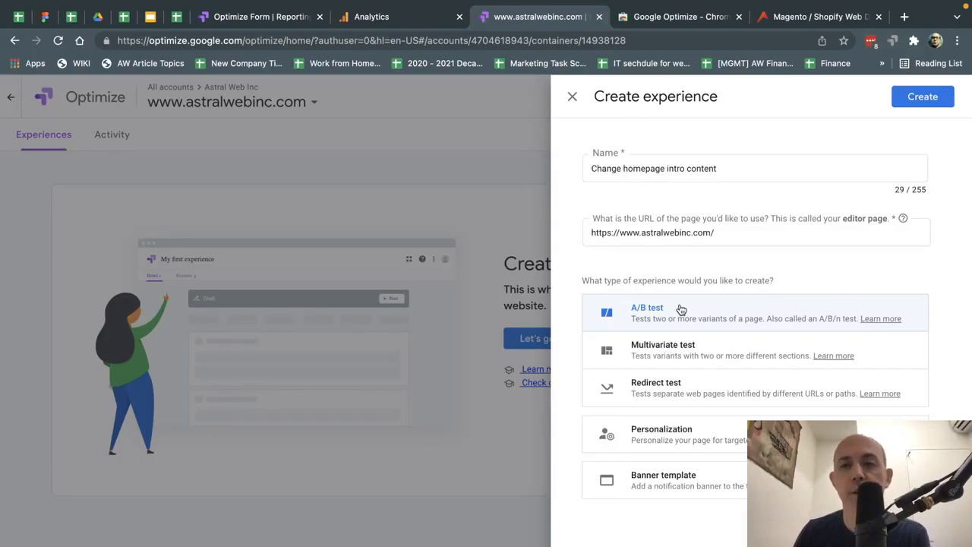
mouse_move(711, 307)
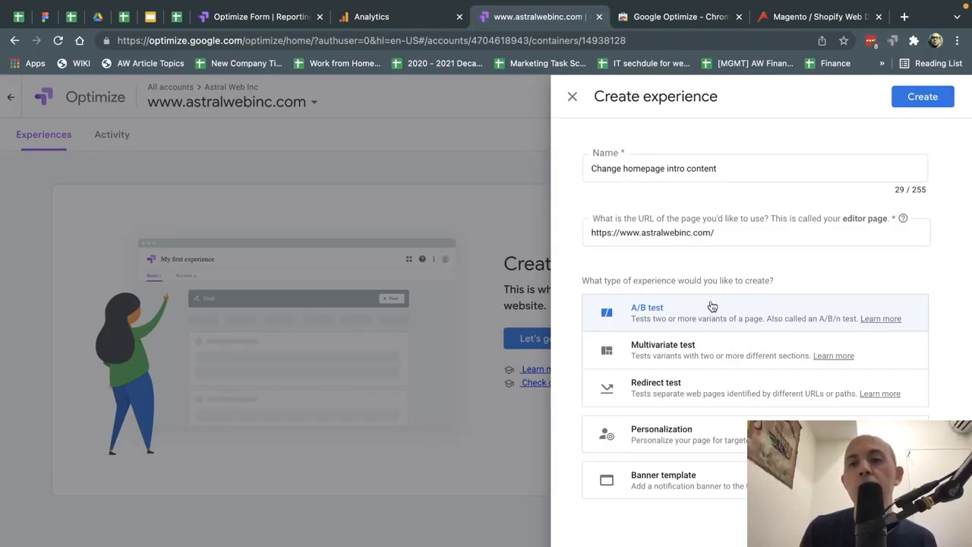
mouse_move(772, 280)
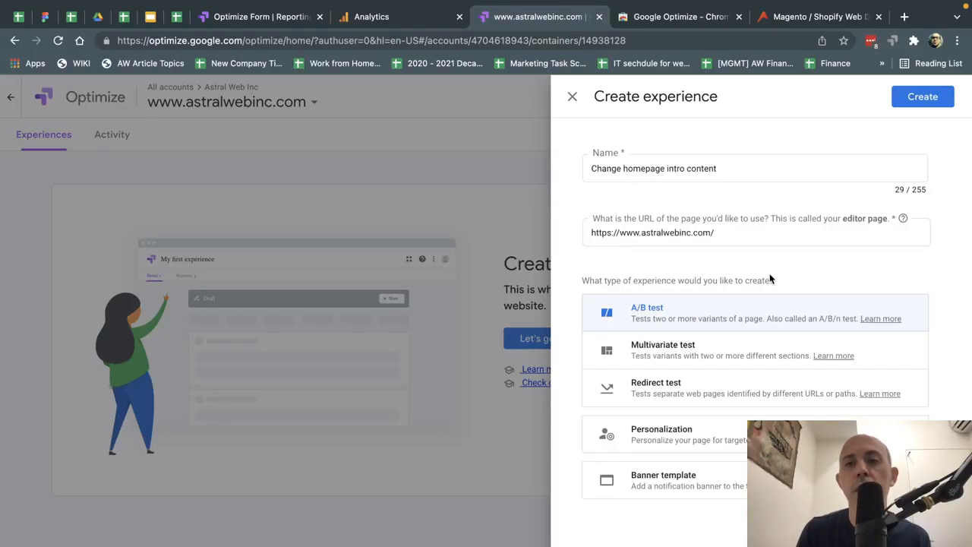
mouse_move(687, 401)
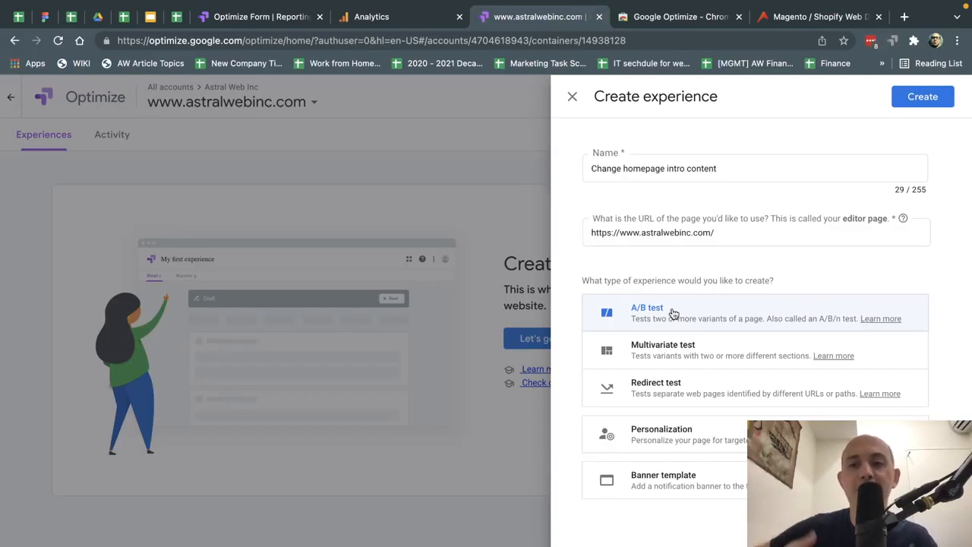
mouse_move(683, 387)
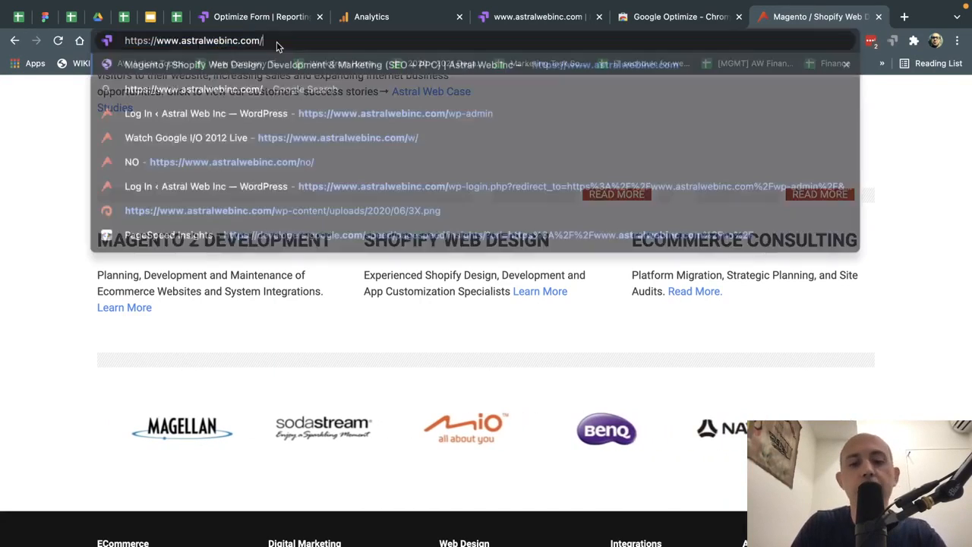
text(new-homepage)
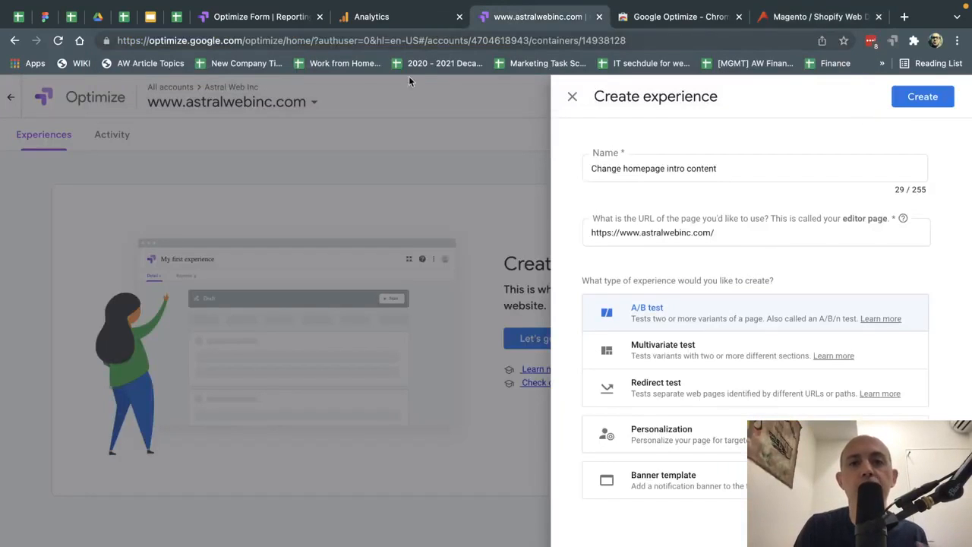
mouse_move(726, 322)
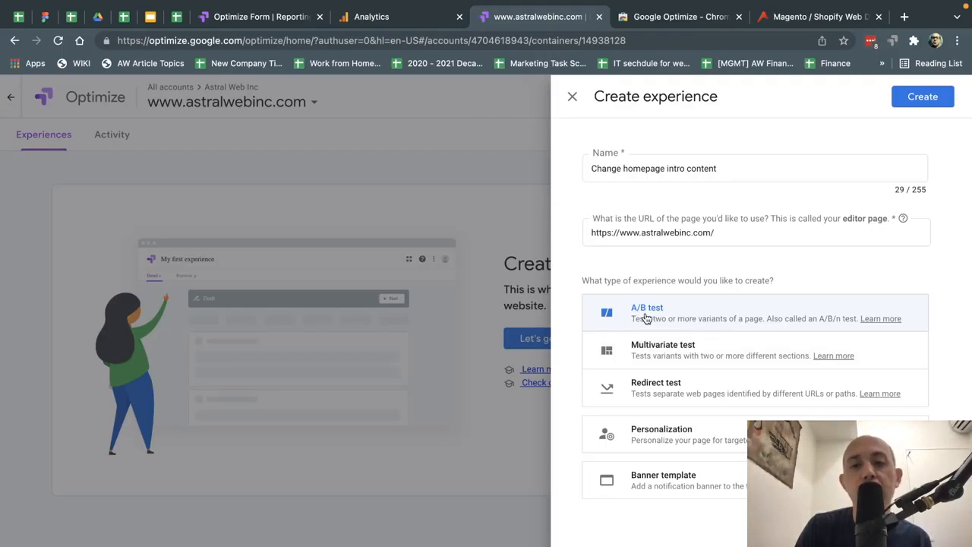
mouse_move(670, 396)
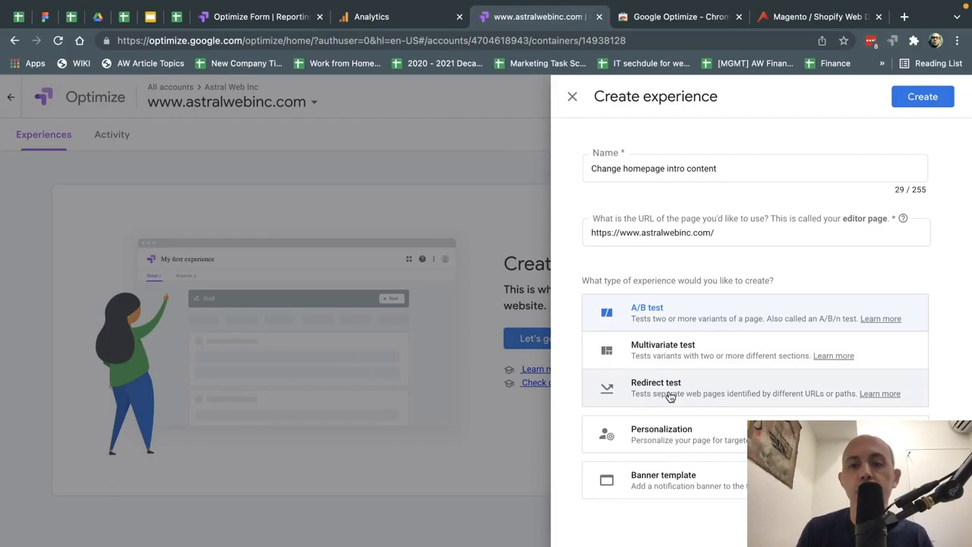
mouse_move(692, 443)
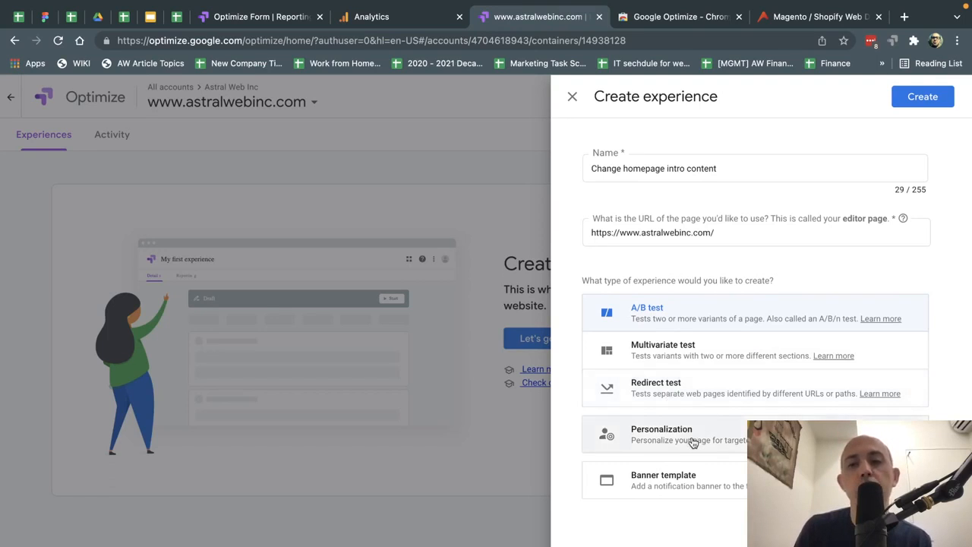
mouse_move(726, 429)
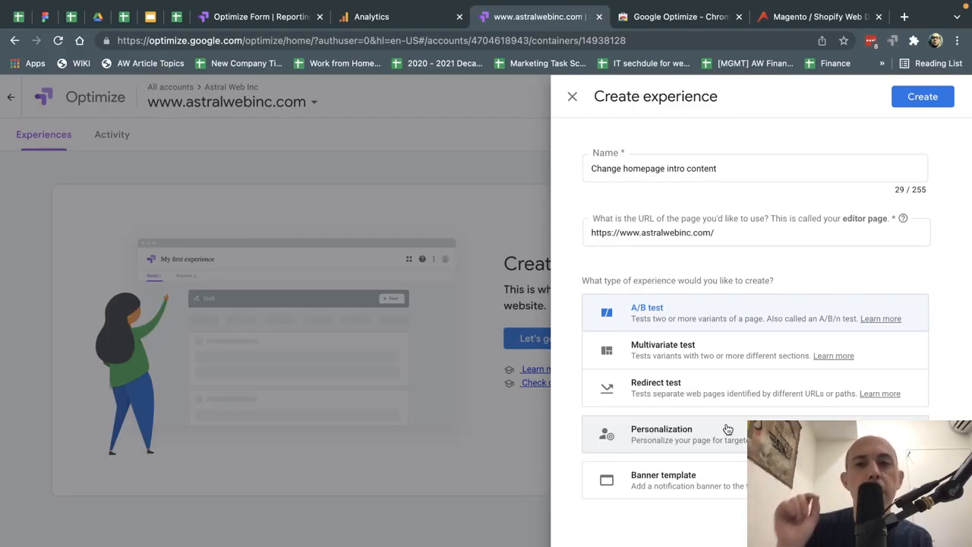
click(817, 16)
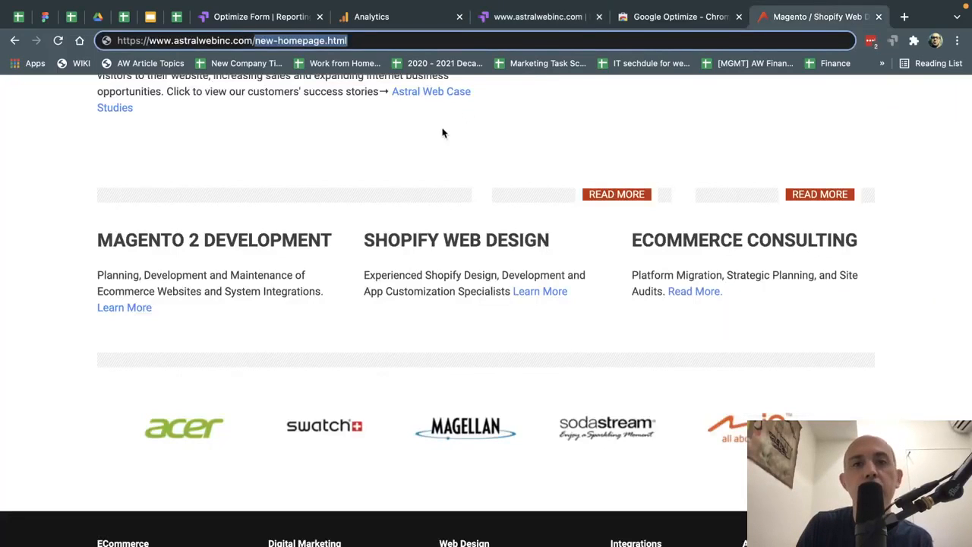
scroll(up, 3)
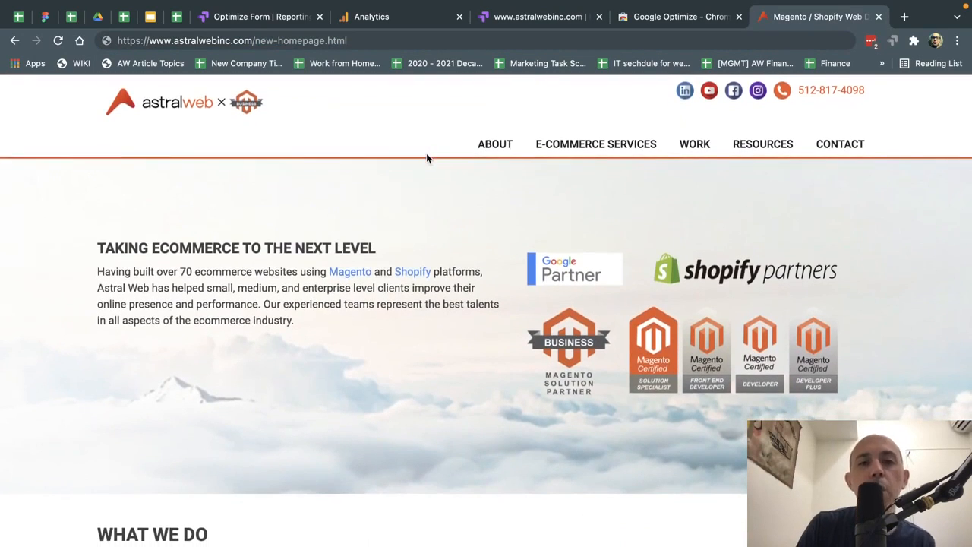
mouse_move(316, 334)
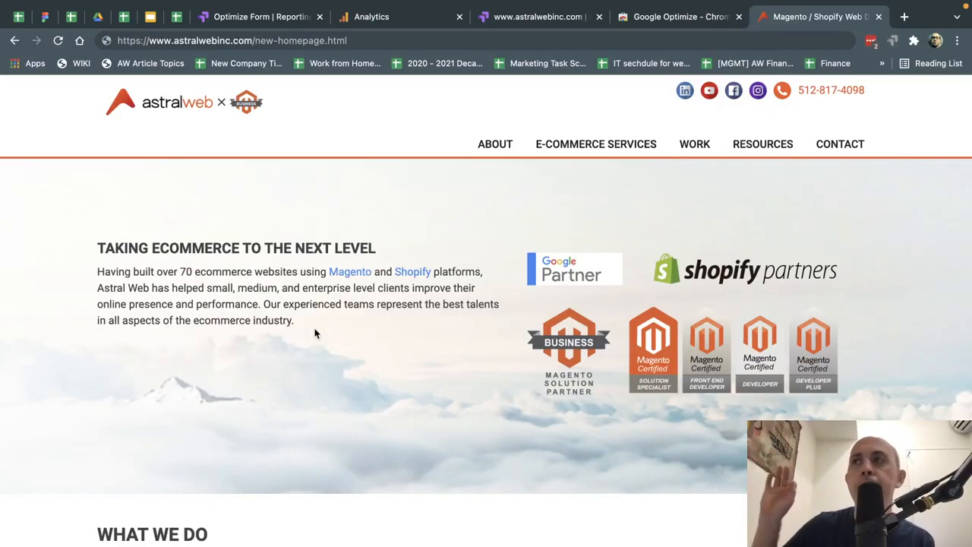
mouse_move(337, 307)
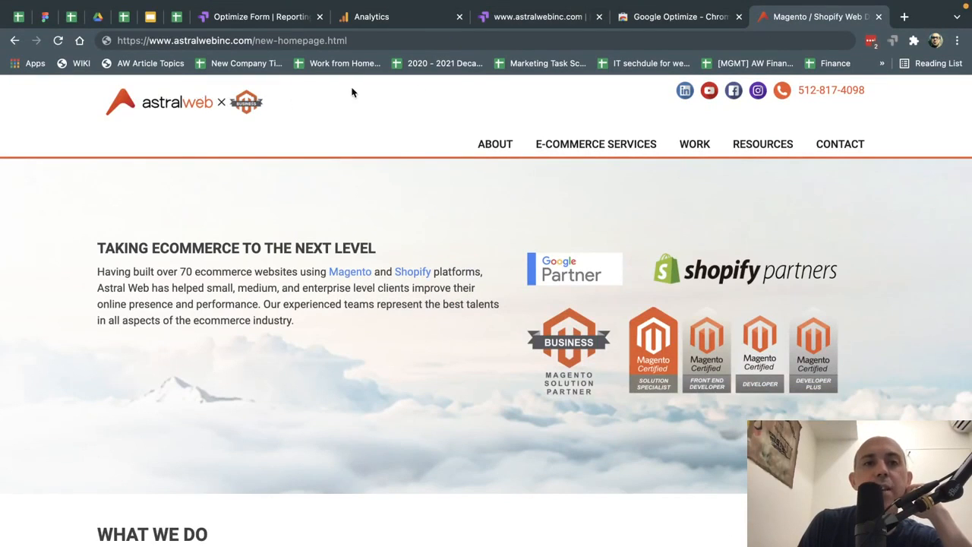
mouse_move(499, 89)
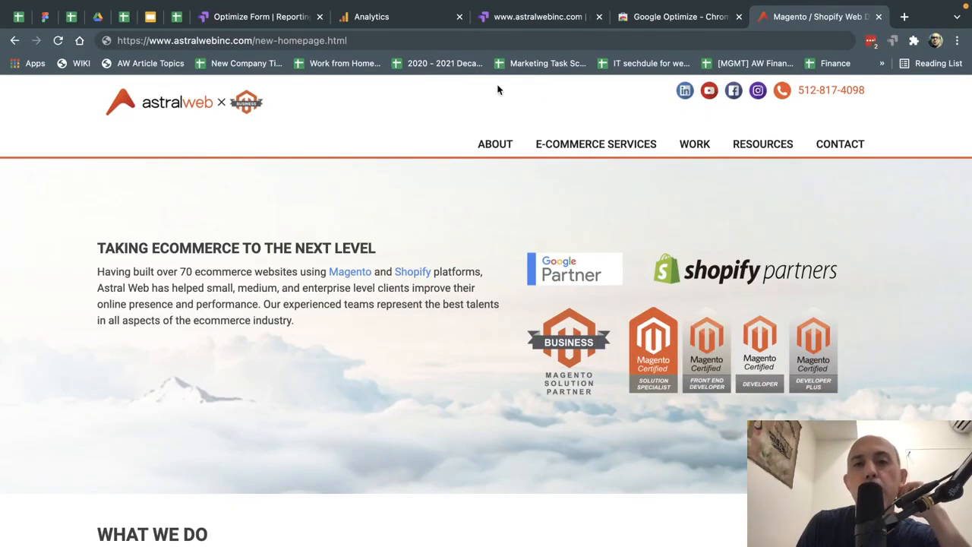
mouse_move(368, 82)
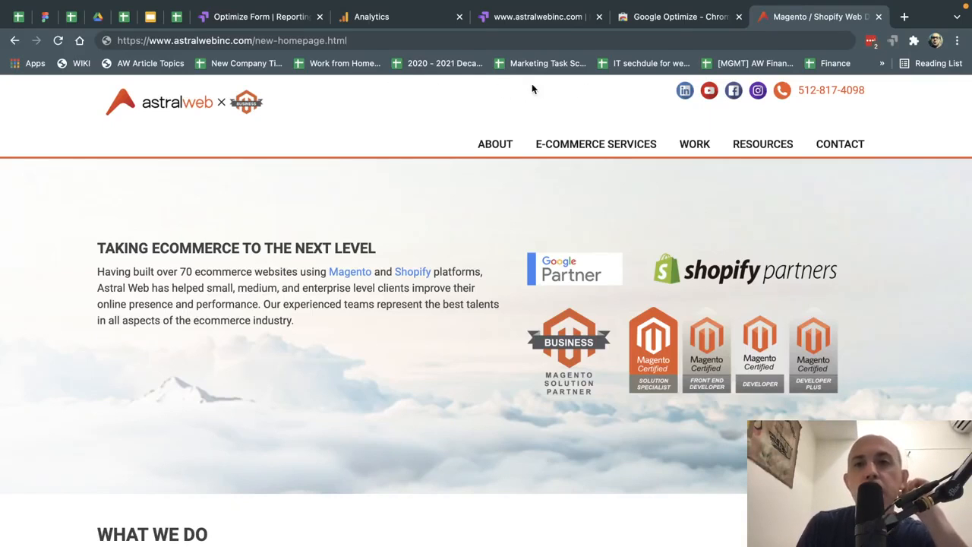
mouse_move(298, 64)
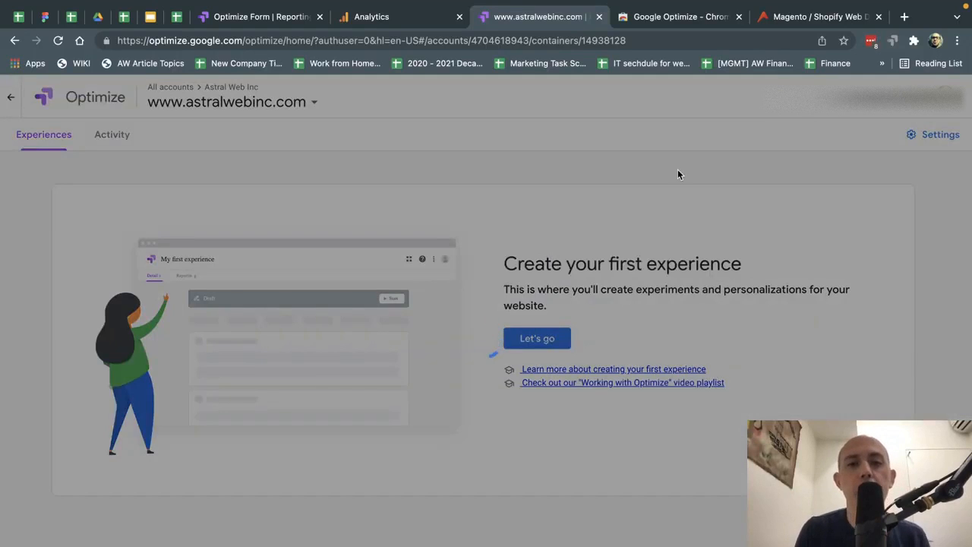
- Create the A/B test as a draft and return to its Details after checking the extension page
click(538, 337)
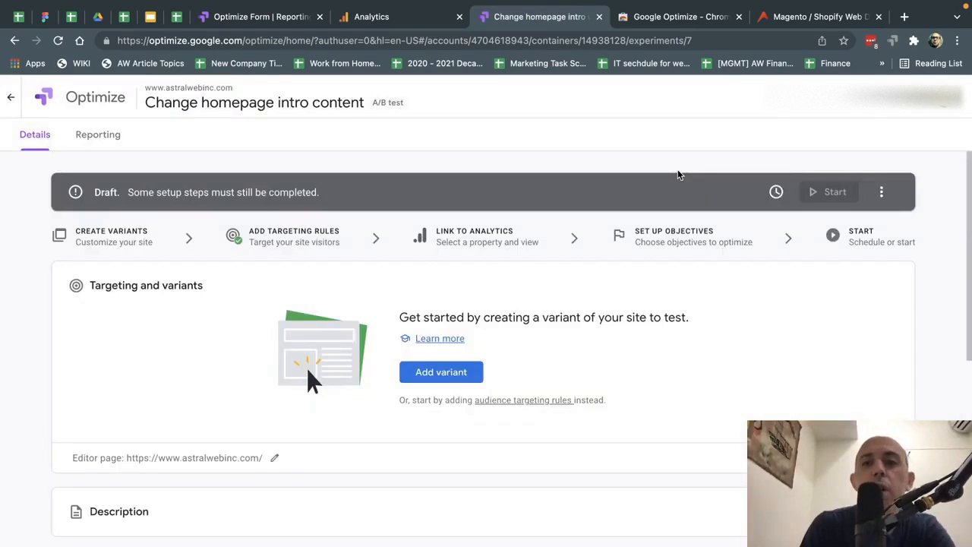
click(679, 17)
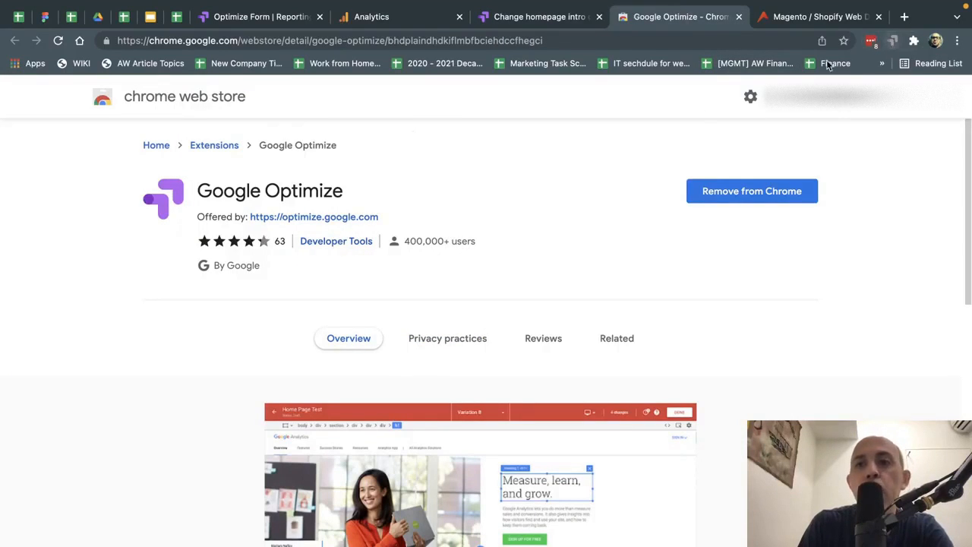
click(539, 15)
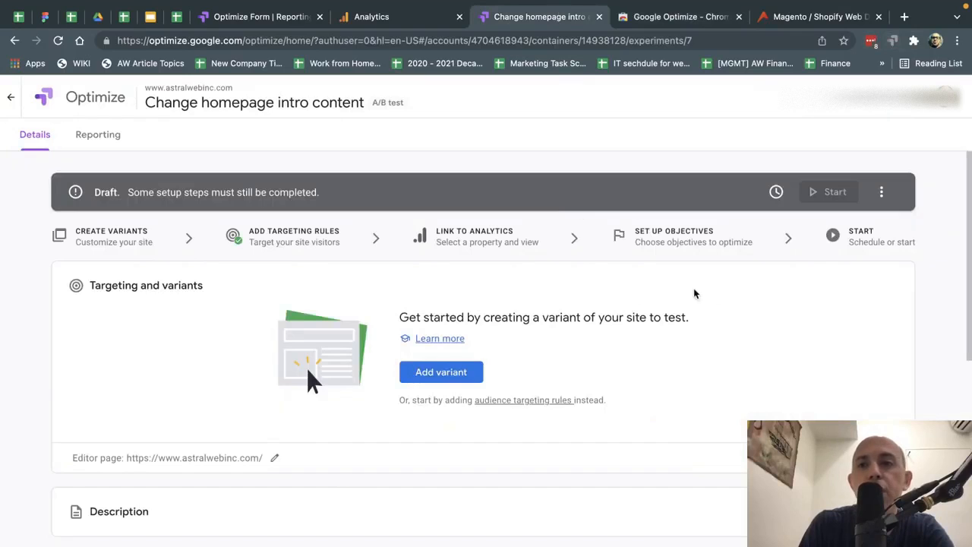
mouse_move(441, 371)
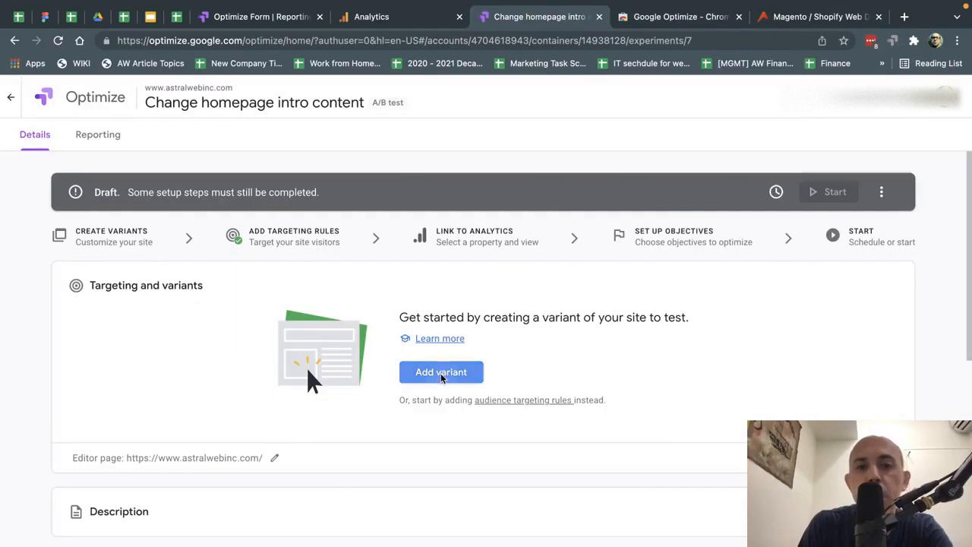
- Name the new variant 'change content on top'
click(441, 370)
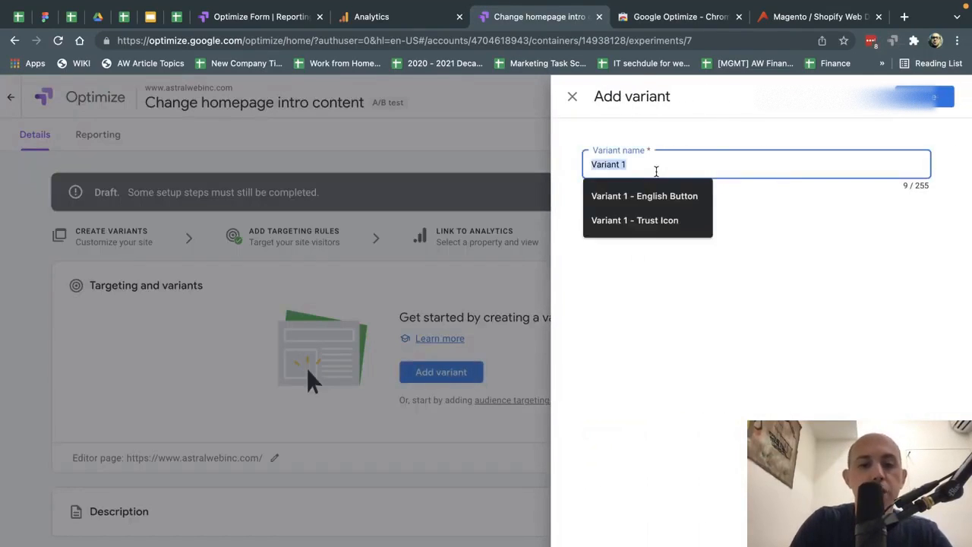
text(change contrnyt)
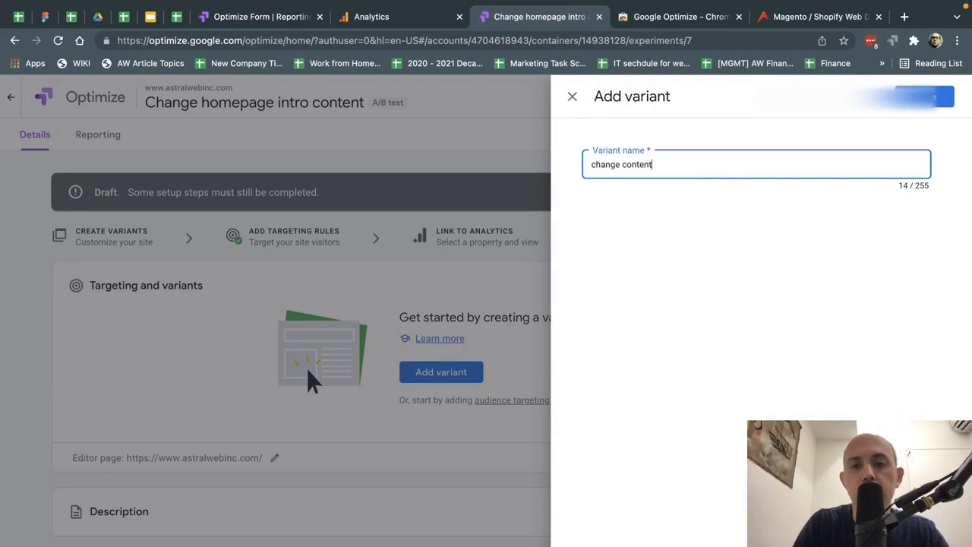
text(on top)
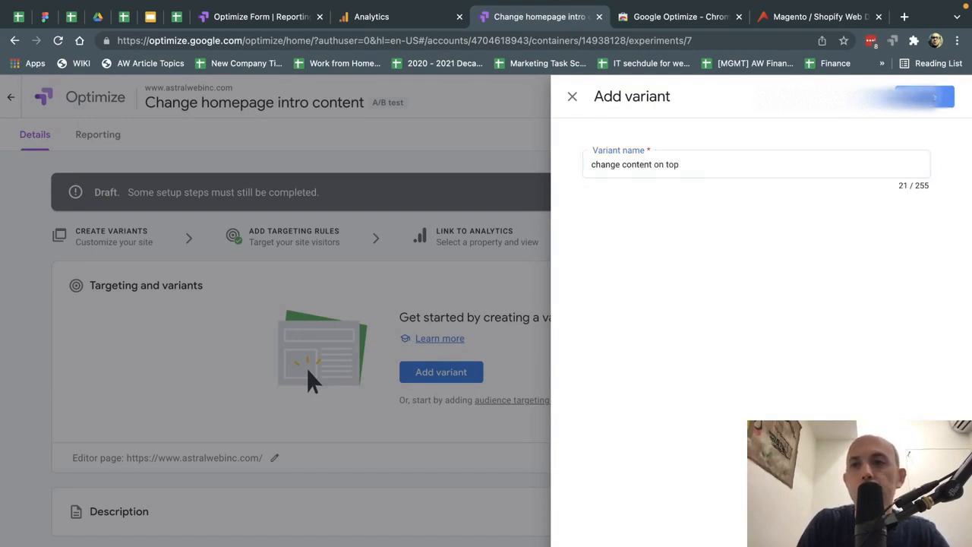
mouse_move(654, 289)
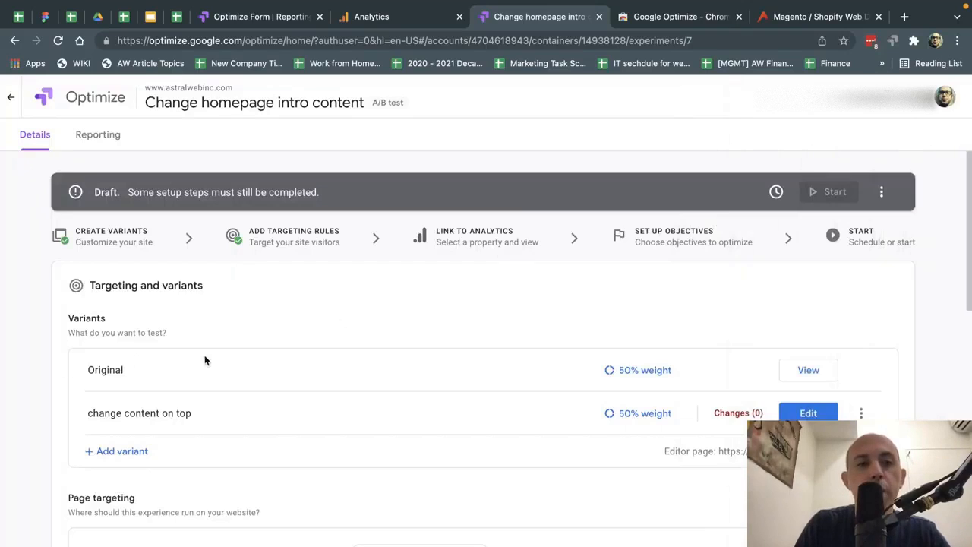
mouse_move(641, 383)
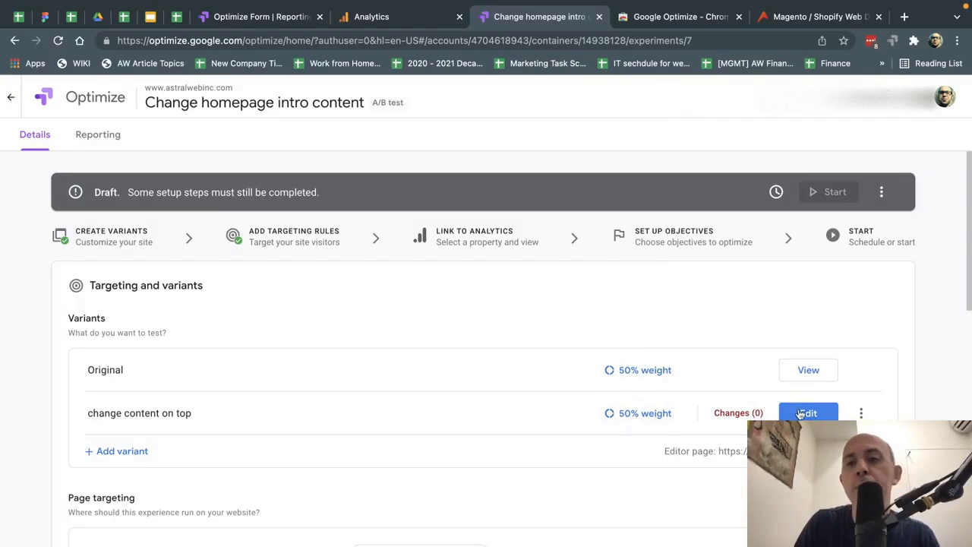
- Load the variant in the visual editor on the astralwebinc.com homepage, confirming the extension is installed
click(809, 413)
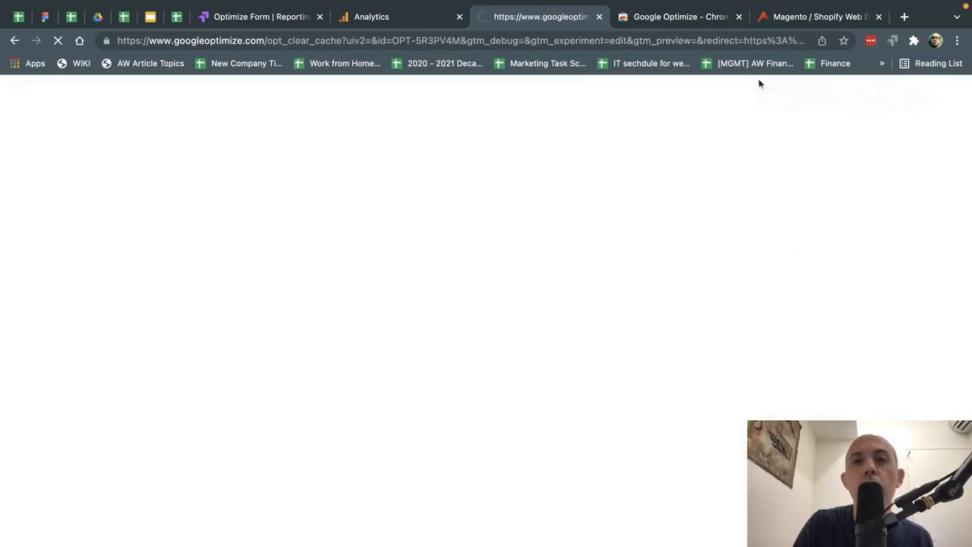
click(678, 17)
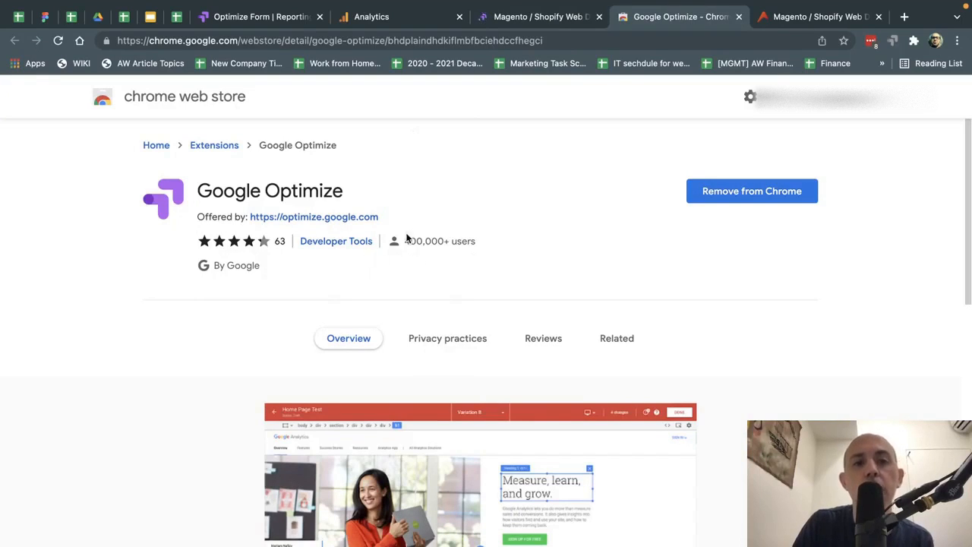
click(540, 16)
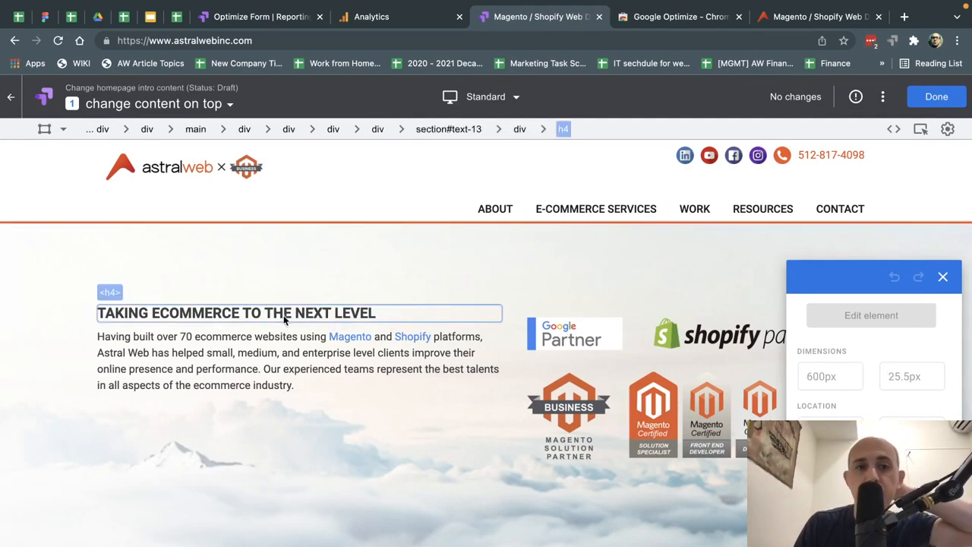
mouse_move(243, 313)
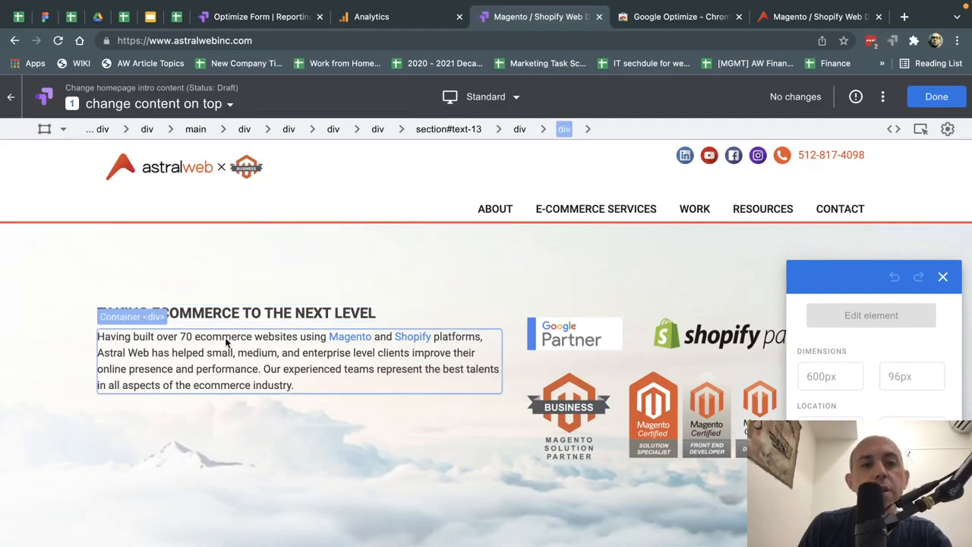
- Select the intro h4 heading and bring up its HTML/text editing options
click(236, 313)
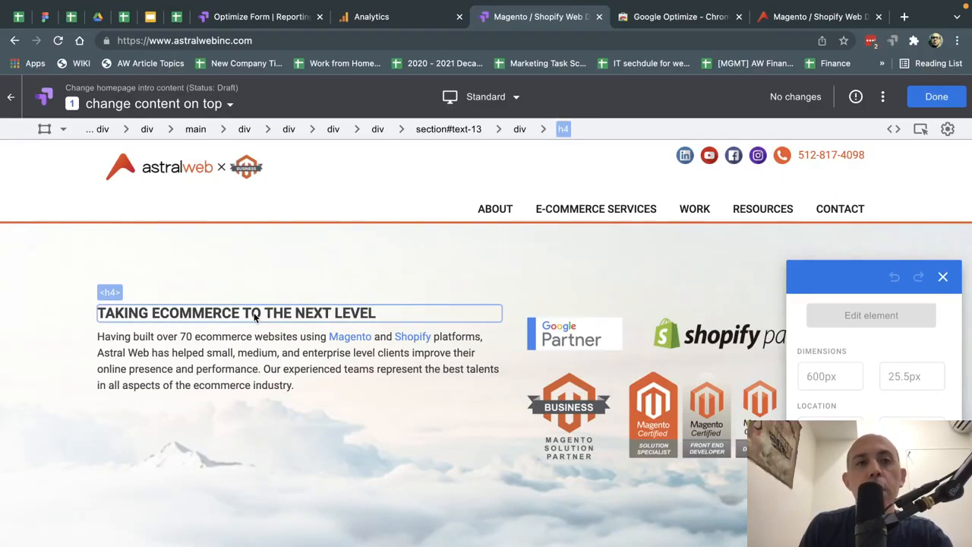
mouse_move(266, 321)
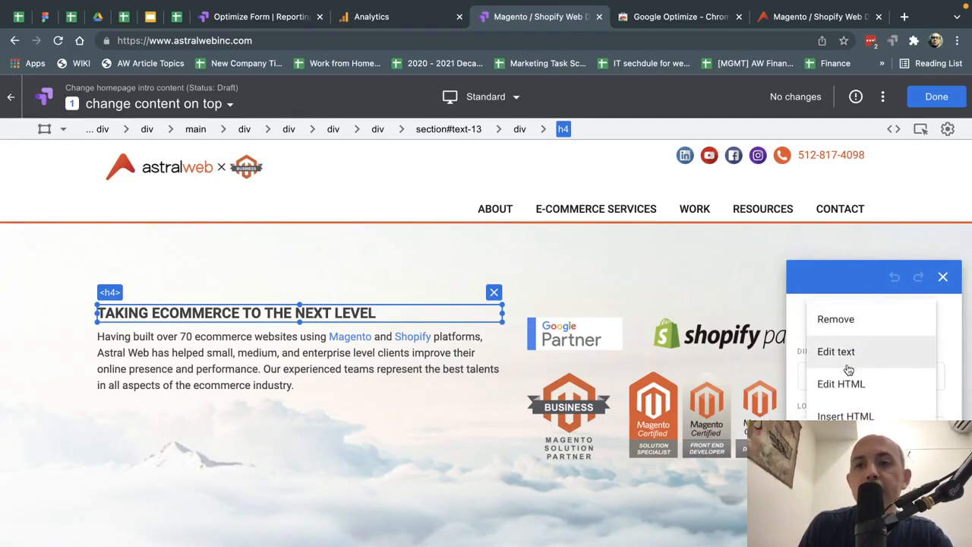
click(842, 383)
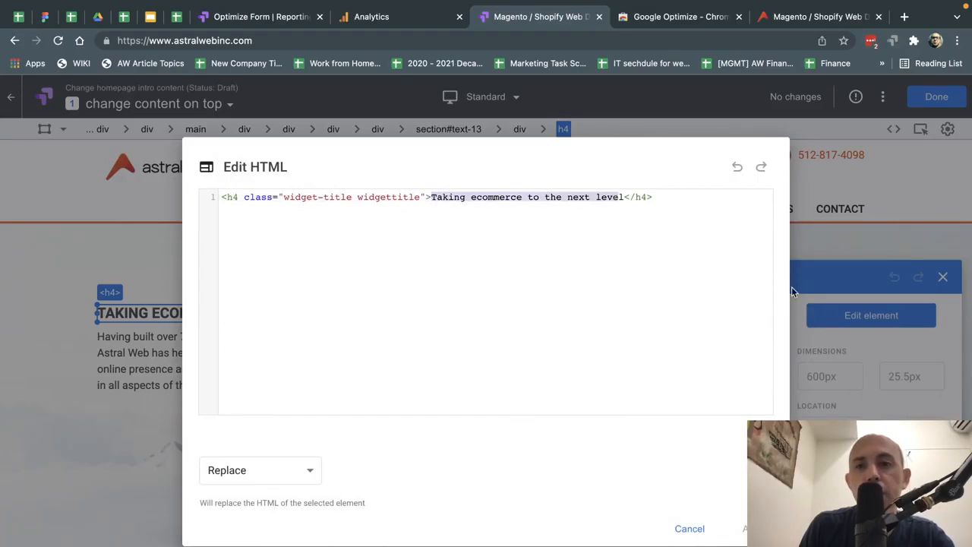
mouse_move(696, 213)
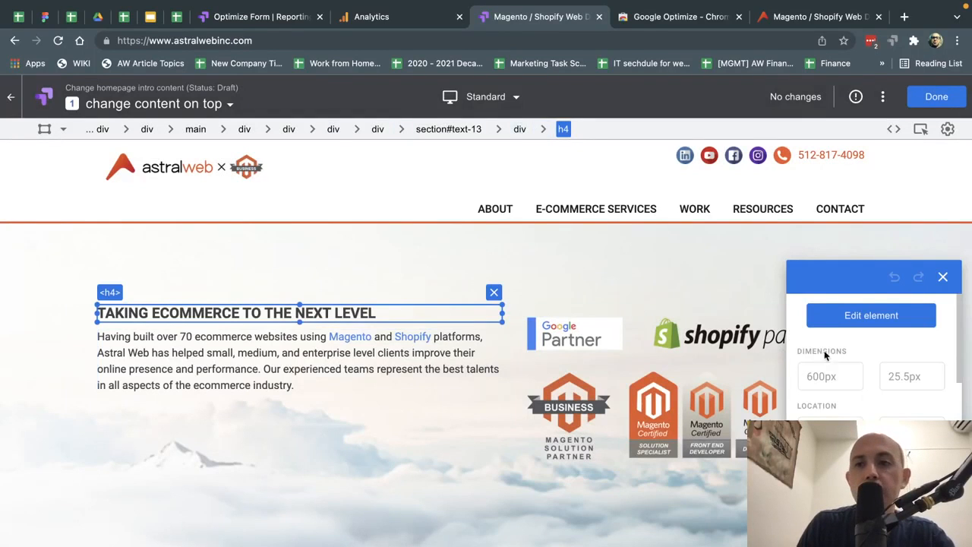
click(872, 315)
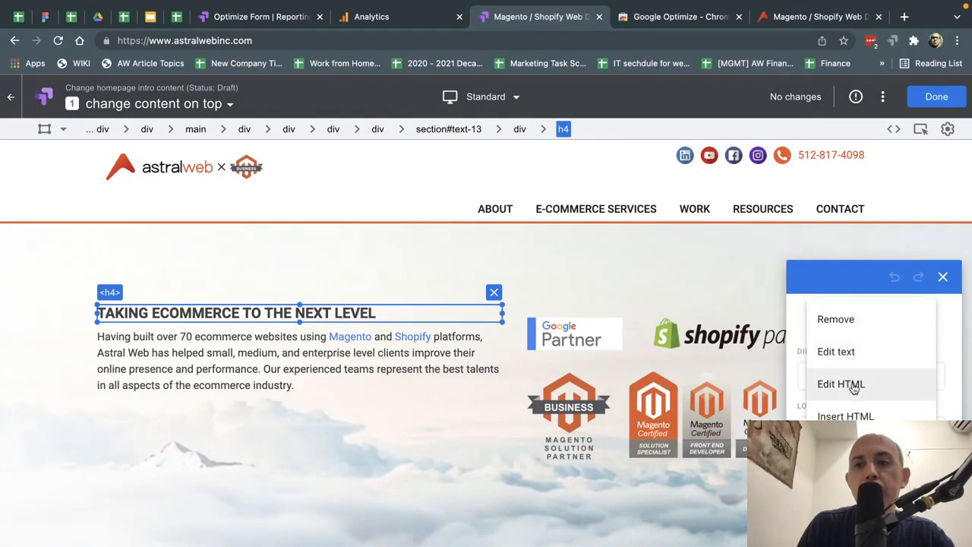
click(842, 383)
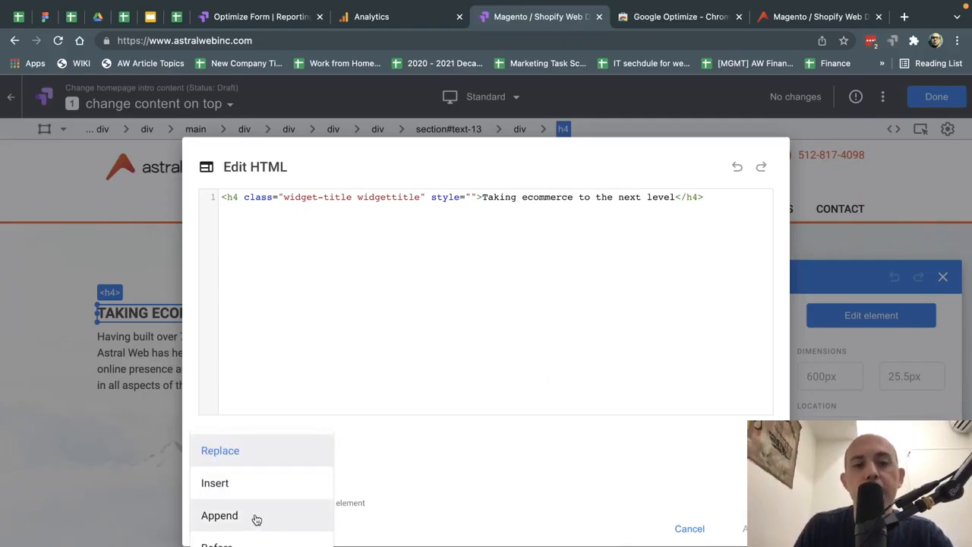
mouse_move(483, 459)
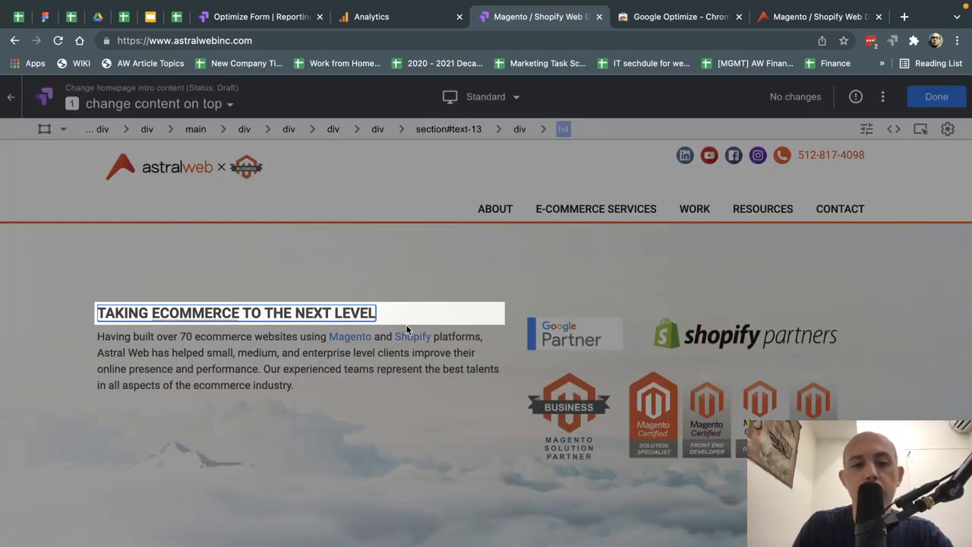
- Rewrite the heading to read WE NOW OFFER ECOMMERCE CONSULTING
text(WE NOW OFFER)
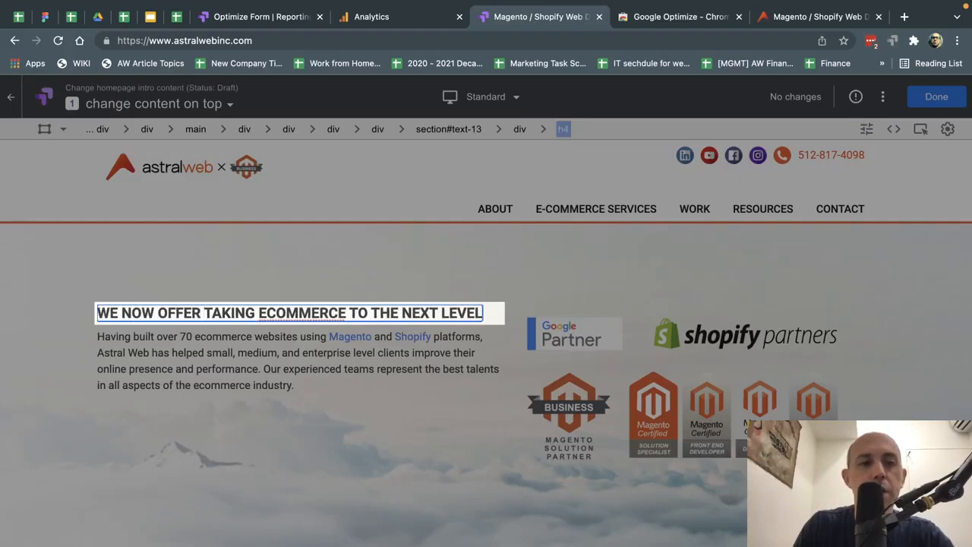
text(ECOMM)
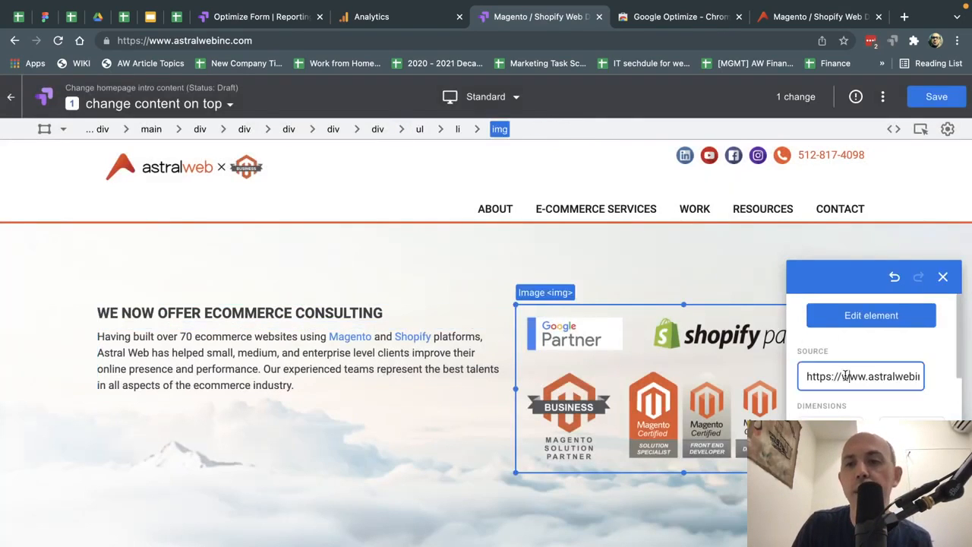
- Show the list of preview device sizes from the Standard device dropdown
click(872, 315)
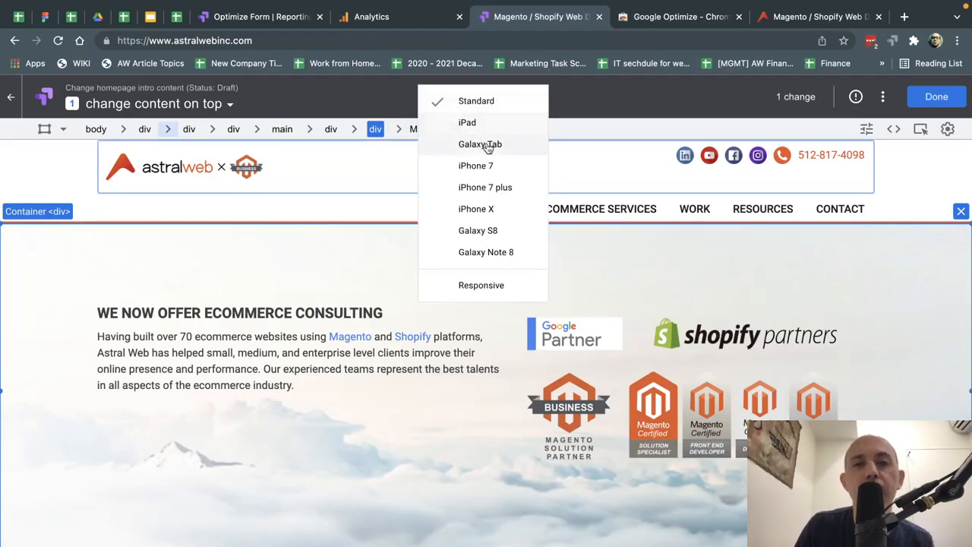
- Preview the new heading at iPhone 7 size, then return the preview to Responsive width
click(476, 166)
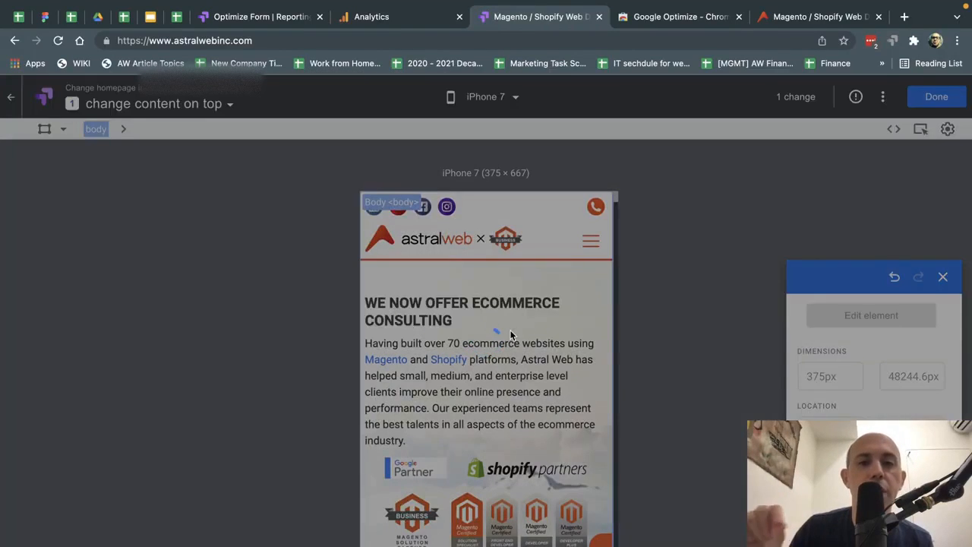
click(462, 312)
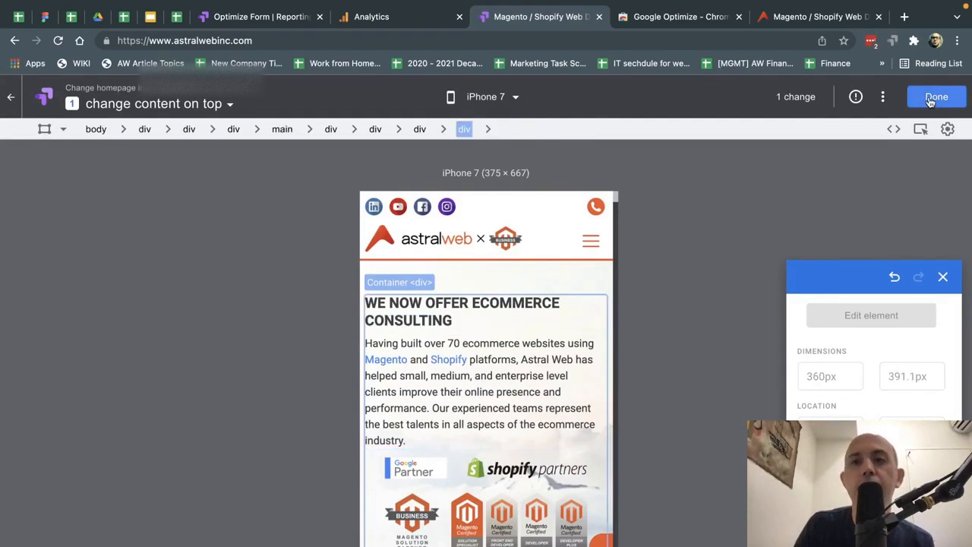
click(492, 98)
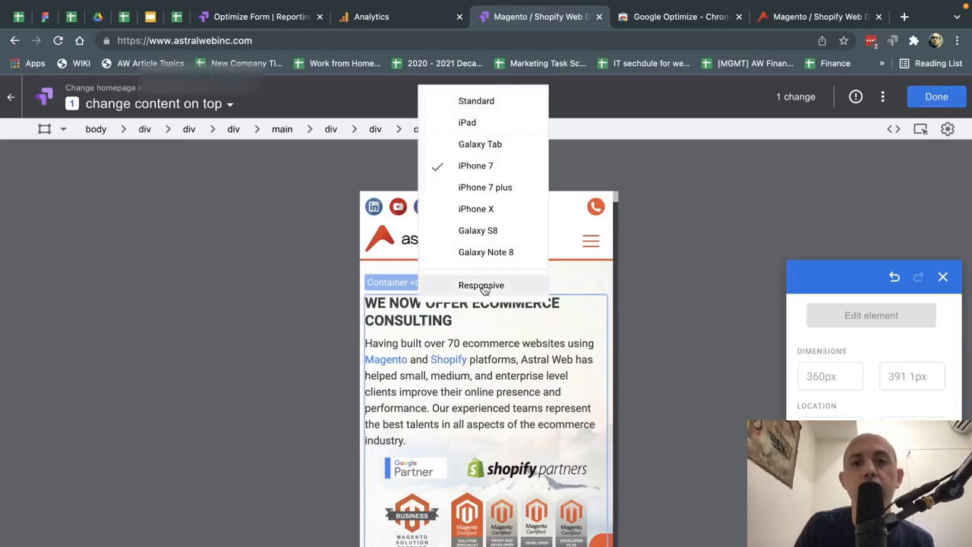
click(475, 165)
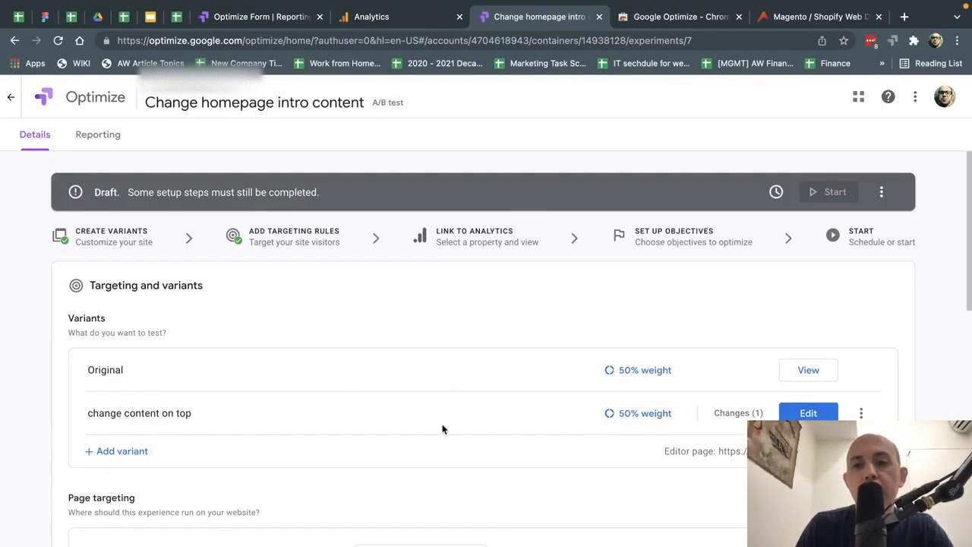
scroll(down, 3)
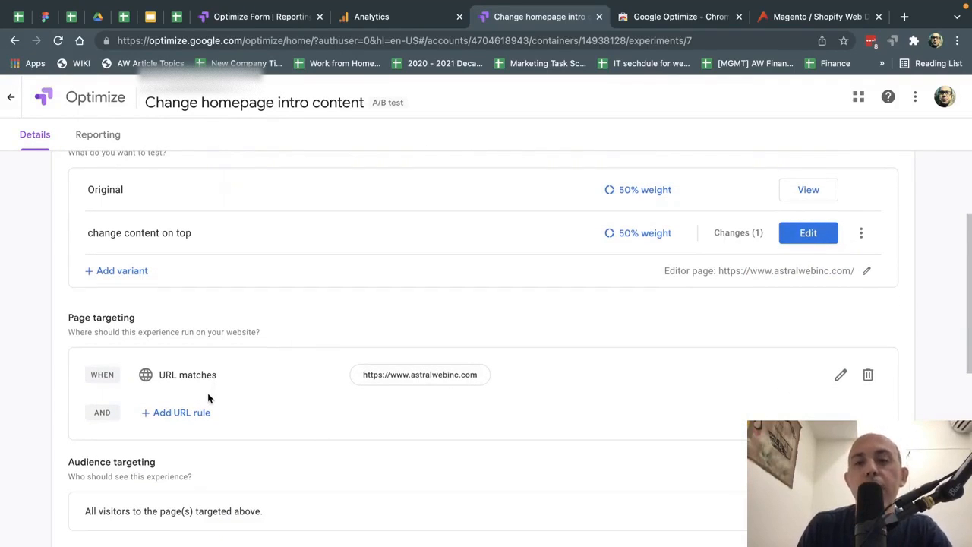
mouse_move(419, 373)
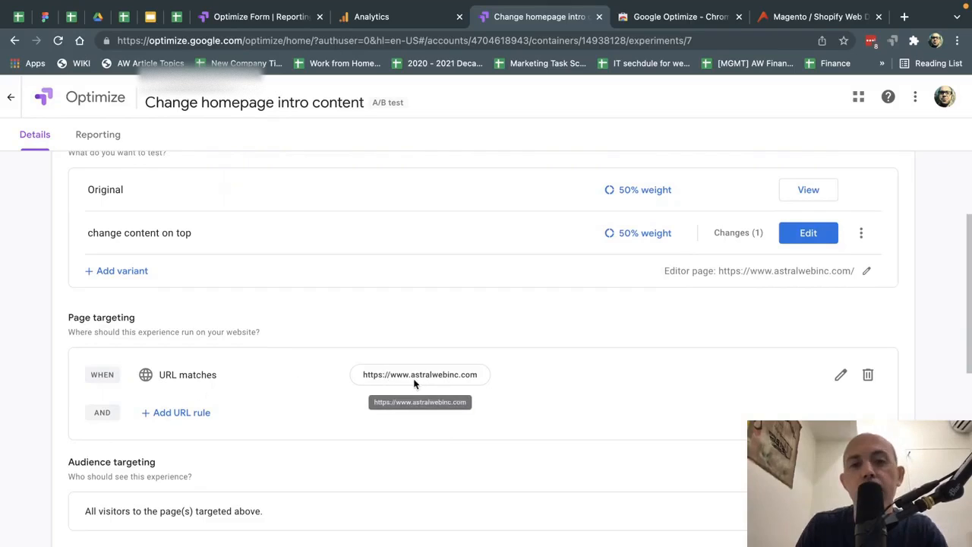
click(841, 374)
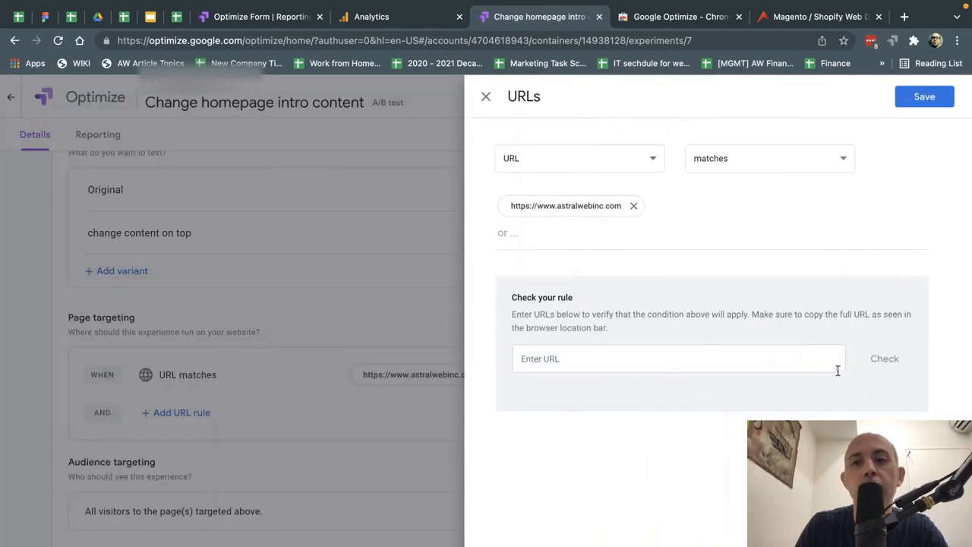
mouse_move(620, 224)
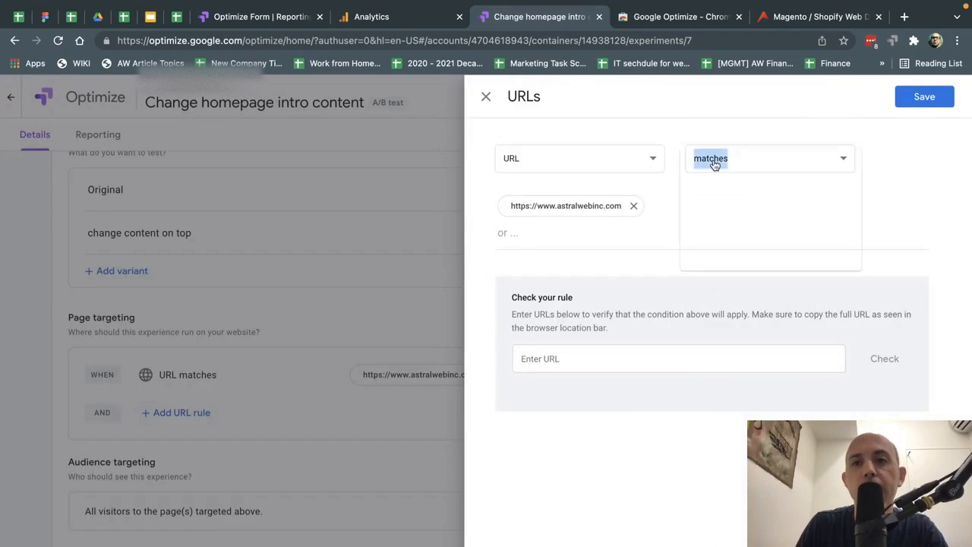
click(769, 158)
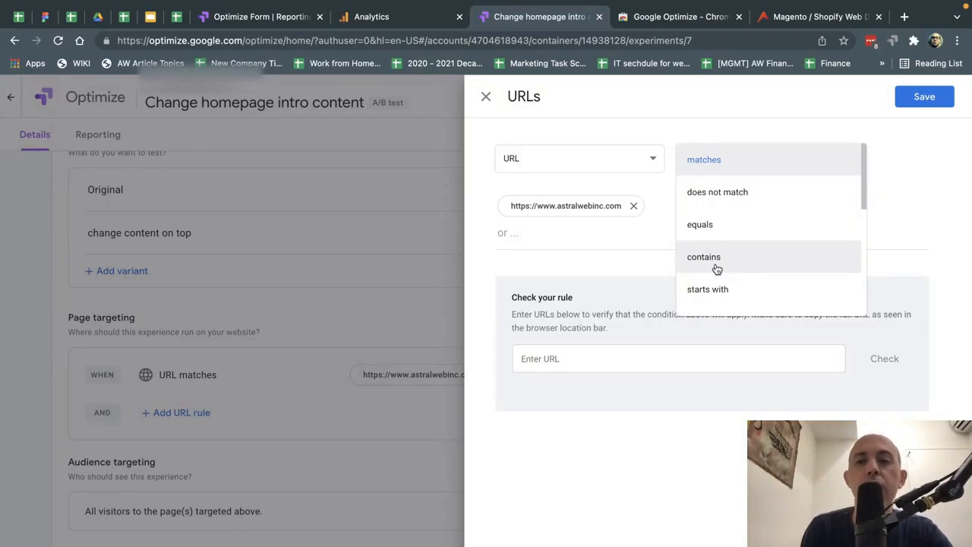
click(678, 359)
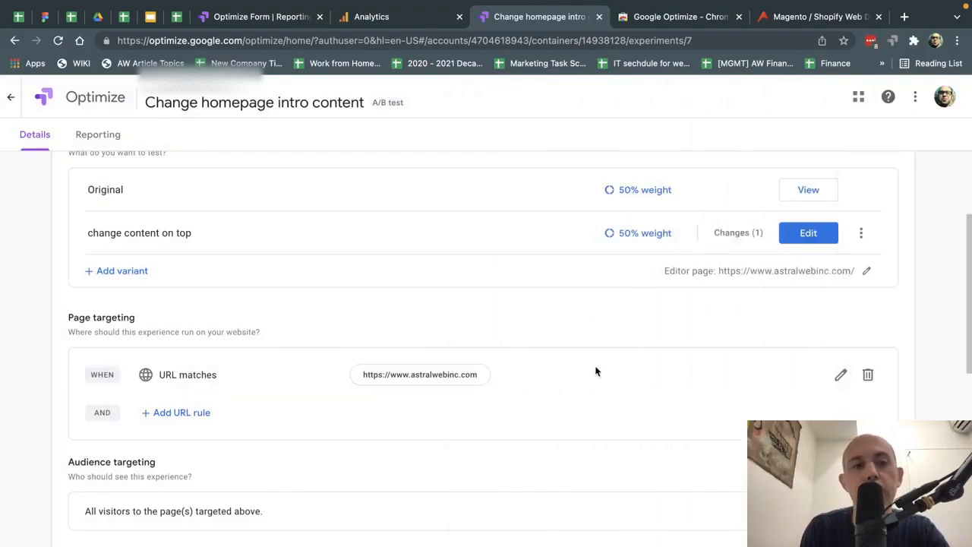
scroll(down, 3)
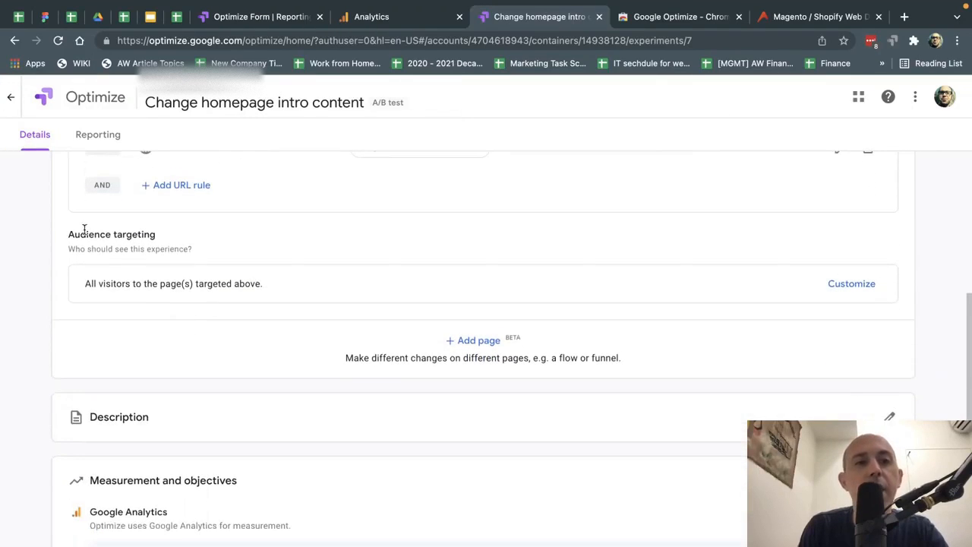
drag(132, 284, 262, 284)
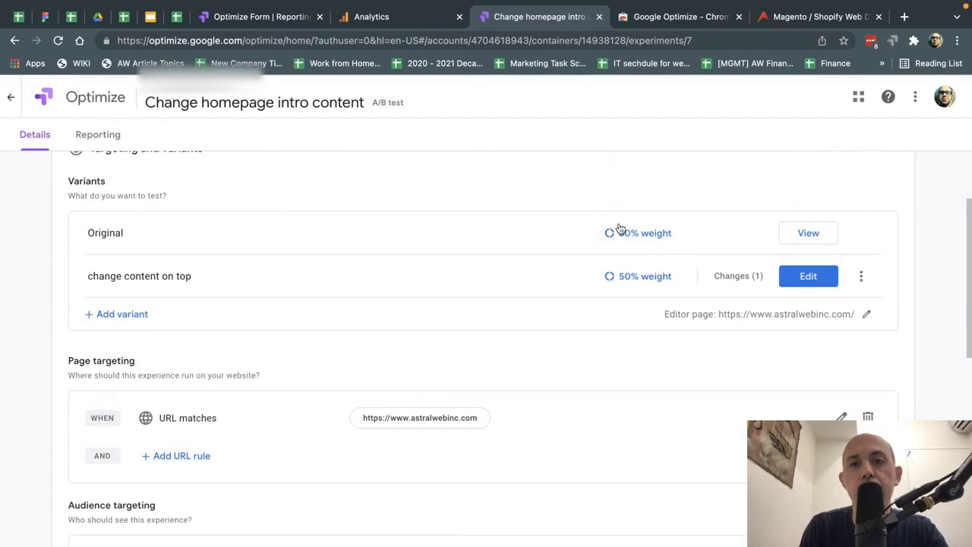
scroll(down, 3)
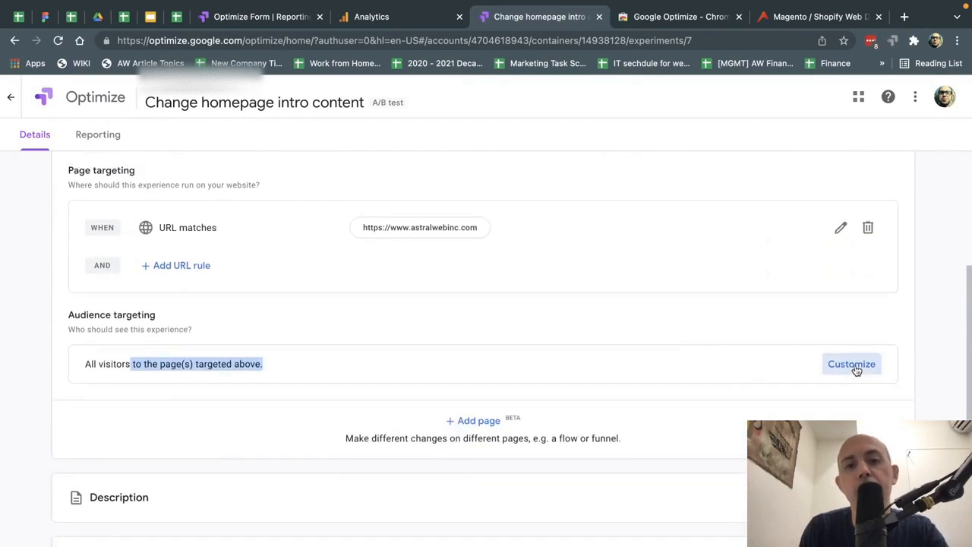
click(851, 365)
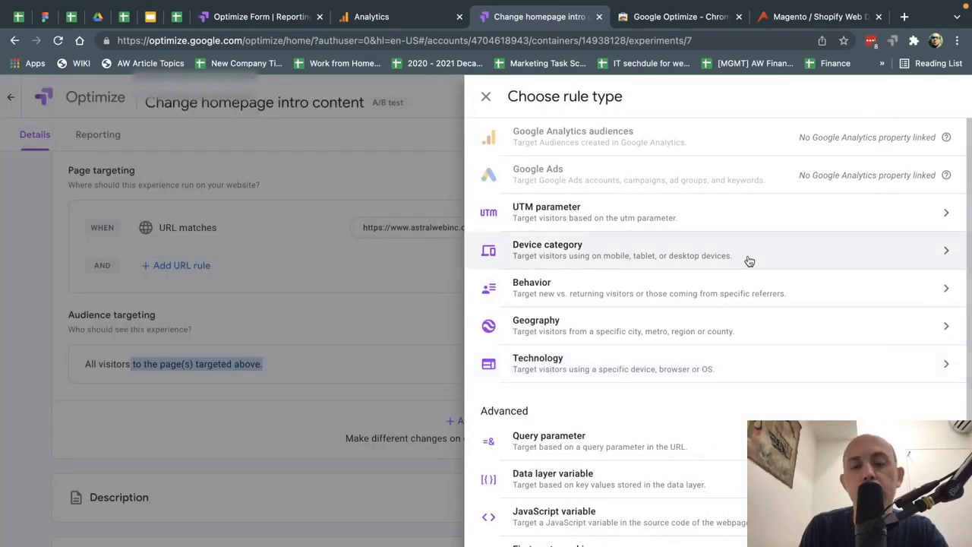
scroll(down, 3)
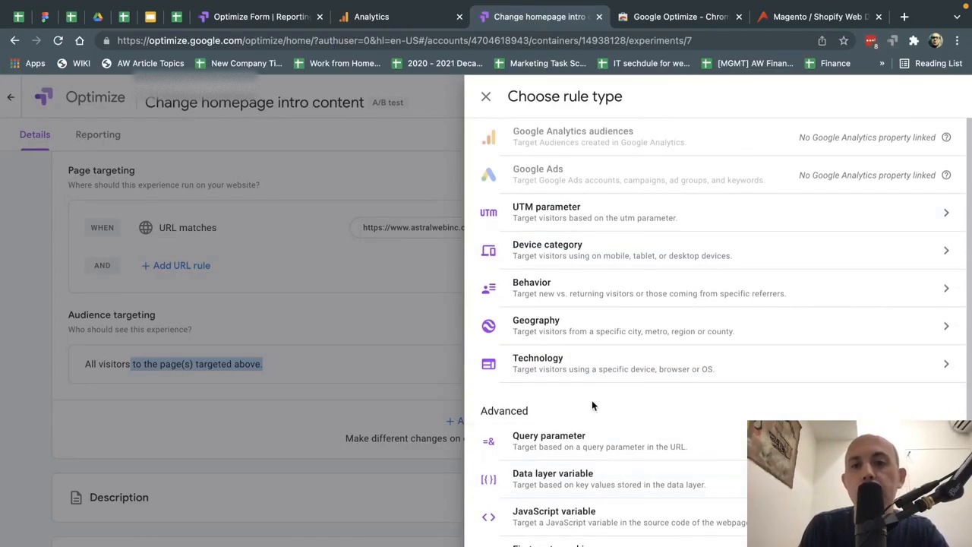
mouse_move(857, 237)
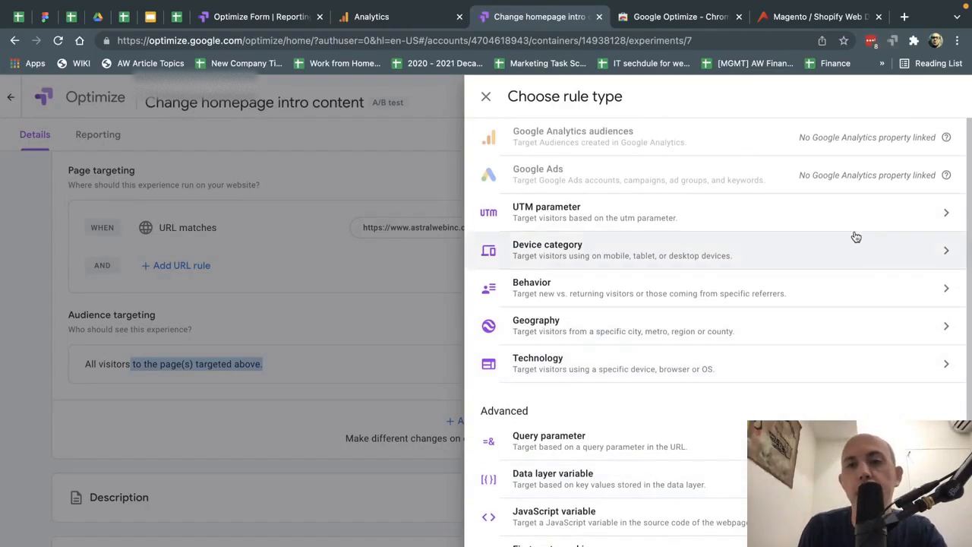
click(486, 98)
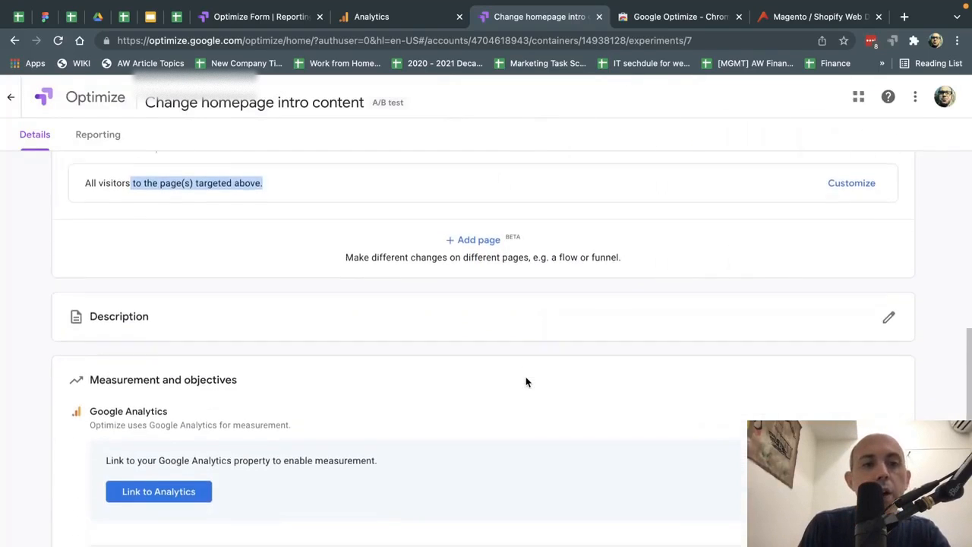
- Begin linking the experiment to Analytics and show the available properties
scroll(down, 3)
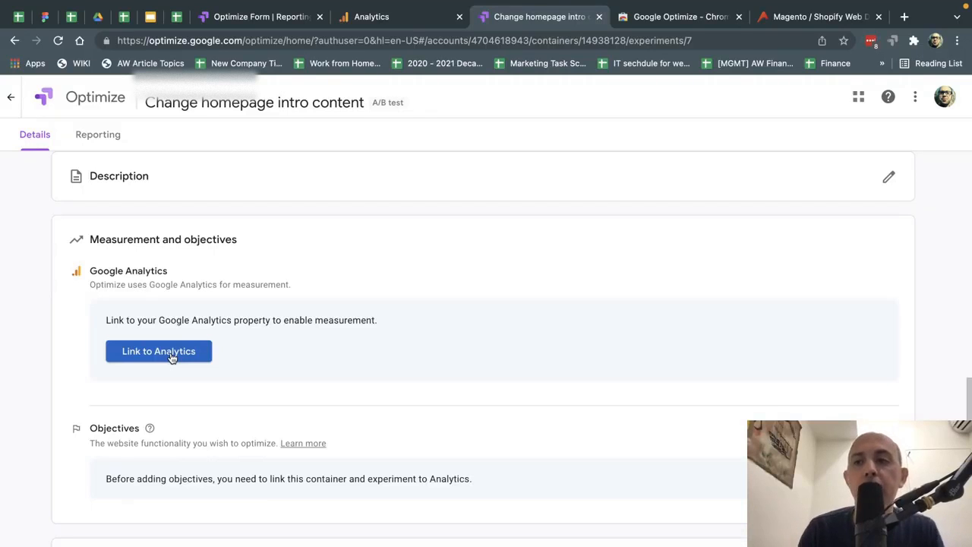
click(261, 15)
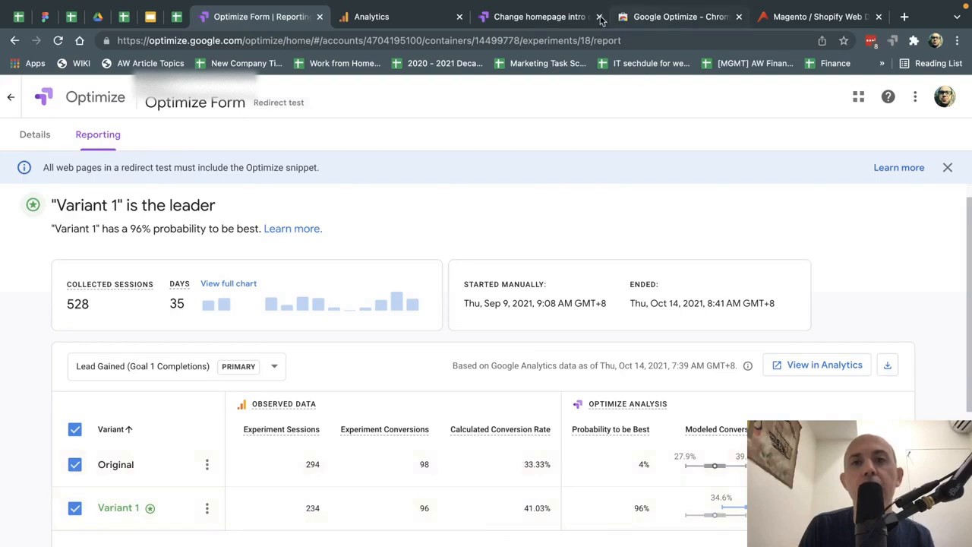
click(539, 17)
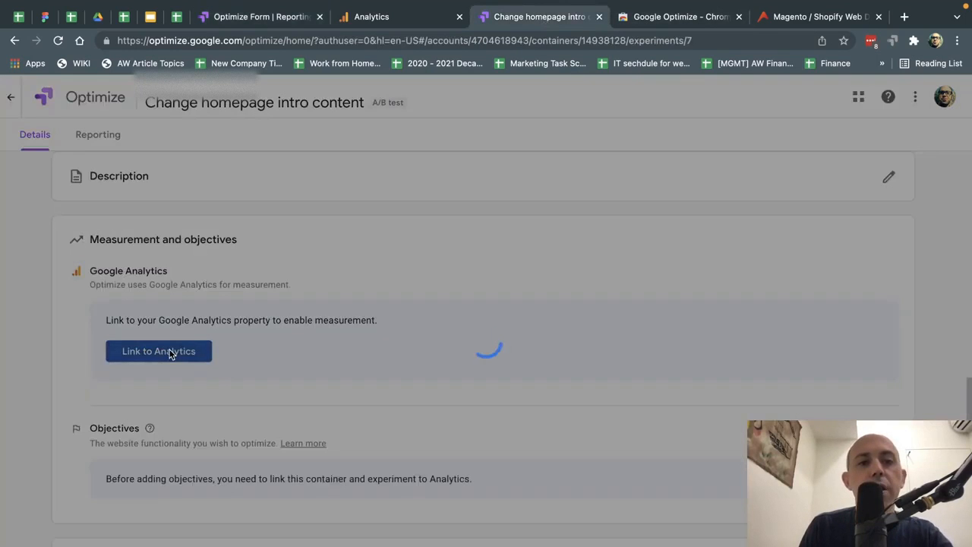
click(158, 351)
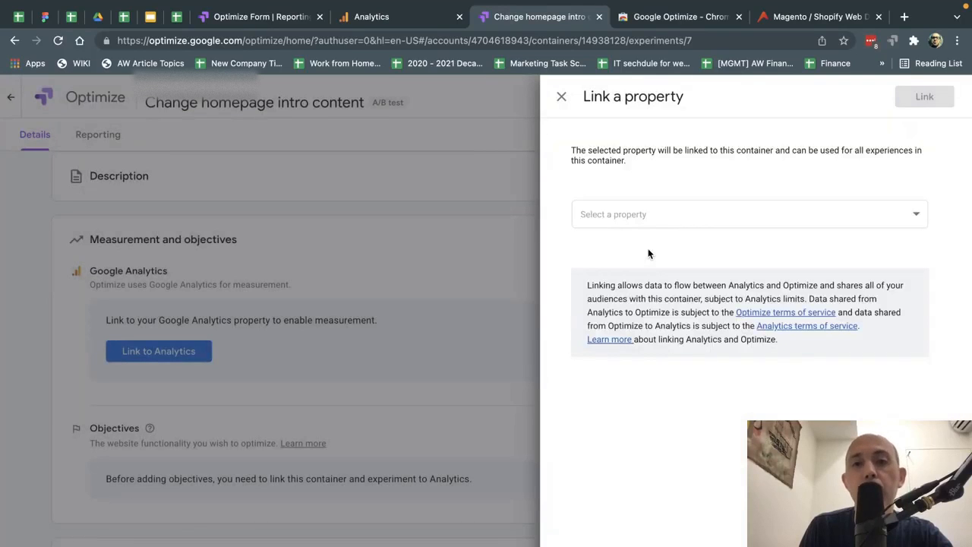
click(749, 213)
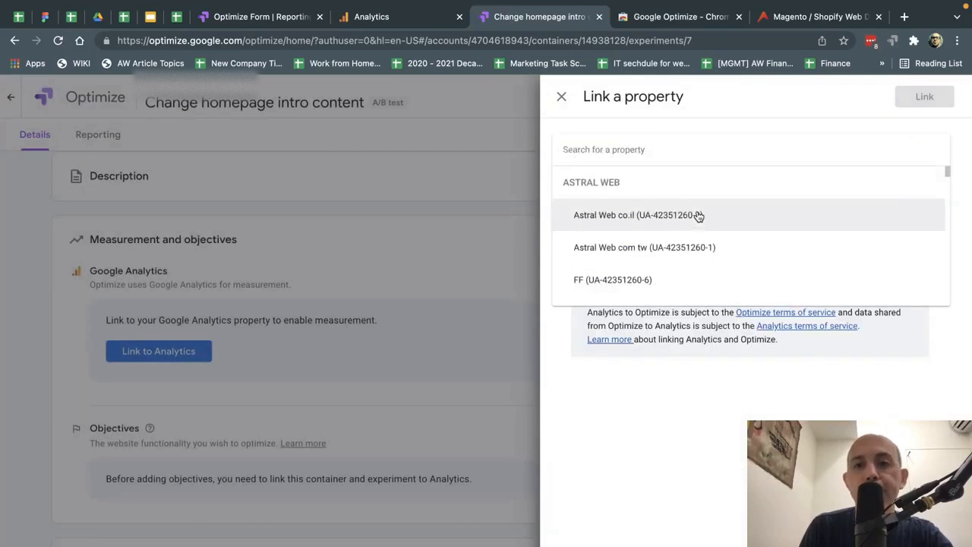
- Link the Main Website - Astral Web Inc property with the remove referral spam view
scroll(down, 3)
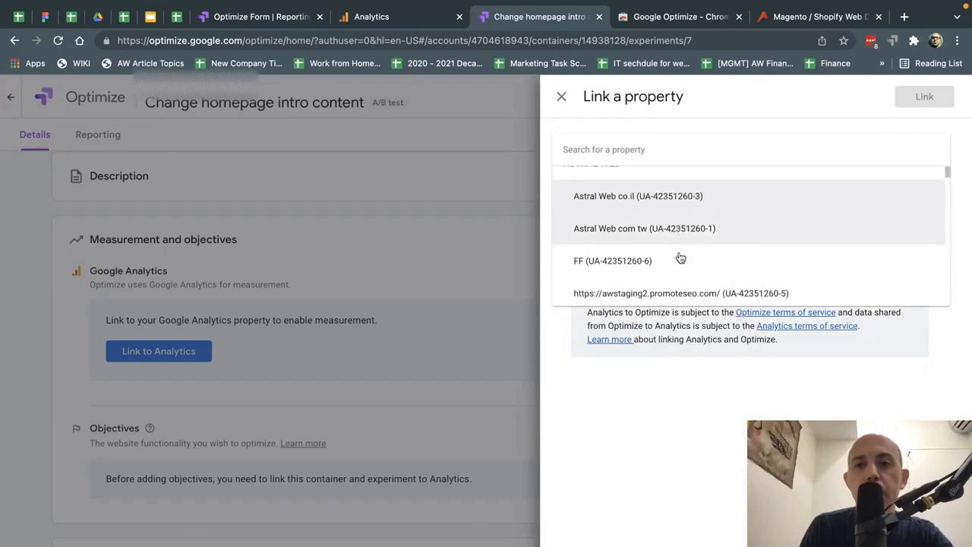
text(astral)
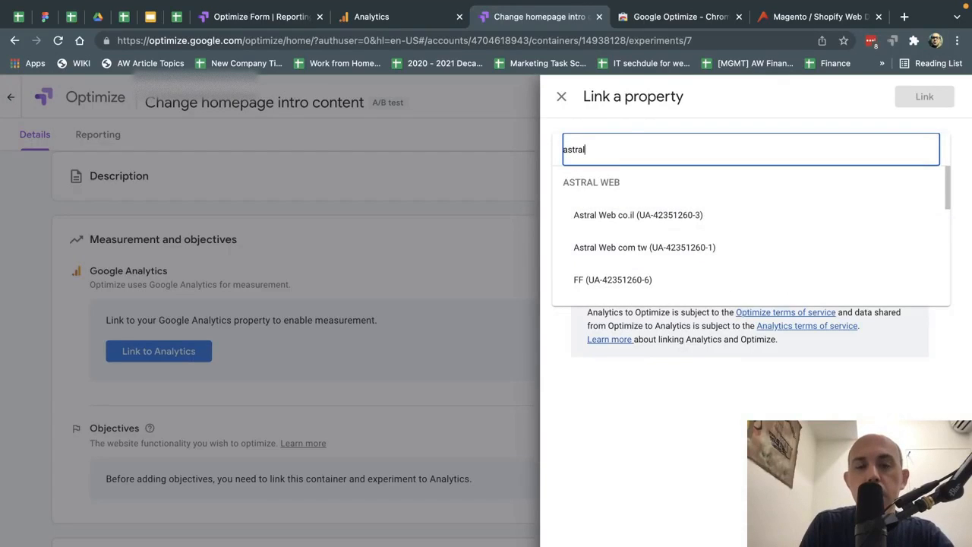
scroll(down, 3)
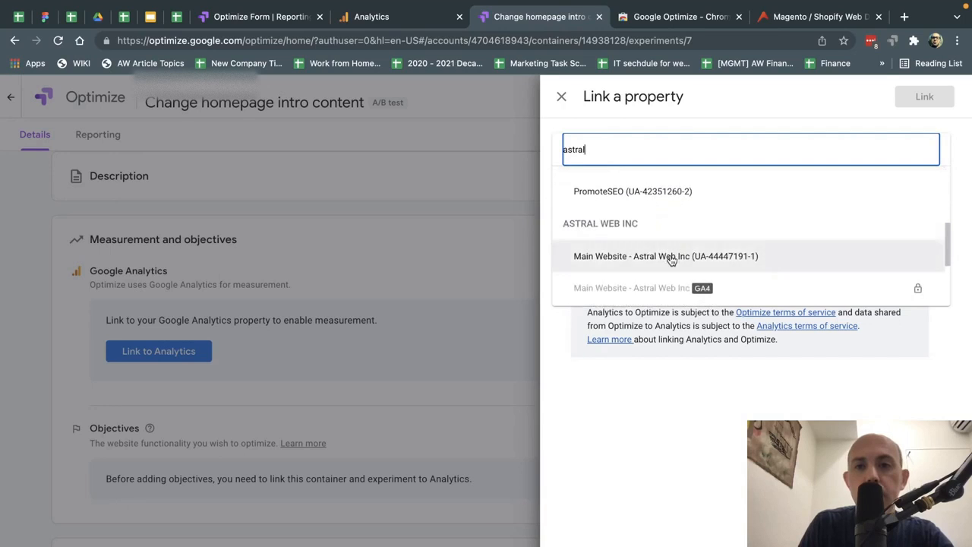
click(665, 256)
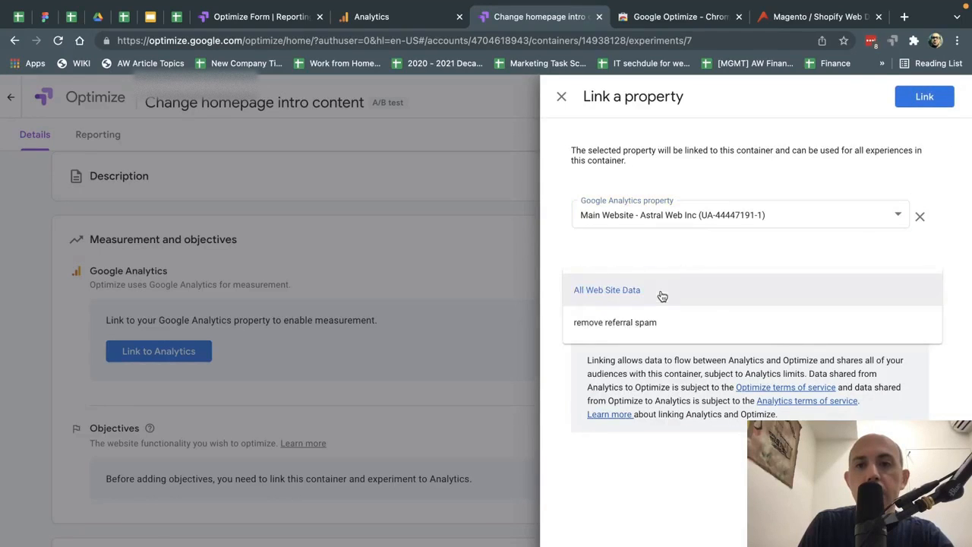
click(613, 289)
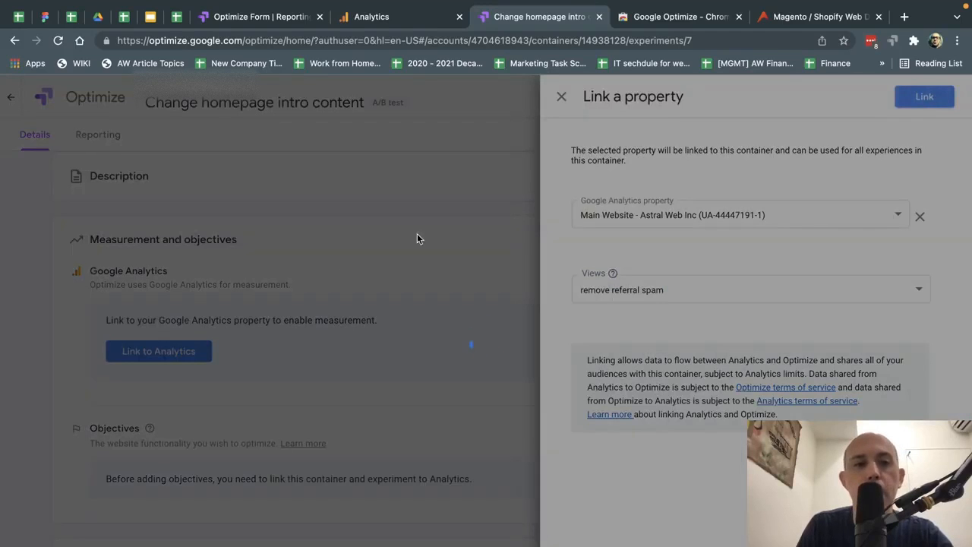
click(924, 97)
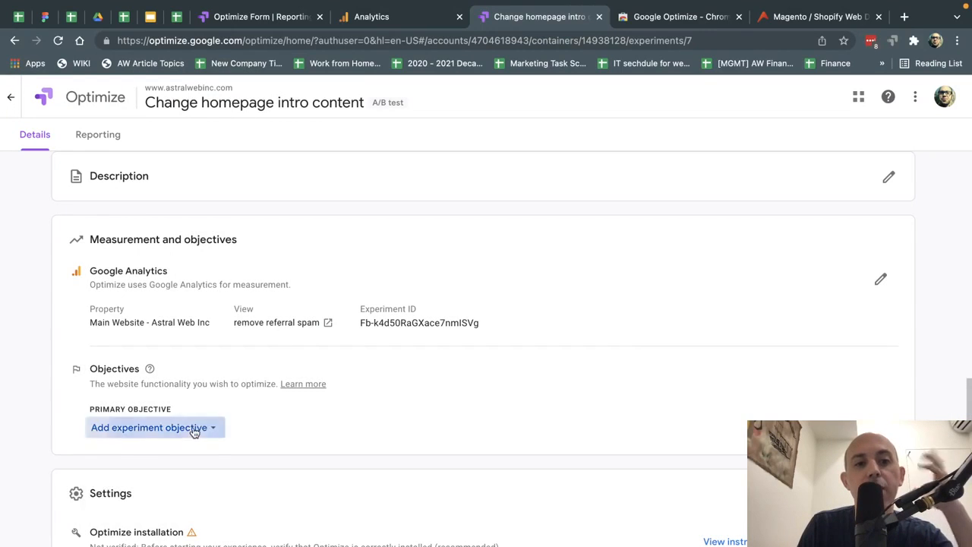
mouse_move(152, 456)
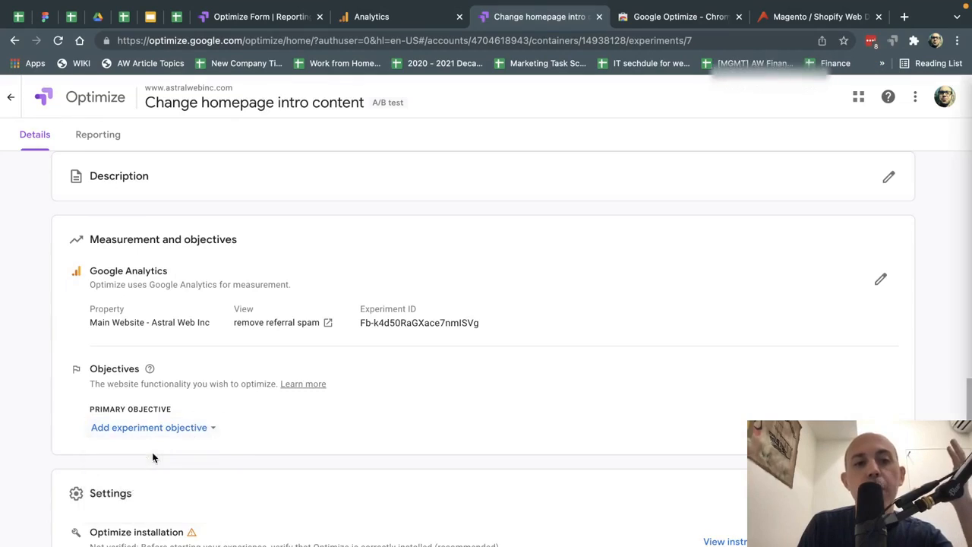
- Bring the Google Analytics admin page for the remove ref spam view to the front
click(149, 427)
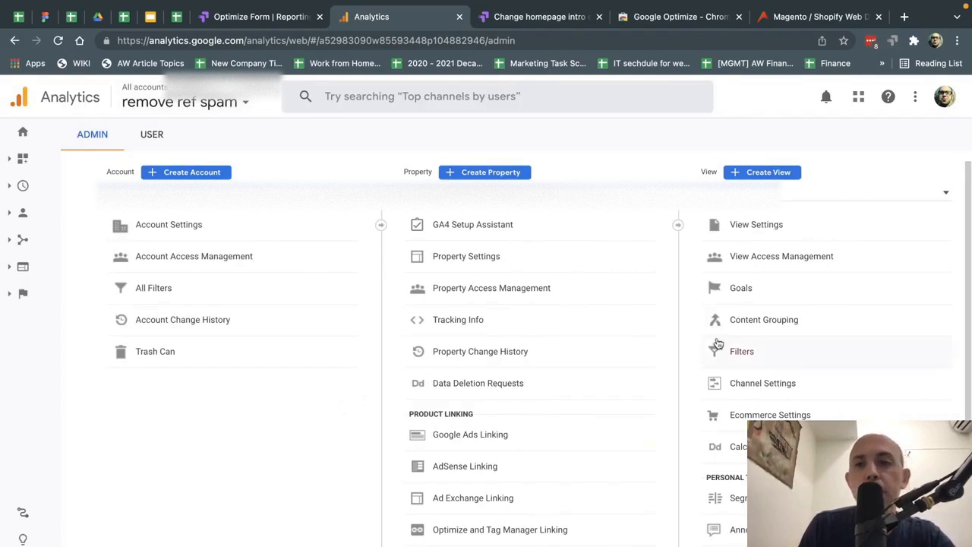
- List the view's goals in Analytics Admin, then return to the Optimize experiment
click(741, 287)
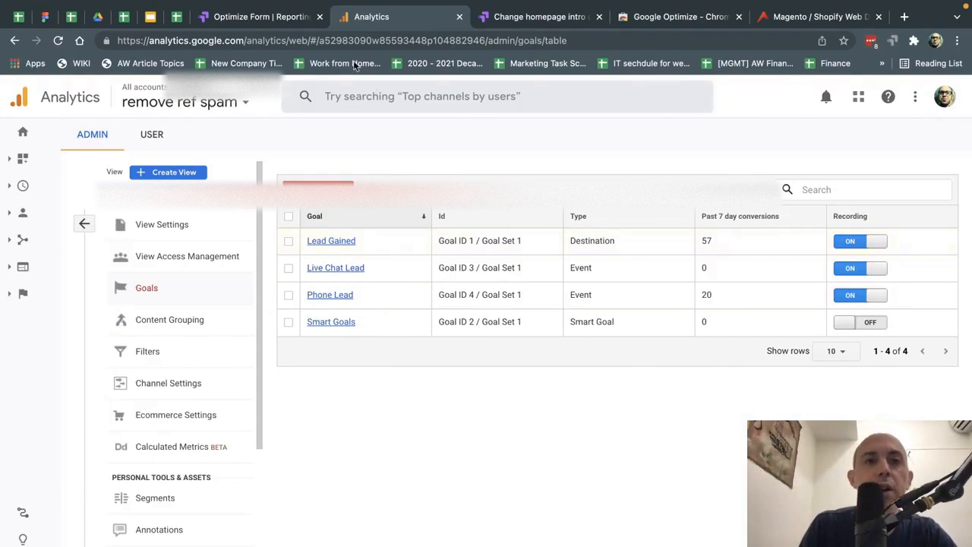
click(259, 16)
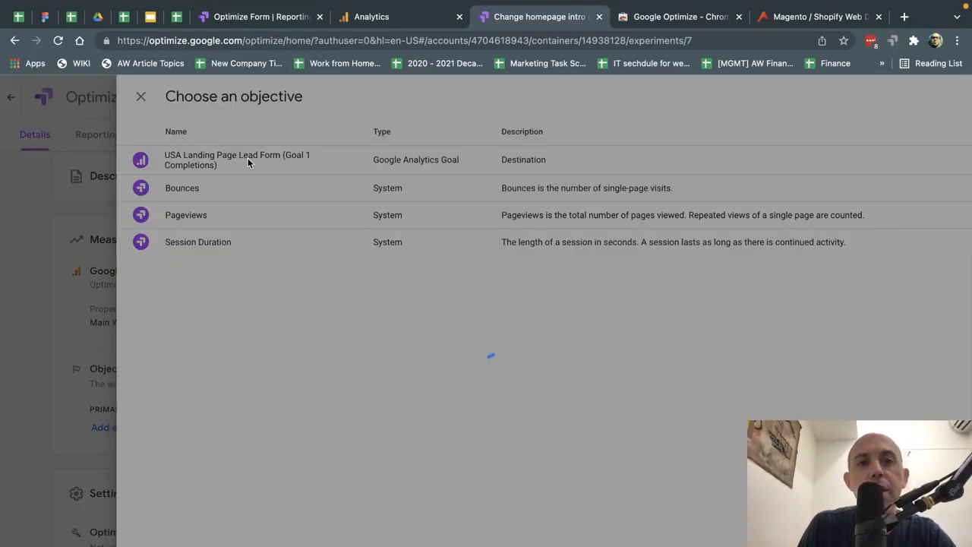
- Set USA Landing Page Lead Form (Goal 1 Completions) as the primary objective
click(237, 160)
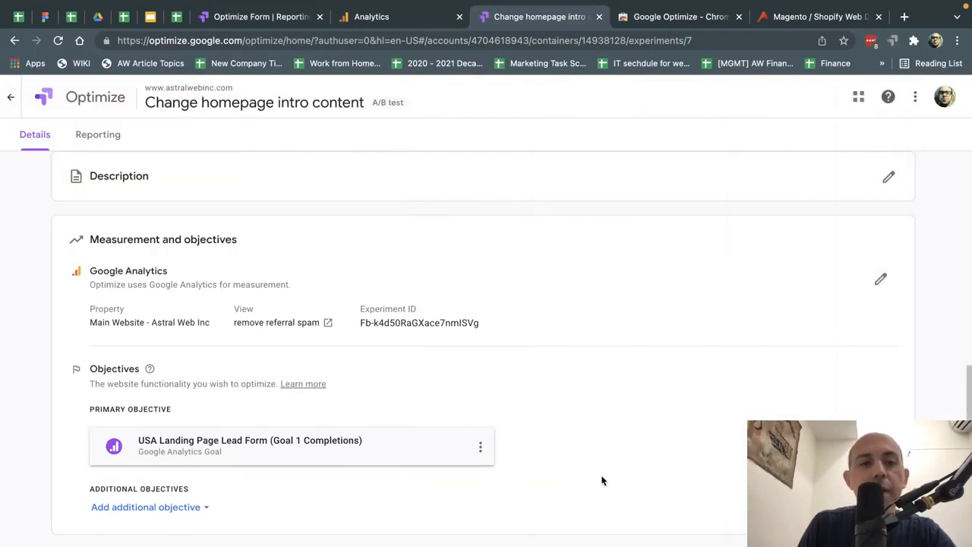
scroll(down, 3)
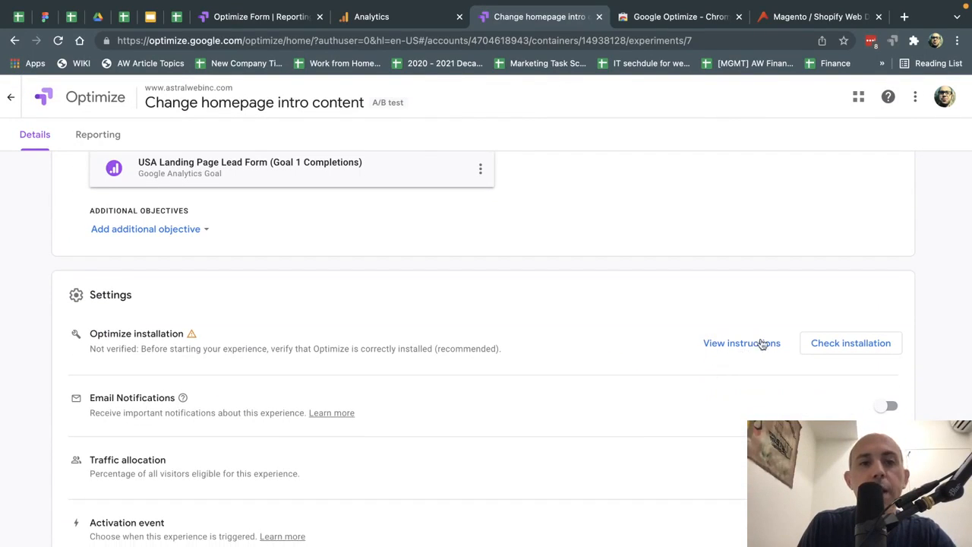
mouse_move(851, 344)
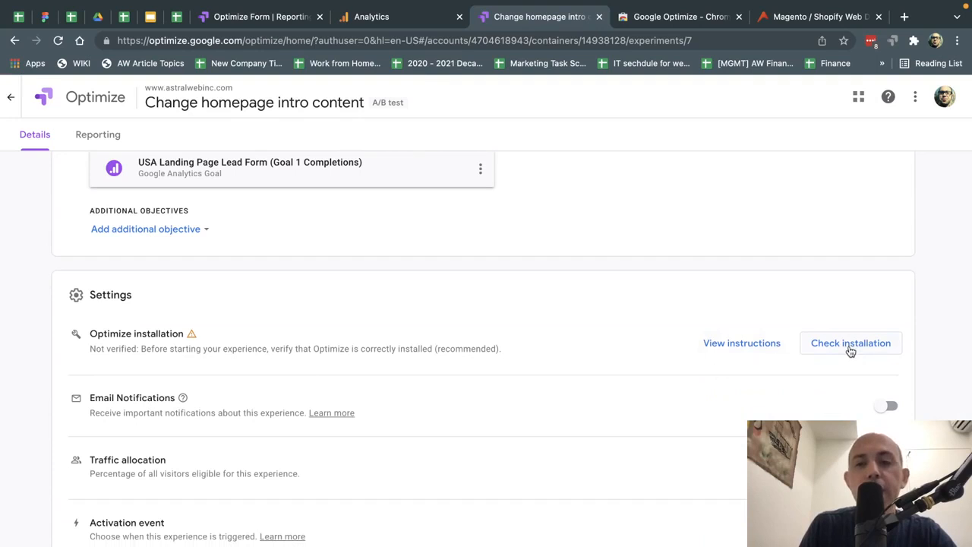
- Run the installation check, which reports the OPT-5R3PV4M snippet not found
click(851, 343)
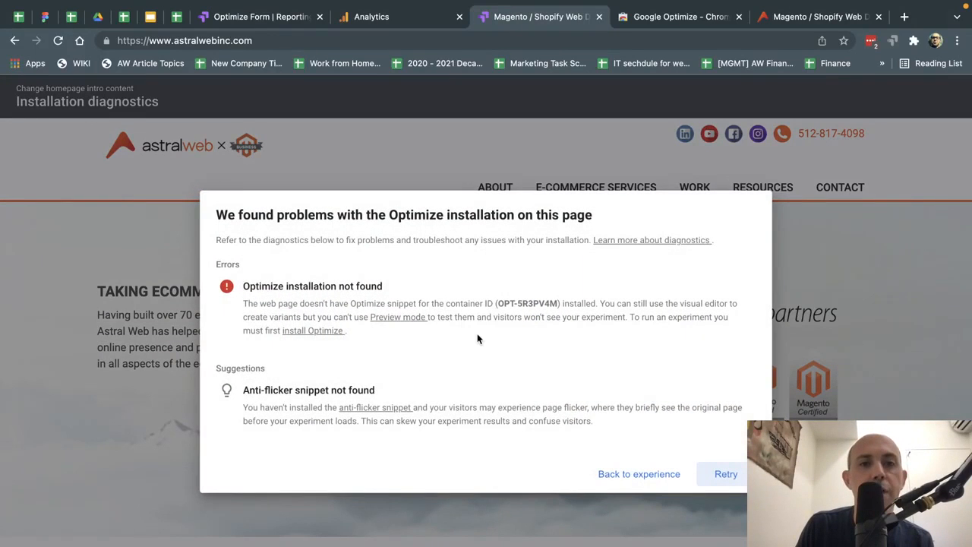
mouse_move(407, 286)
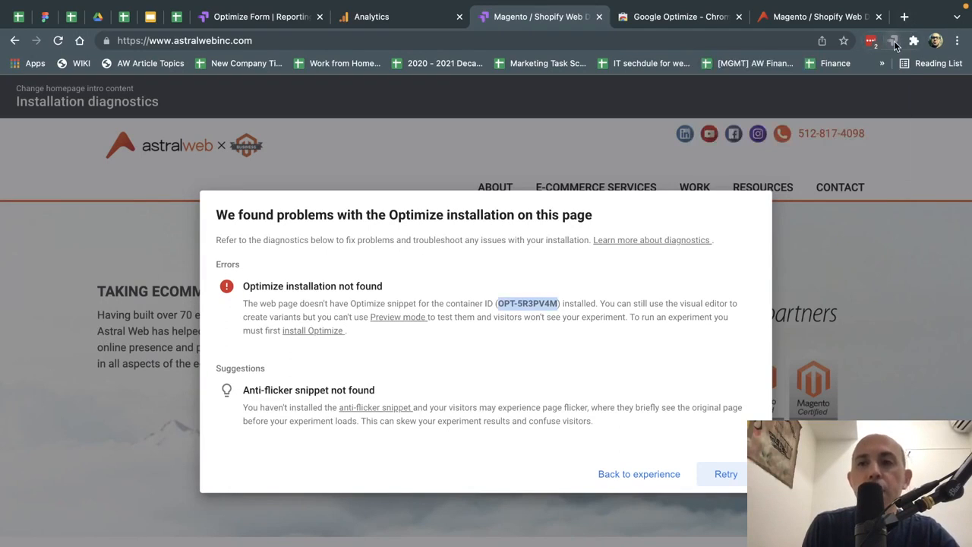
mouse_move(894, 41)
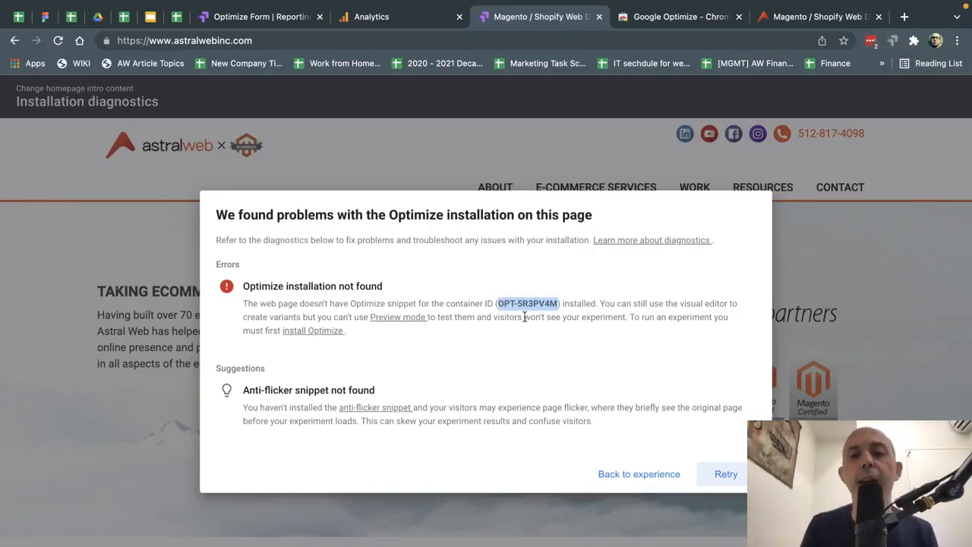
mouse_move(330, 332)
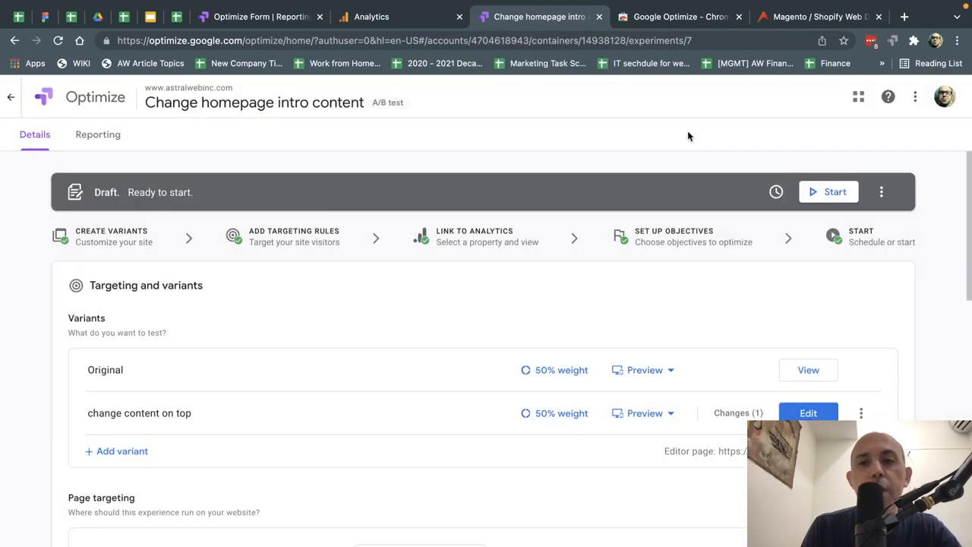
- Show the OPT-5R3PV4M install snippet in the container's Setup instructions
scroll(down, 3)
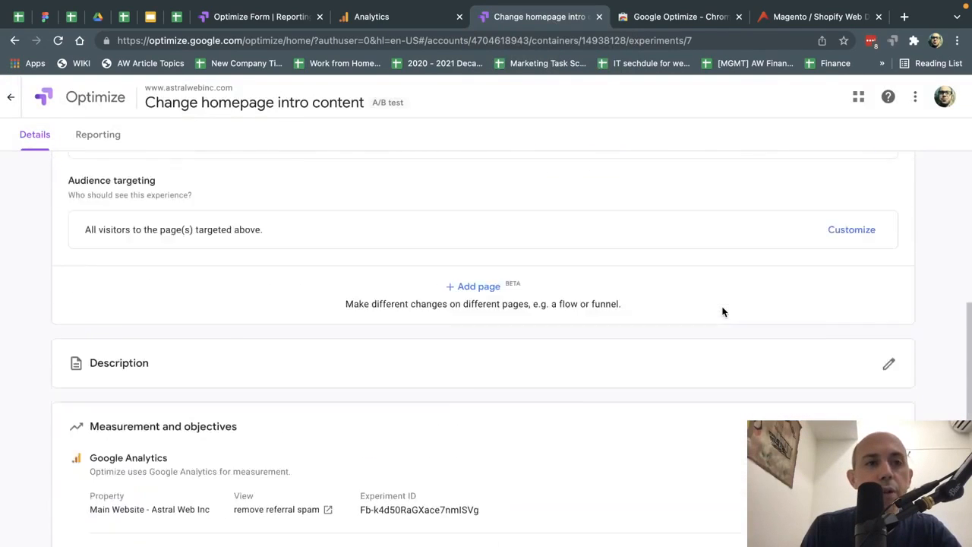
click(11, 97)
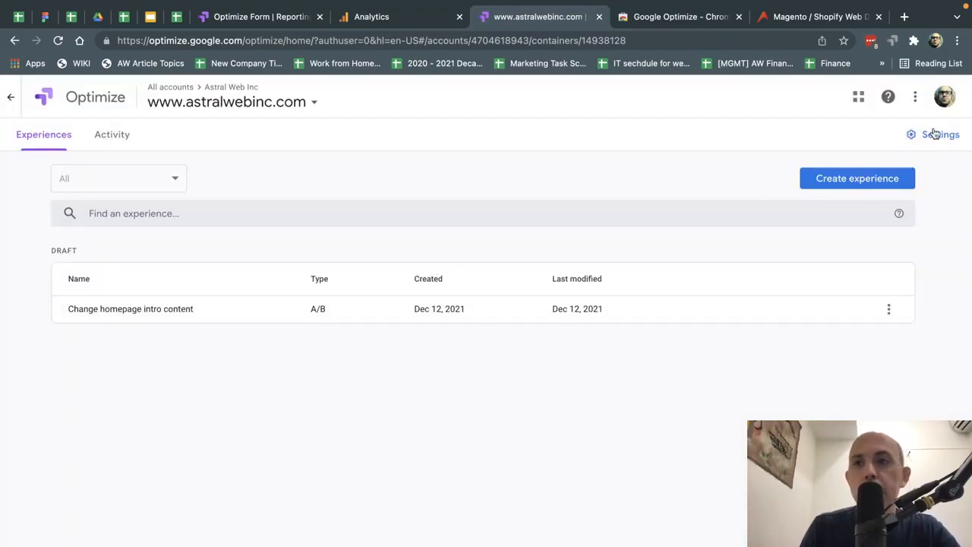
click(940, 134)
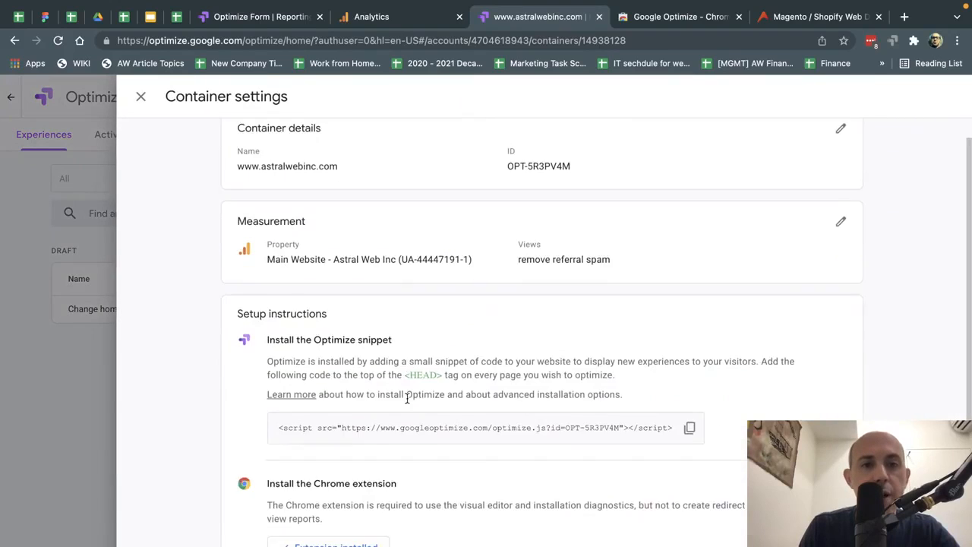
scroll(down, 3)
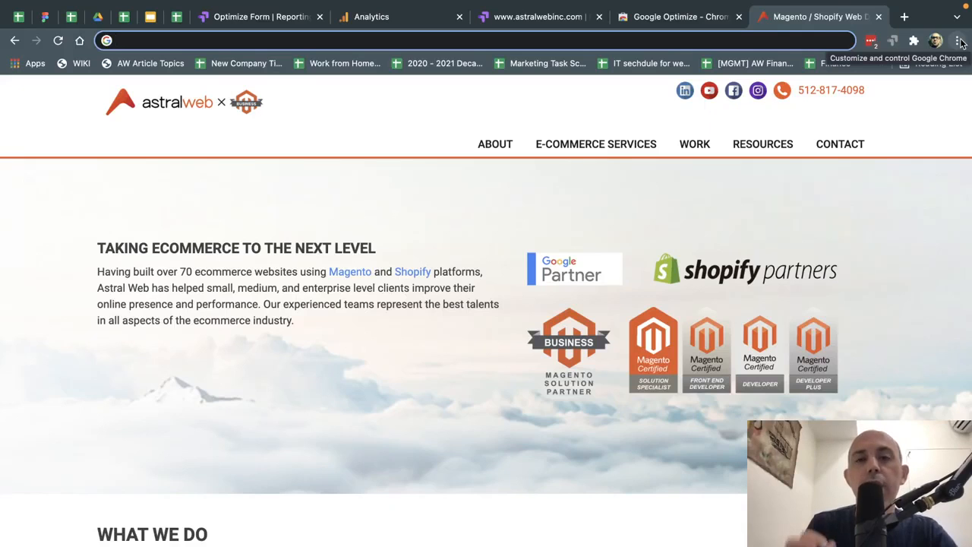
- Confirm in an Incognito page source that astralwebinc.com contains the OPT-5R3PV4M optimize.js script
click(957, 39)
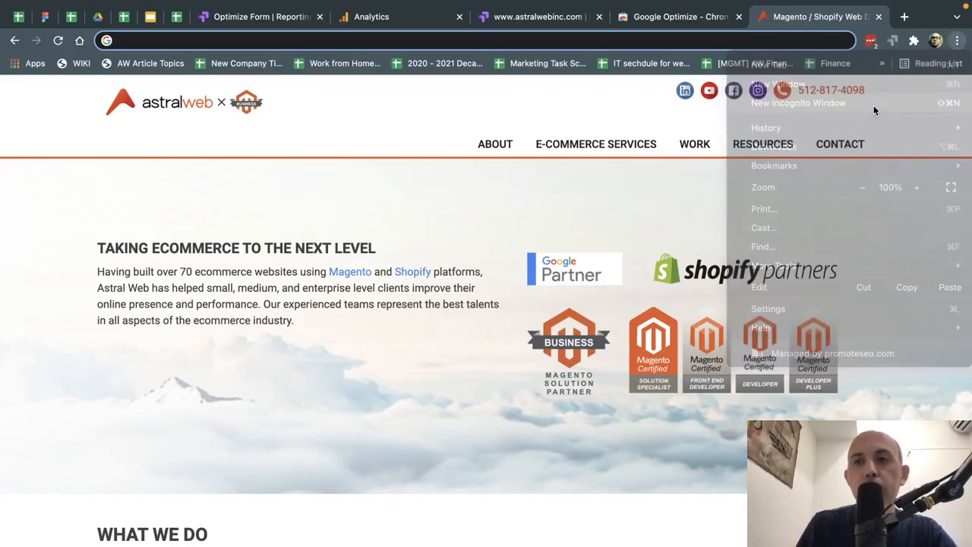
click(800, 104)
text(optimize)
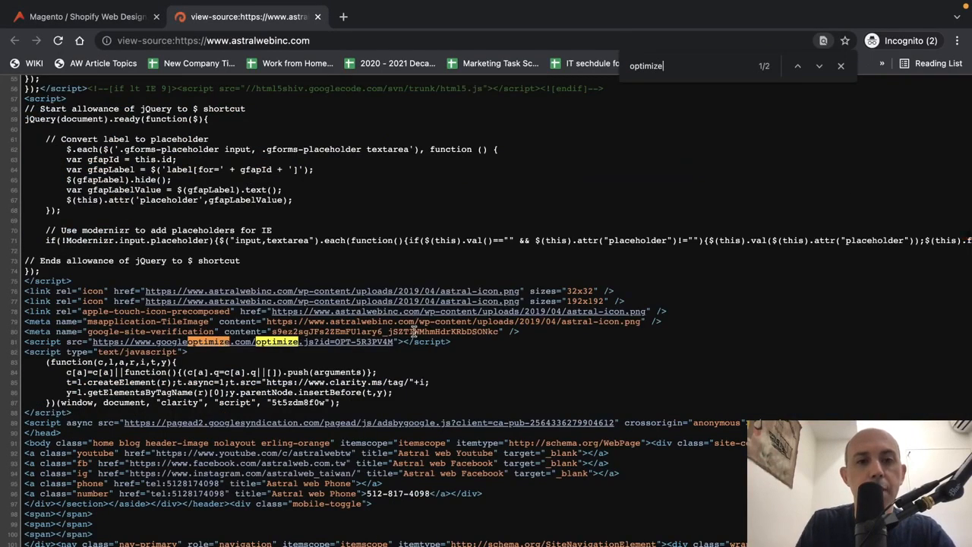
triple_click(228, 340)
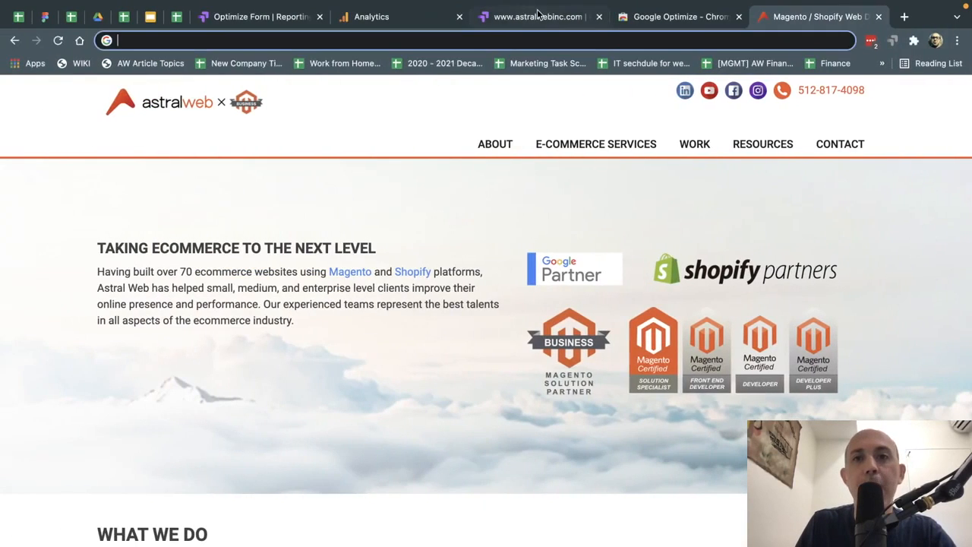
click(538, 16)
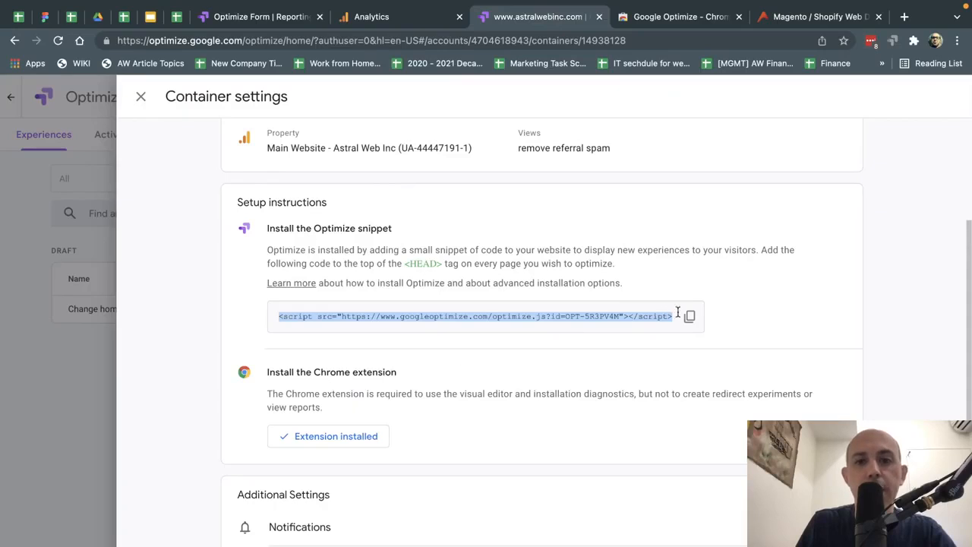
- Rerun the installation check from the experiment's Settings, again reporting the snippet not found
click(139, 97)
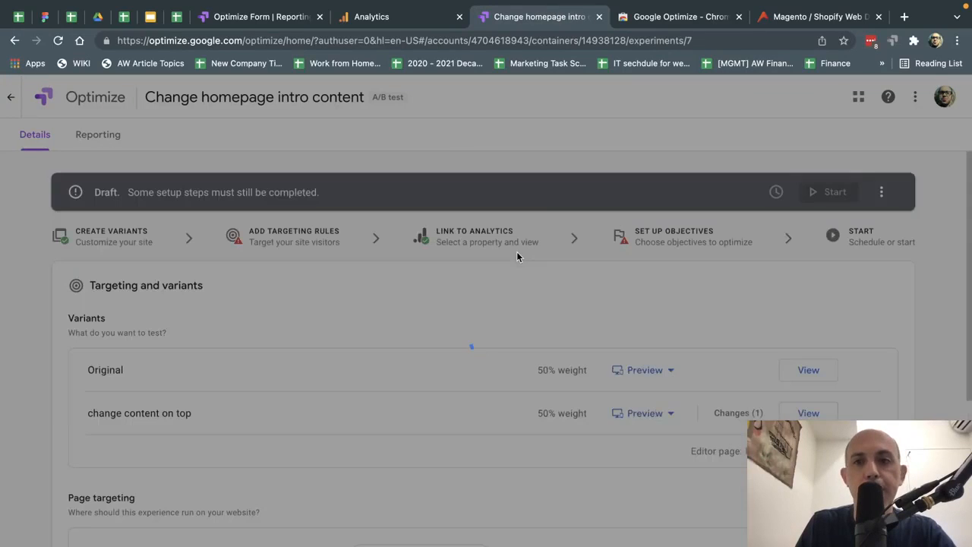
scroll(down, 3)
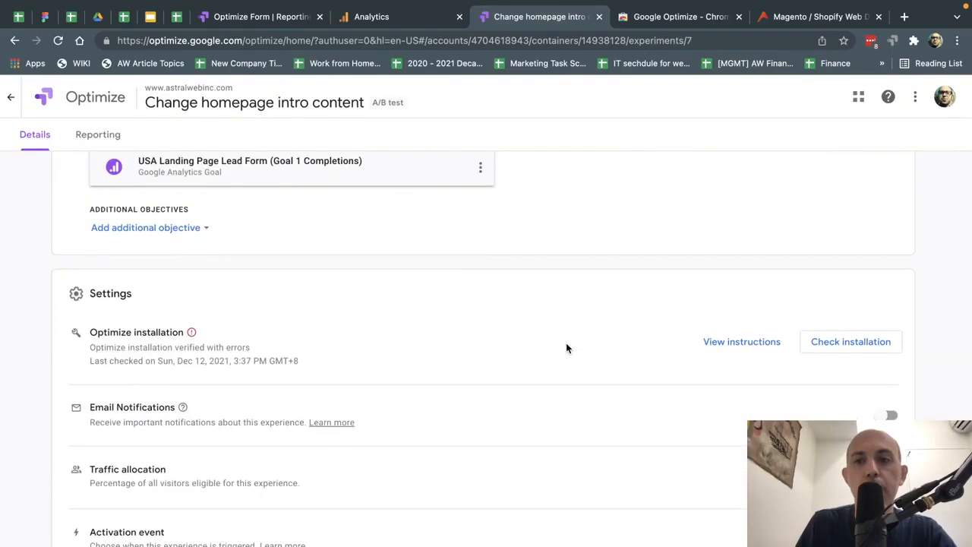
click(851, 340)
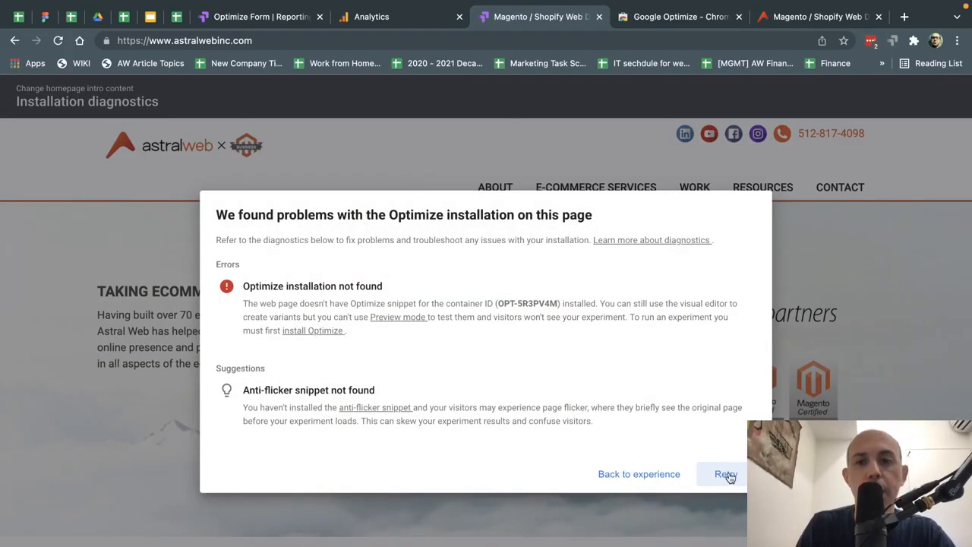
- Retry diagnostics until Optimize reports correctly installed, then return to the experiment
click(725, 474)
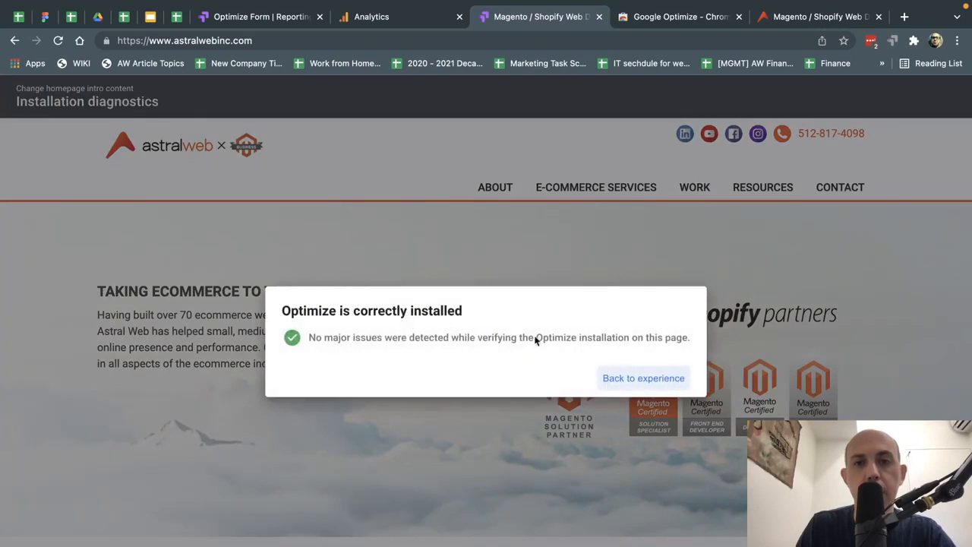
click(645, 377)
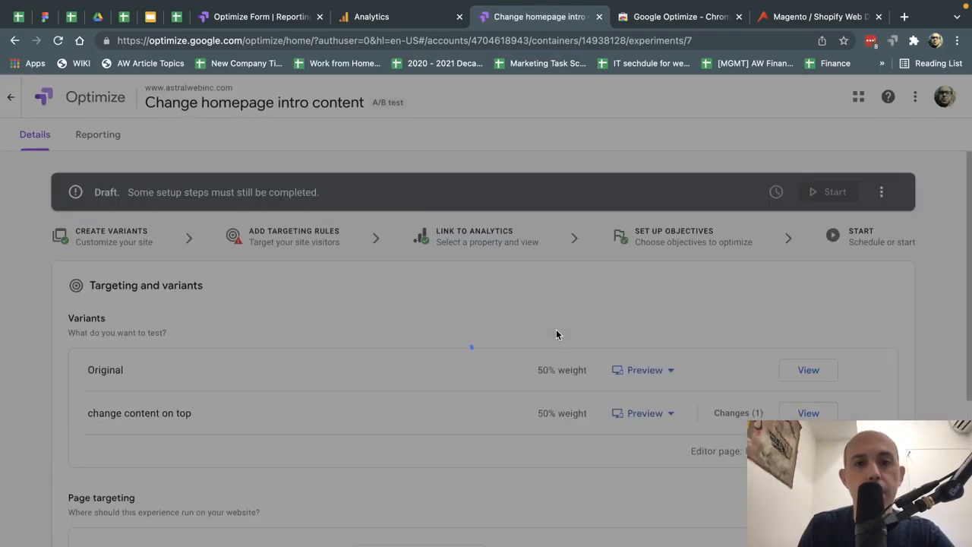
- Switch on email notifications for the experiment now showing installation verified
scroll(down, 3)
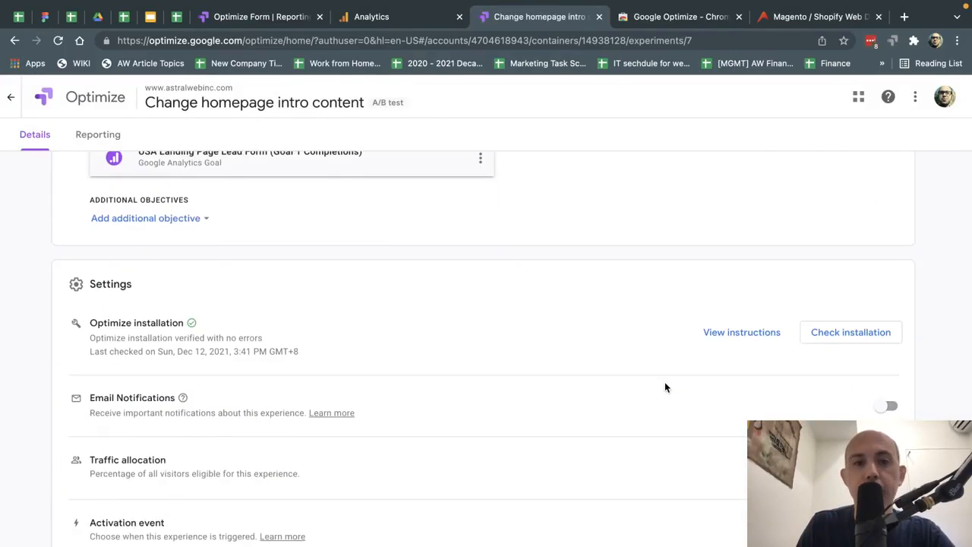
click(886, 406)
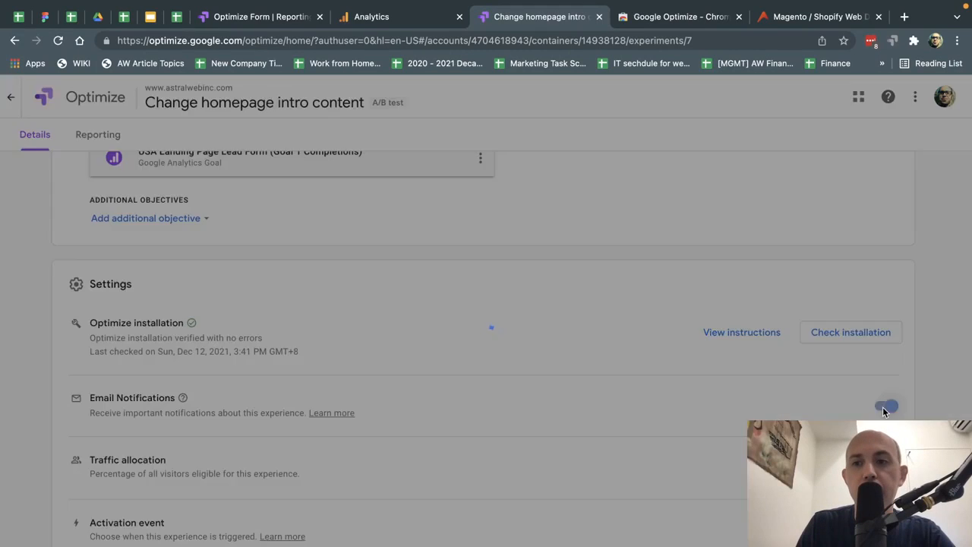
click(888, 405)
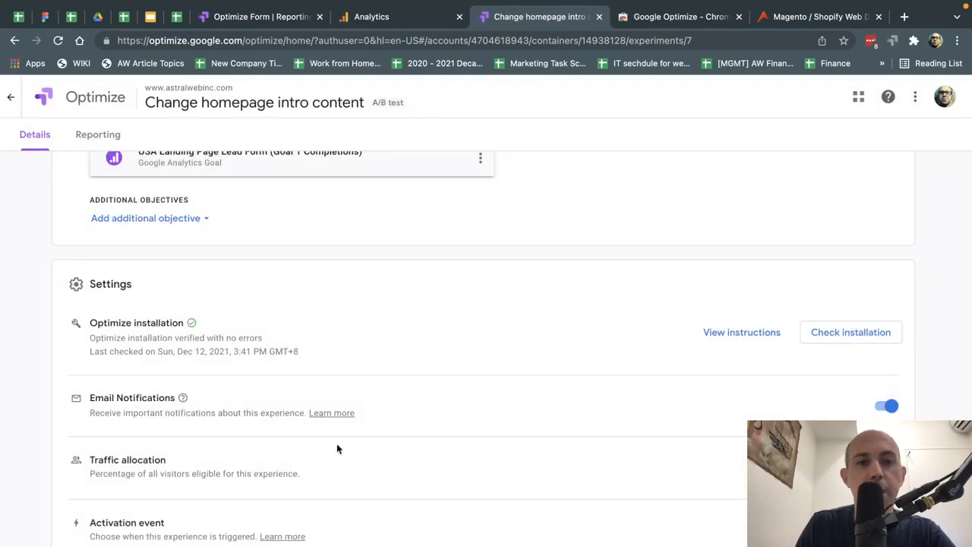
mouse_move(336, 466)
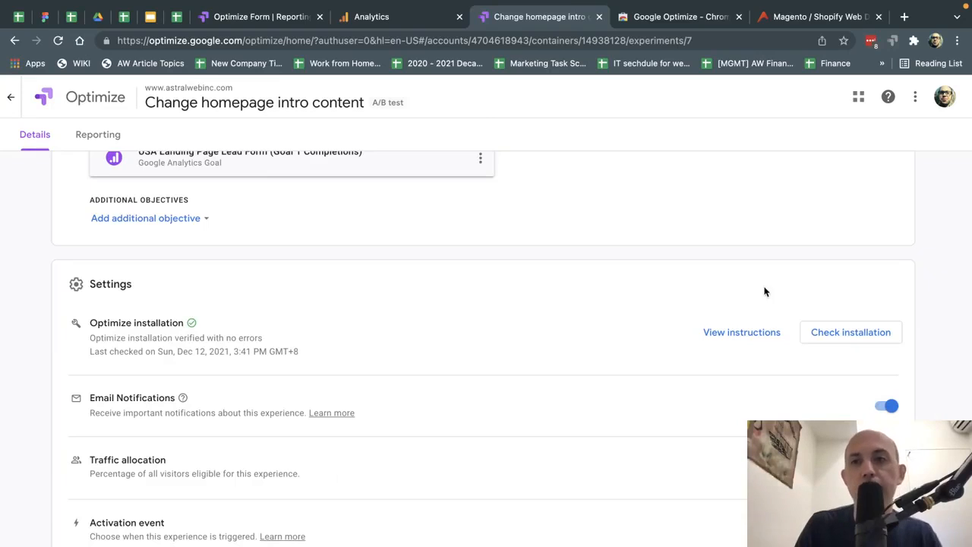
- Start the 'Change homepage intro content' A/B test and return to the Experiences list showing it running
click(829, 192)
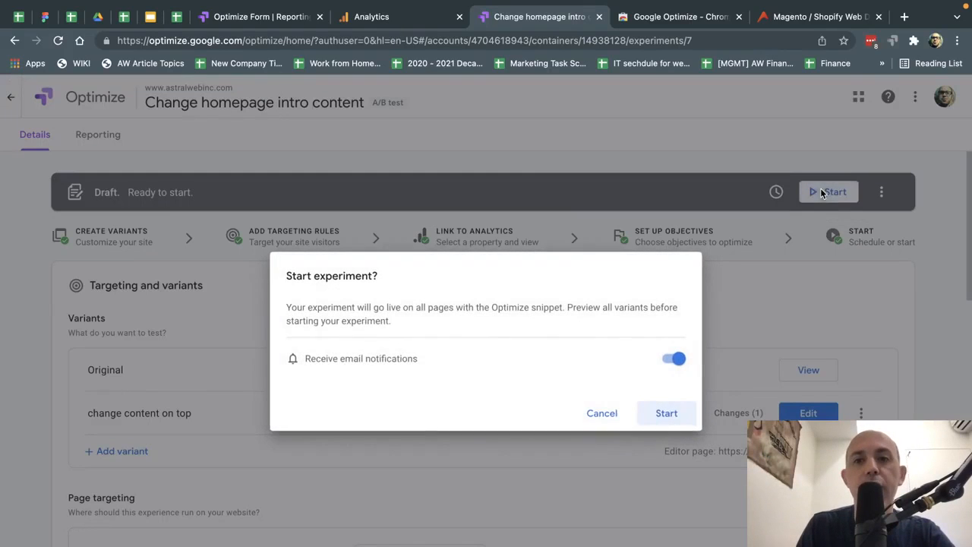
click(666, 413)
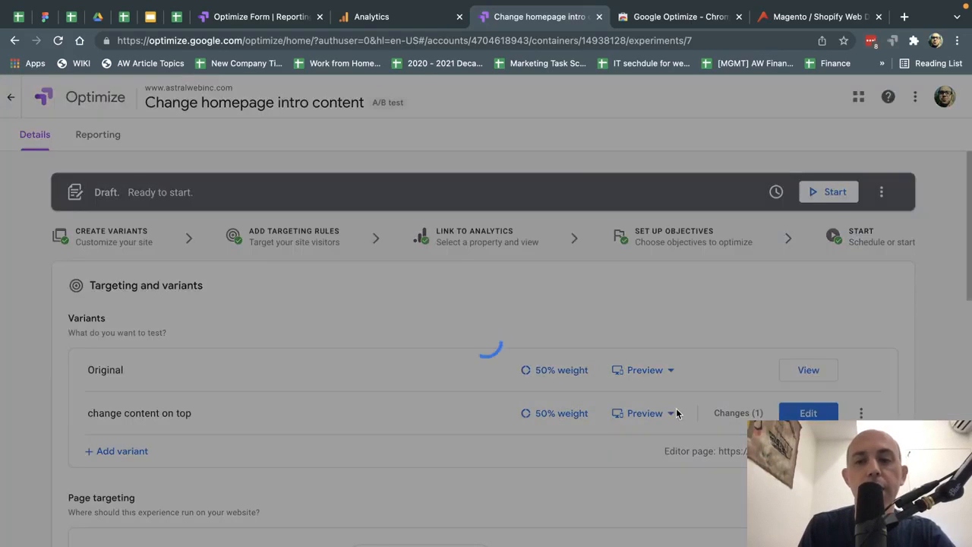
click(830, 192)
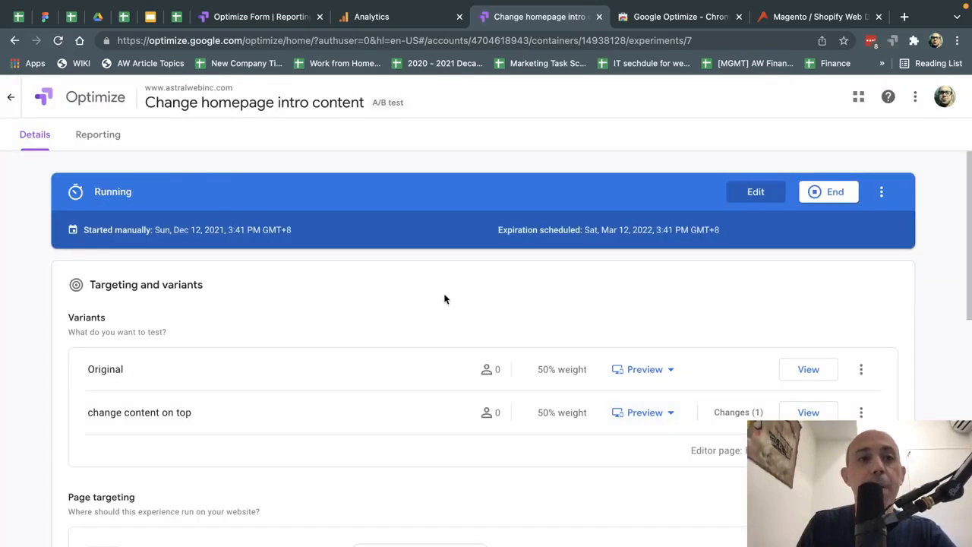
click(10, 97)
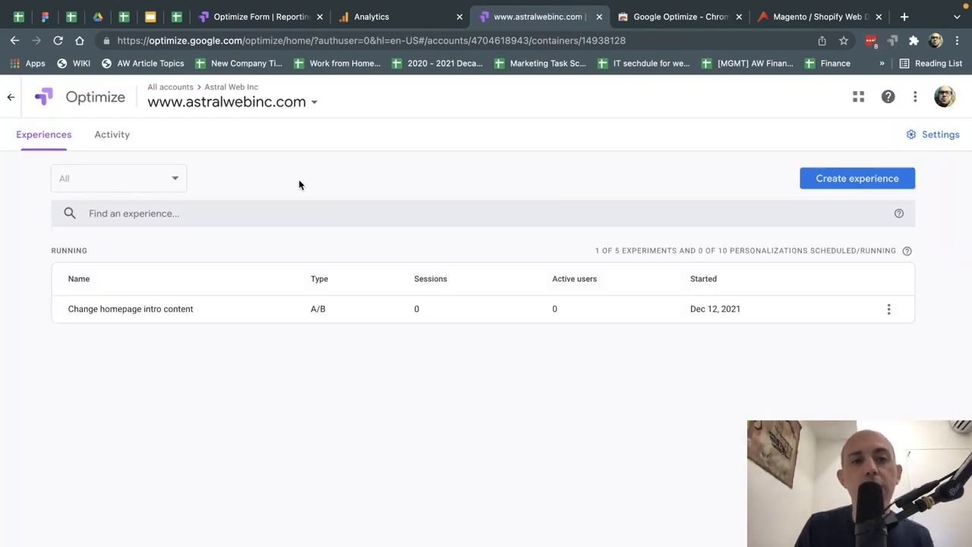
click(131, 308)
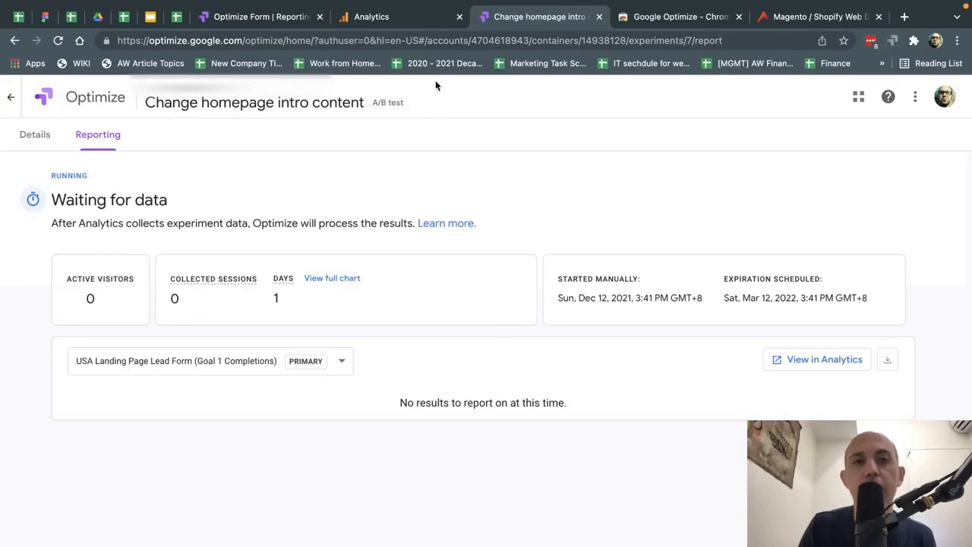
click(258, 15)
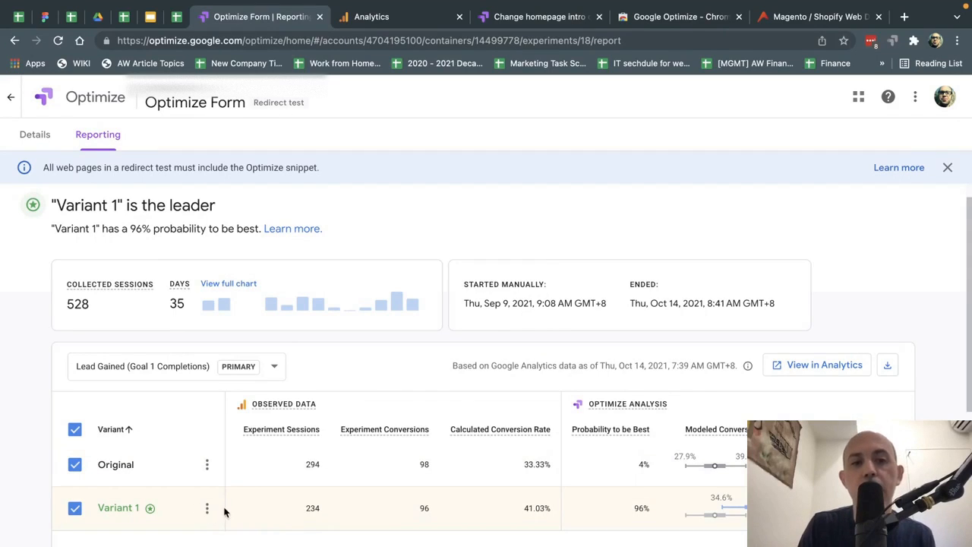
mouse_move(376, 215)
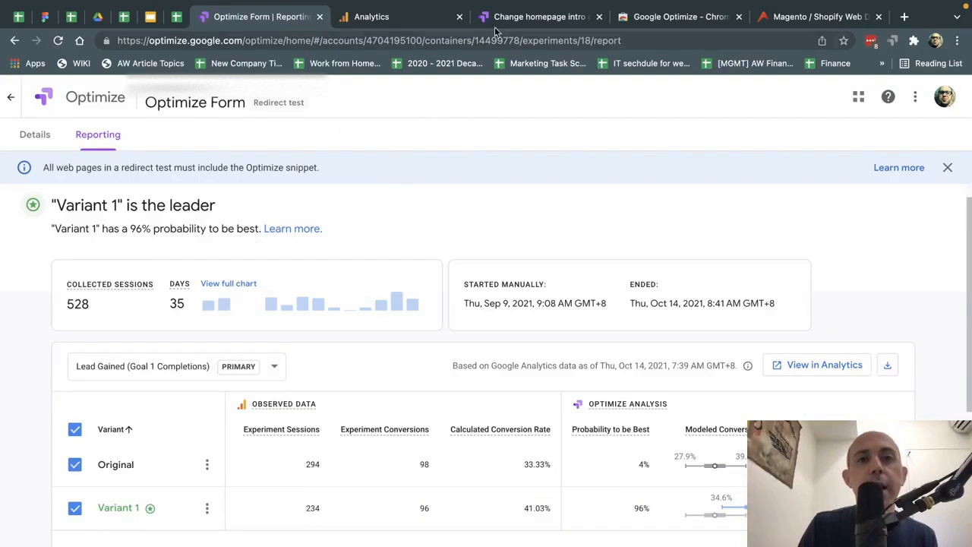
click(539, 15)
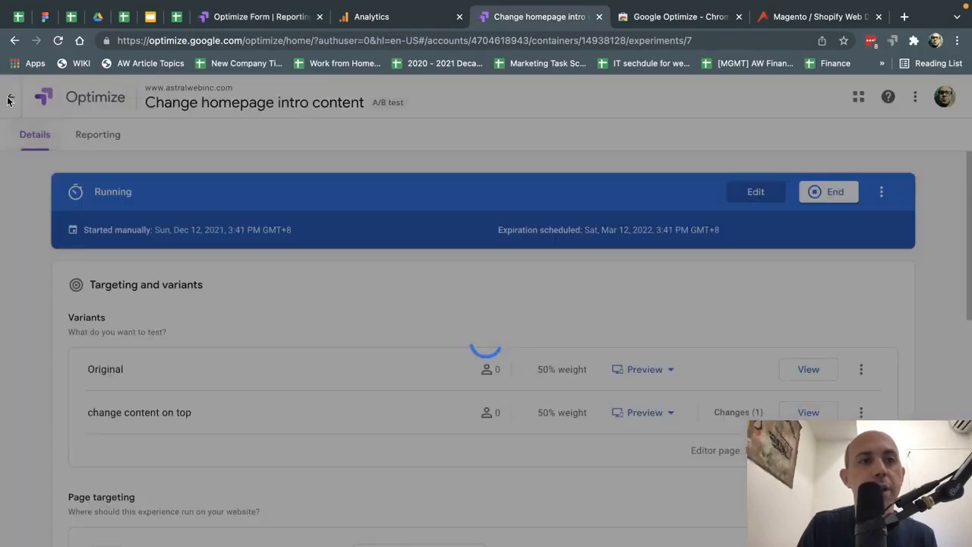
click(11, 98)
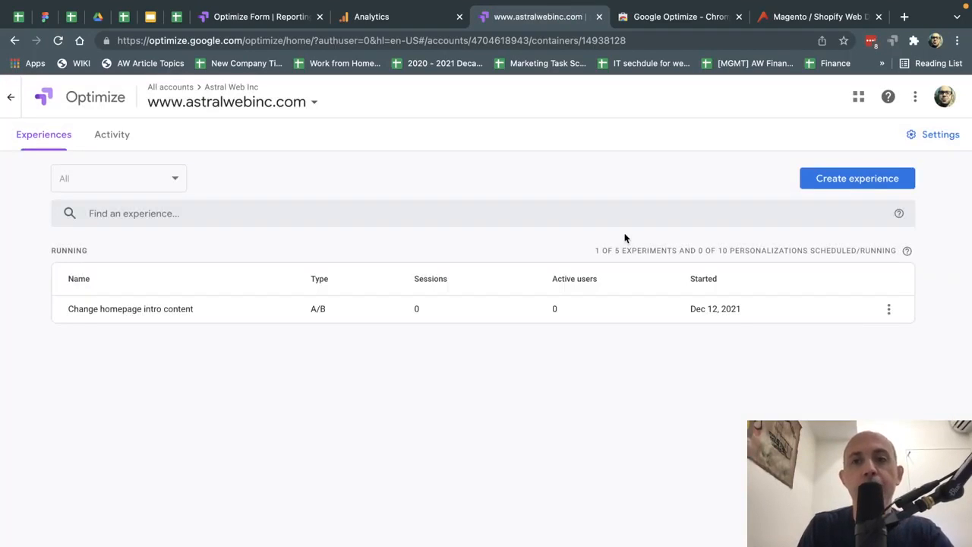
click(857, 177)
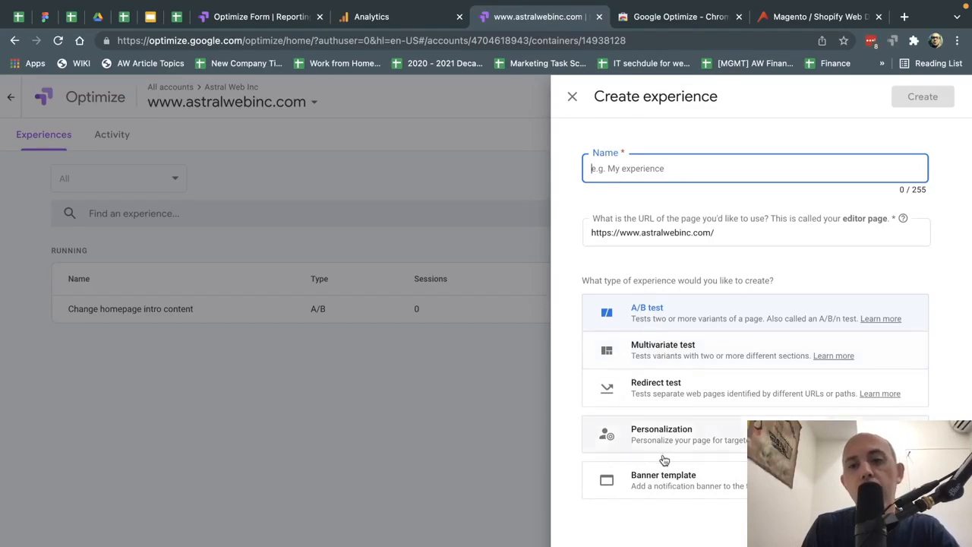
mouse_move(713, 222)
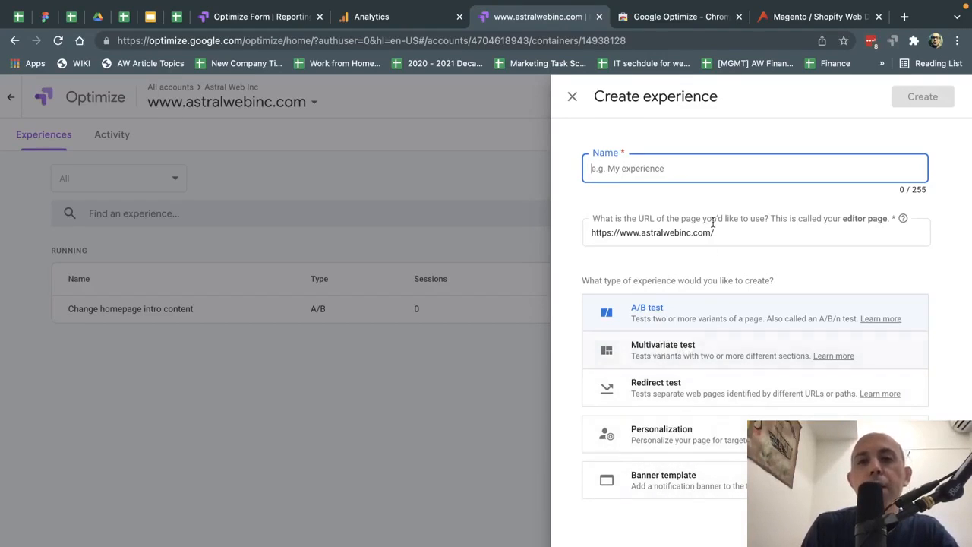
click(572, 97)
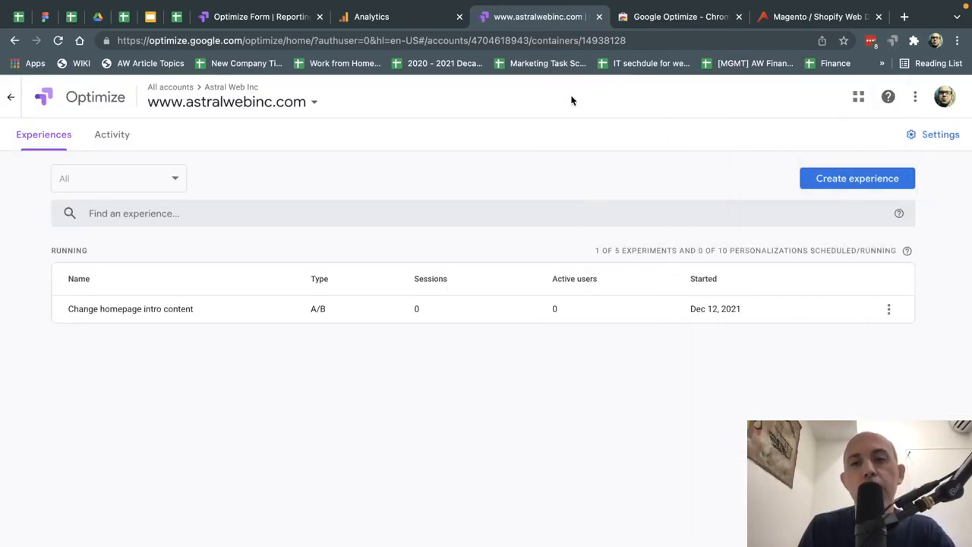
mouse_move(562, 172)
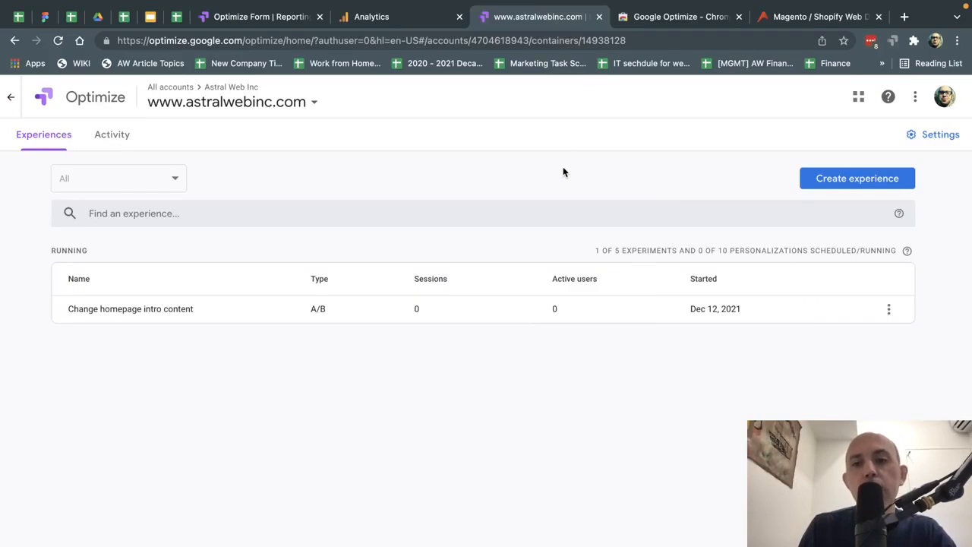